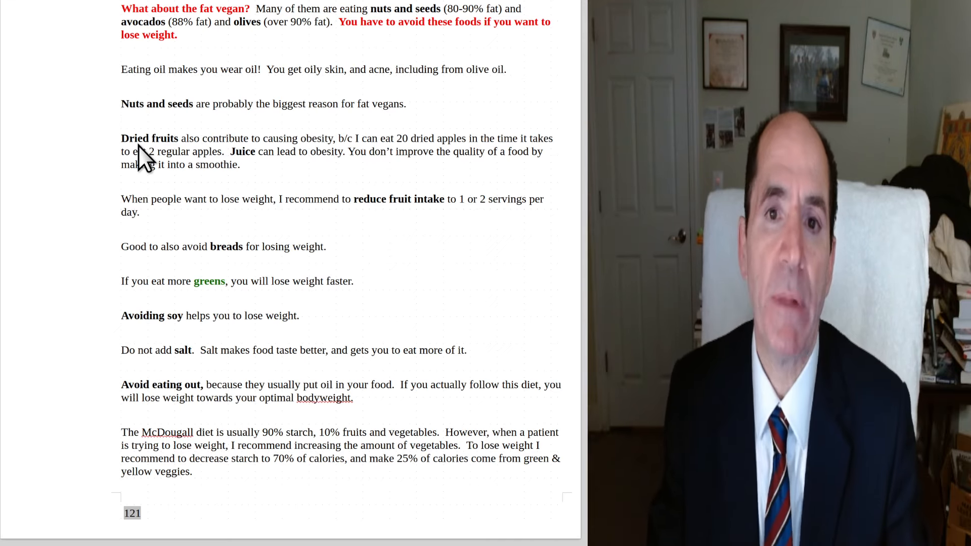
{"action": "mouse_move", "coordinate": [277, 79]}
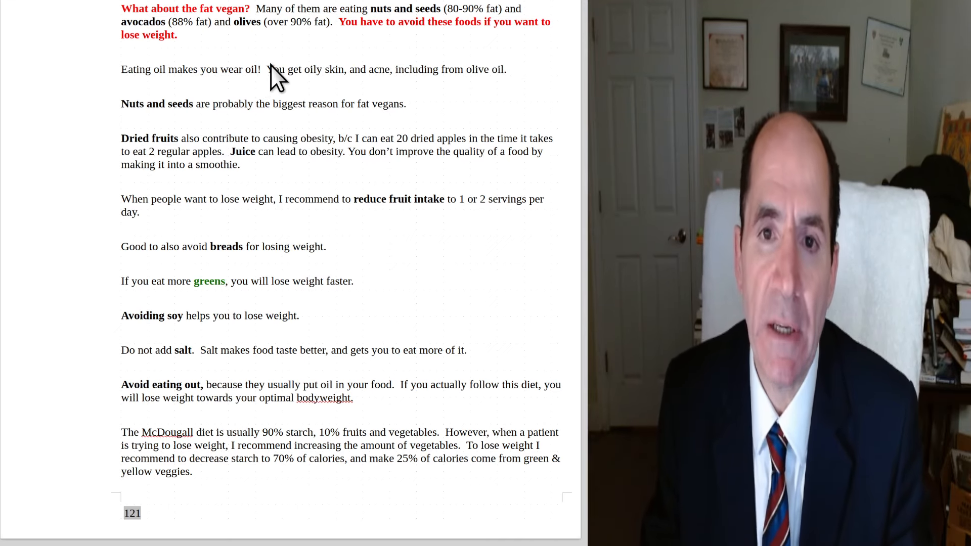
{"action": "mouse_move", "coordinate": [251, 126]}
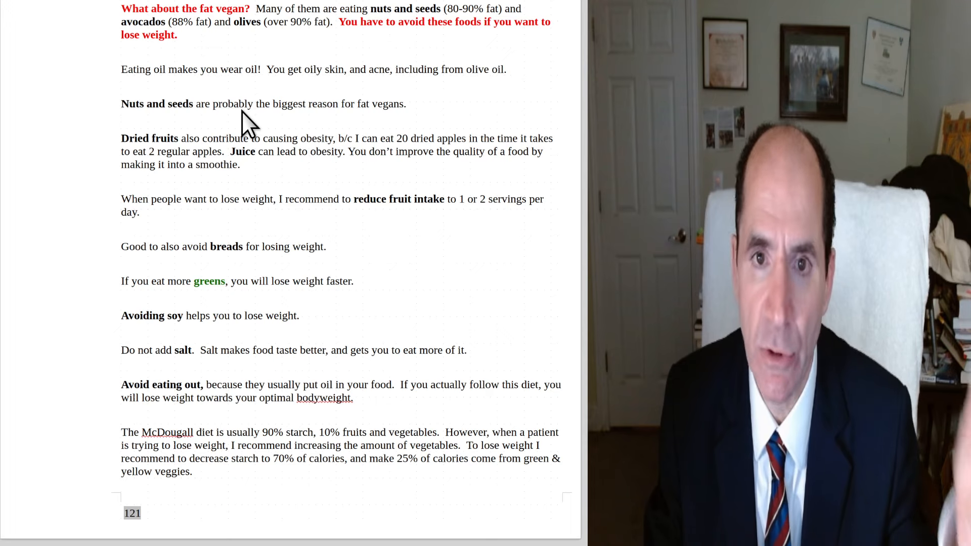
{"action": "mouse_move", "coordinate": [93, 93]}
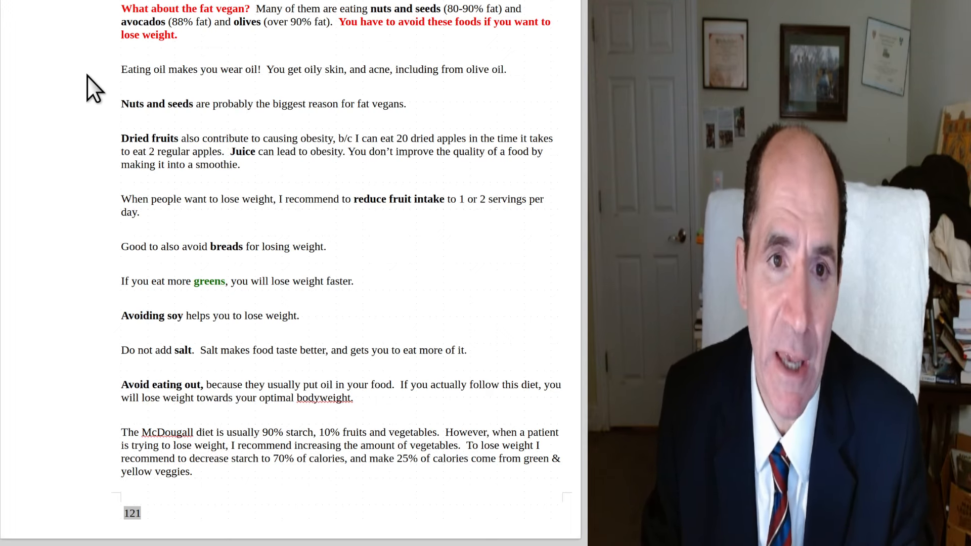
{"action": "mouse_move", "coordinate": [177, 102]}
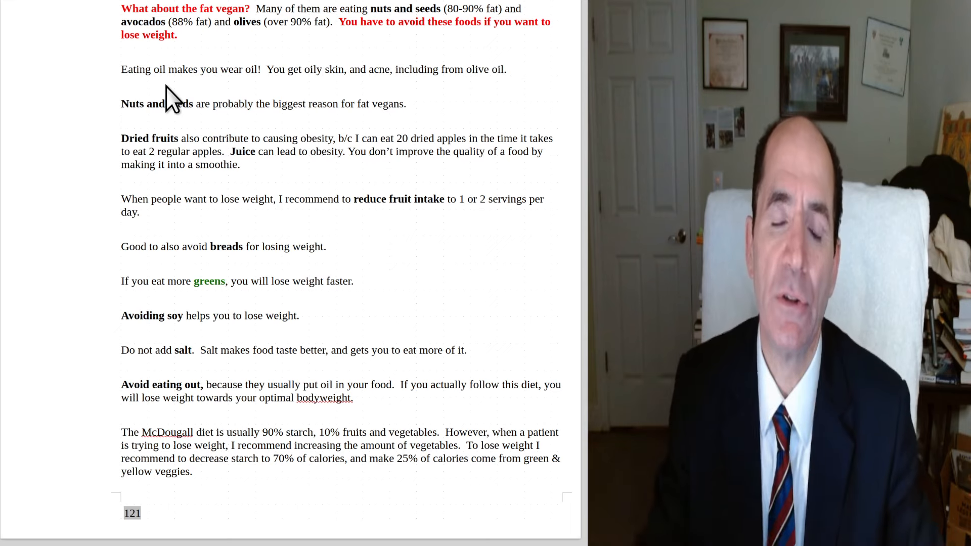
{"action": "mouse_move", "coordinate": [162, 182]}
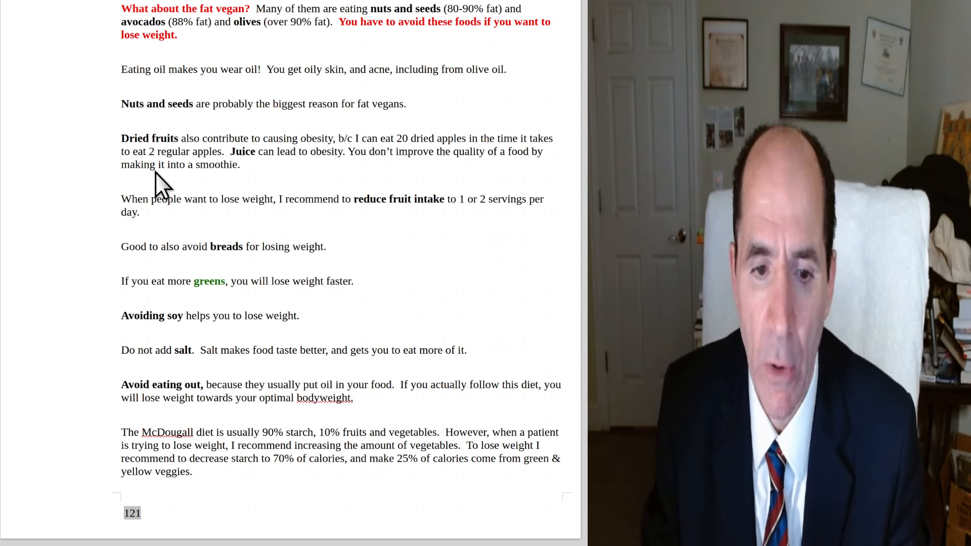
{"action": "mouse_move", "coordinate": [100, 127]}
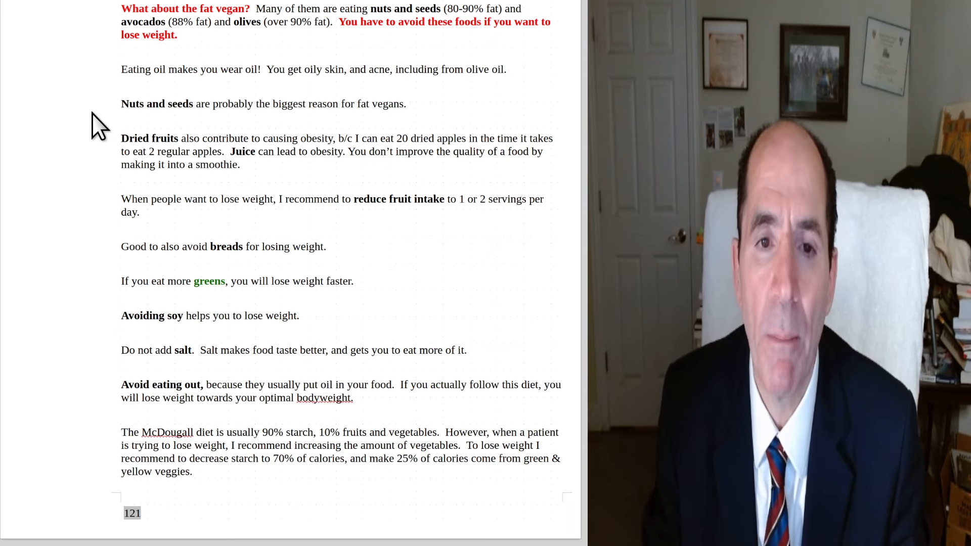
{"action": "mouse_move", "coordinate": [199, 127]}
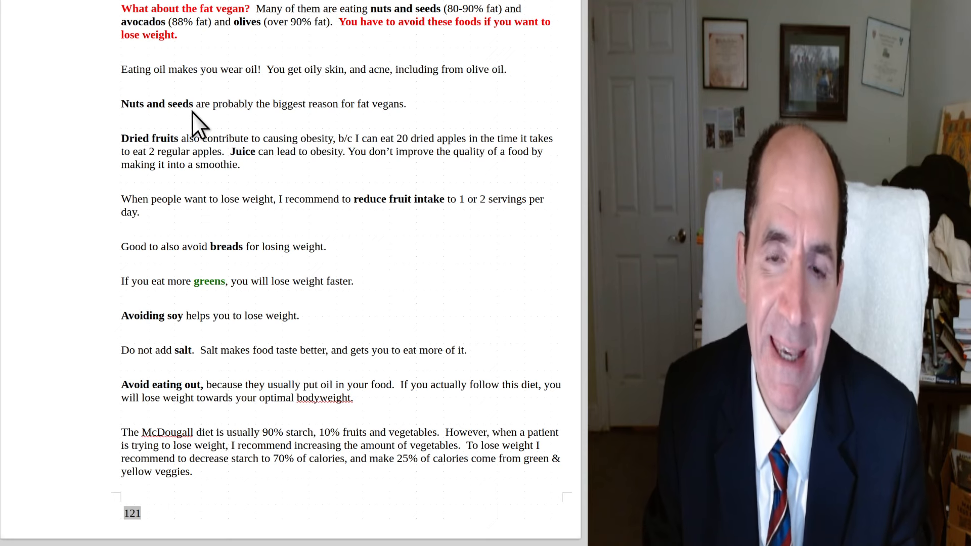
{"action": "mouse_move", "coordinate": [315, 124]}
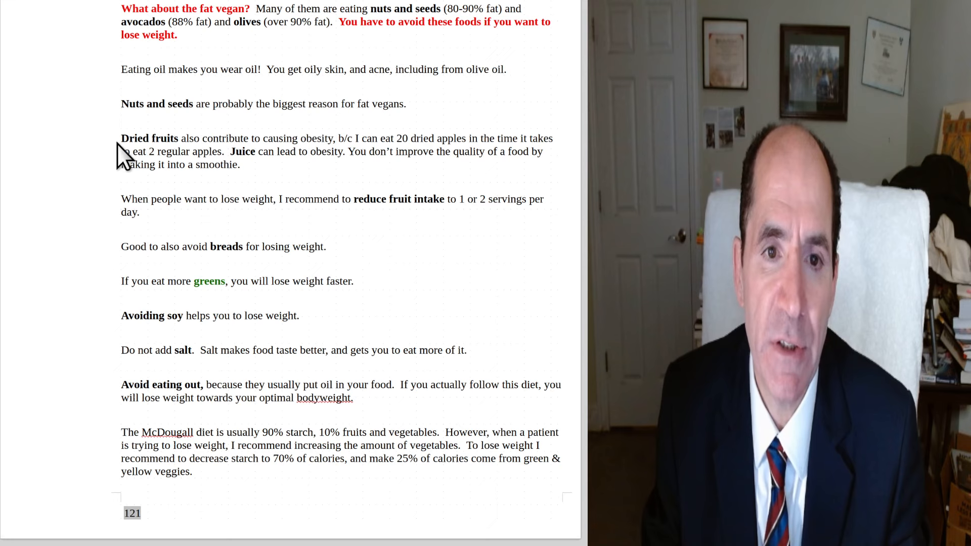
{"action": "mouse_move", "coordinate": [234, 153]}
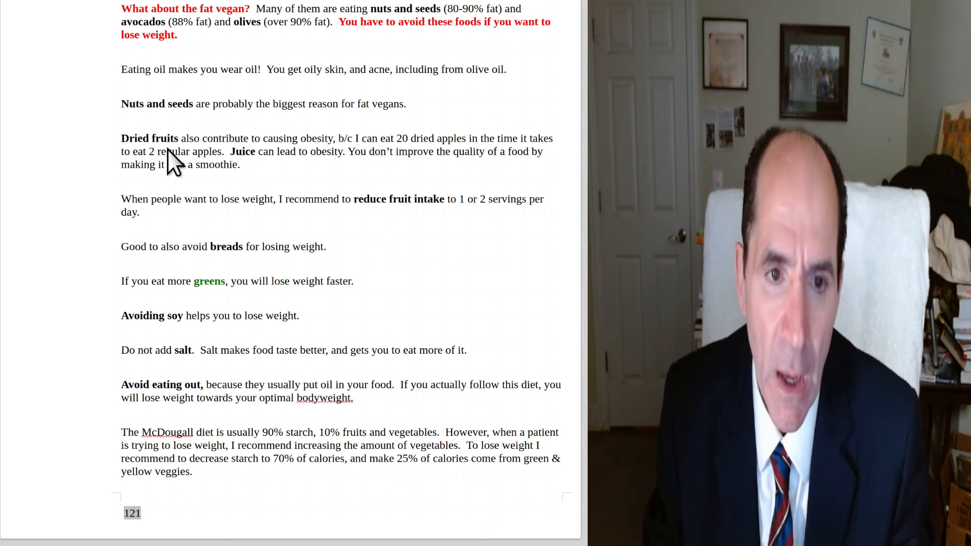
{"action": "mouse_move", "coordinate": [127, 180]}
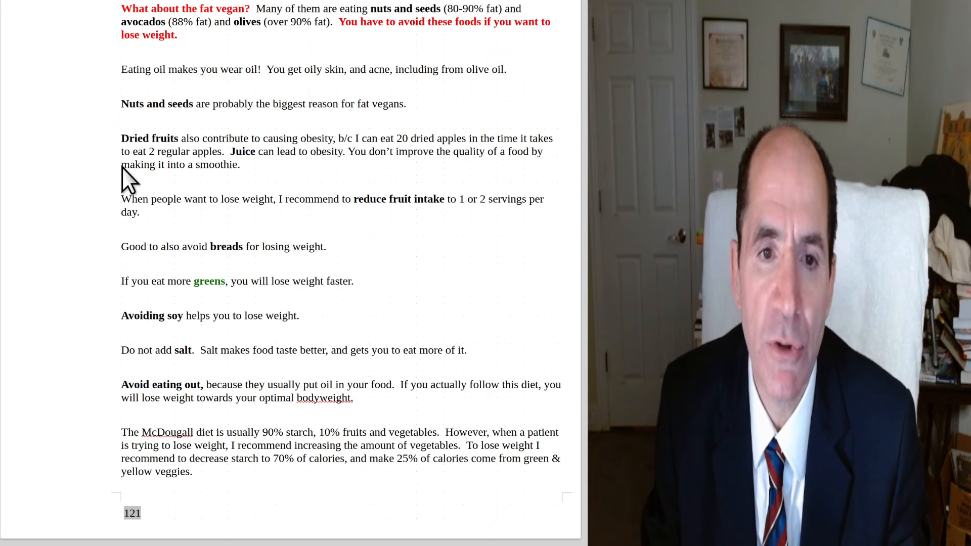
{"action": "mouse_move", "coordinate": [220, 180]}
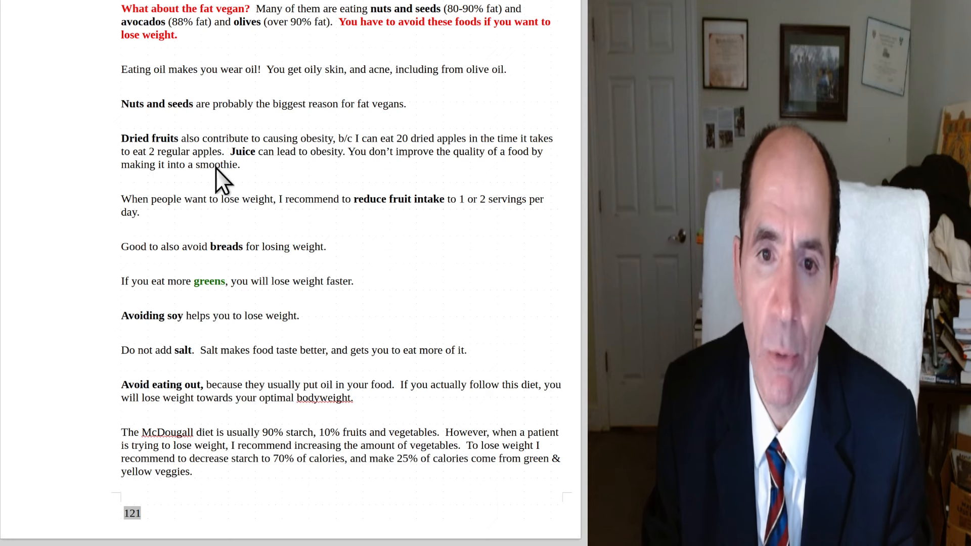
{"action": "mouse_move", "coordinate": [377, 164]}
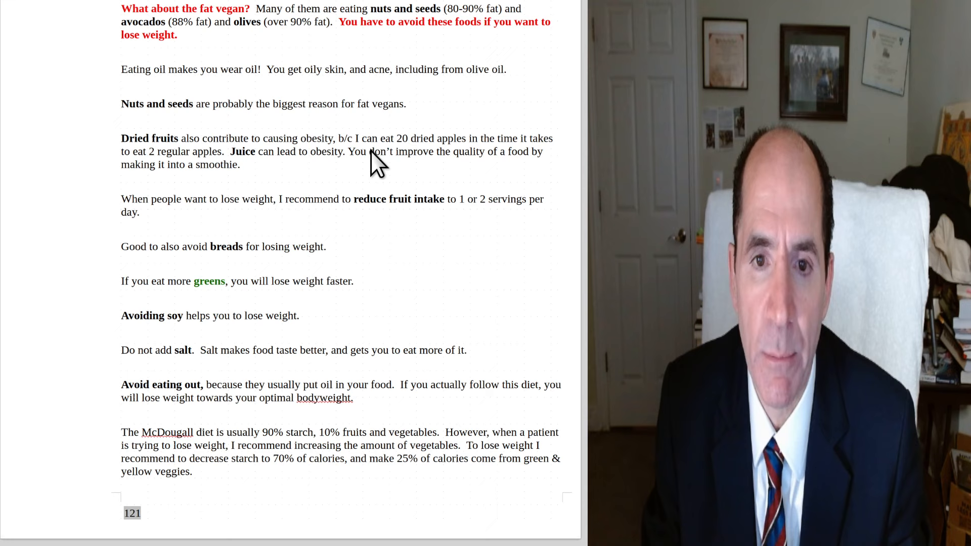
{"action": "mouse_move", "coordinate": [461, 164]}
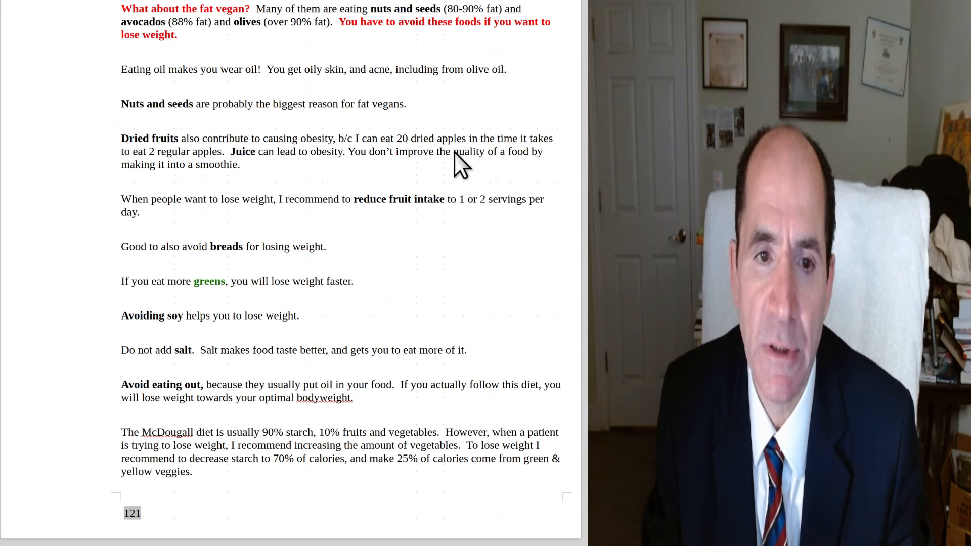
{"action": "mouse_move", "coordinate": [301, 198]}
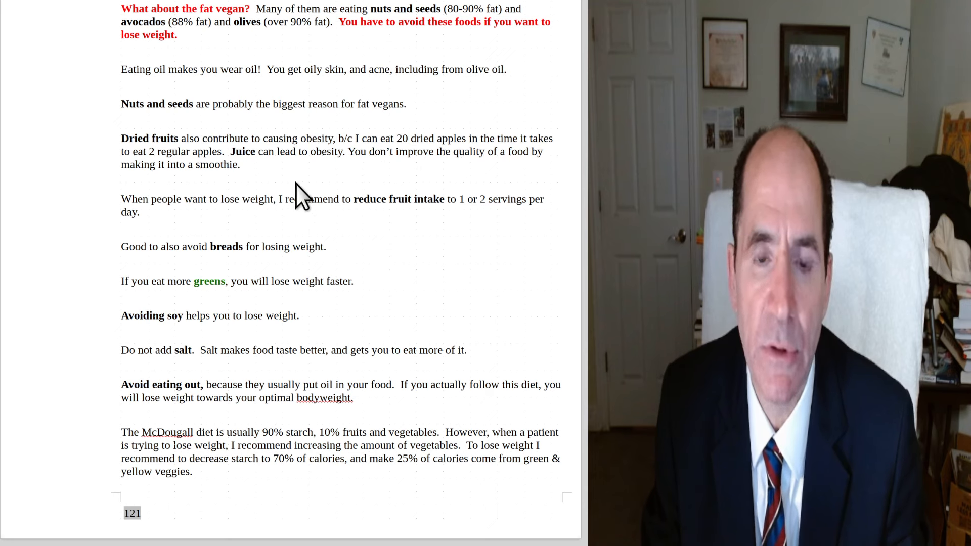
{"action": "mouse_move", "coordinate": [341, 183]}
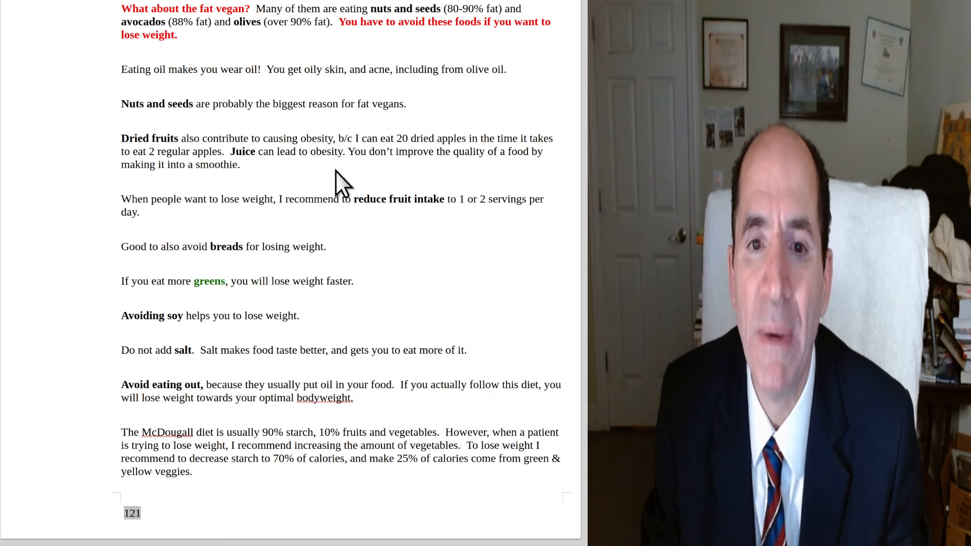
{"action": "mouse_move", "coordinate": [449, 188]}
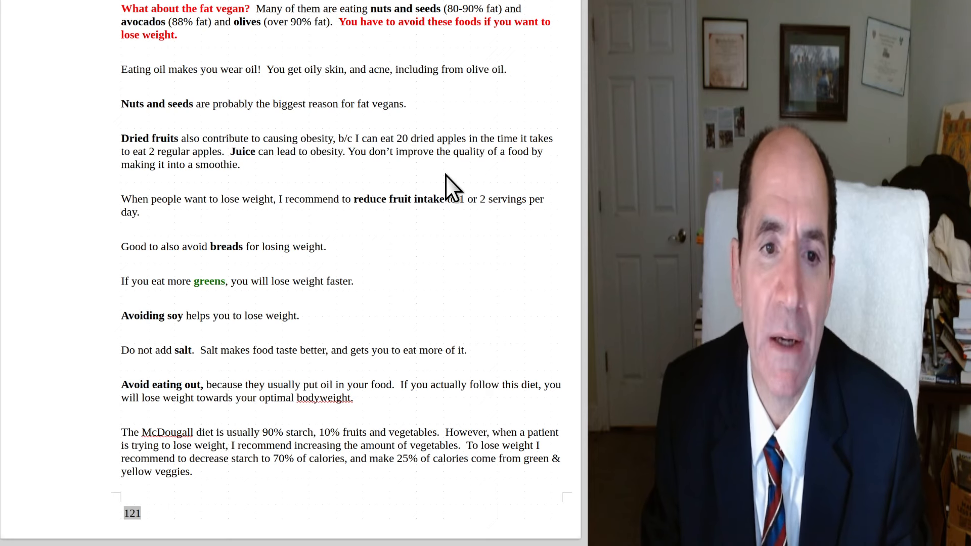
{"action": "mouse_move", "coordinate": [229, 192]}
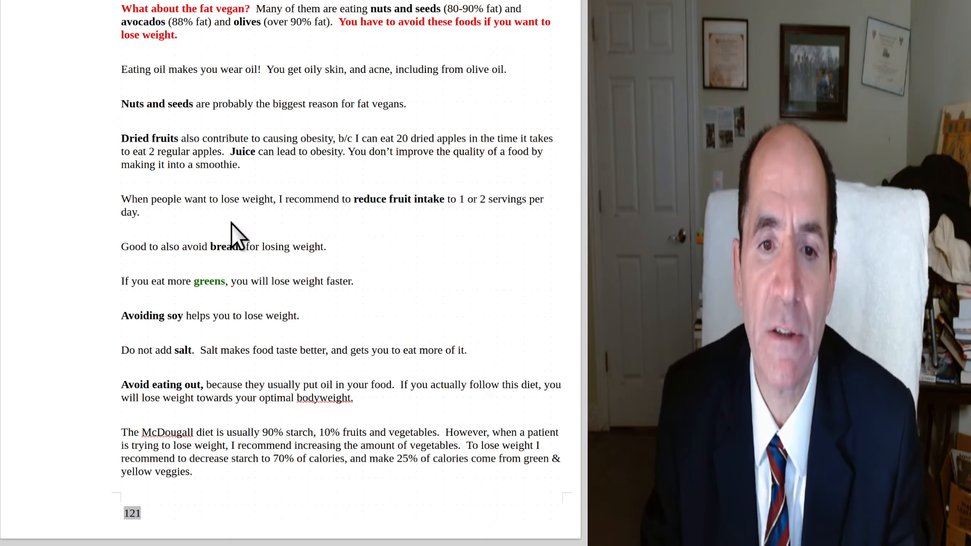
{"action": "mouse_move", "coordinate": [394, 226]}
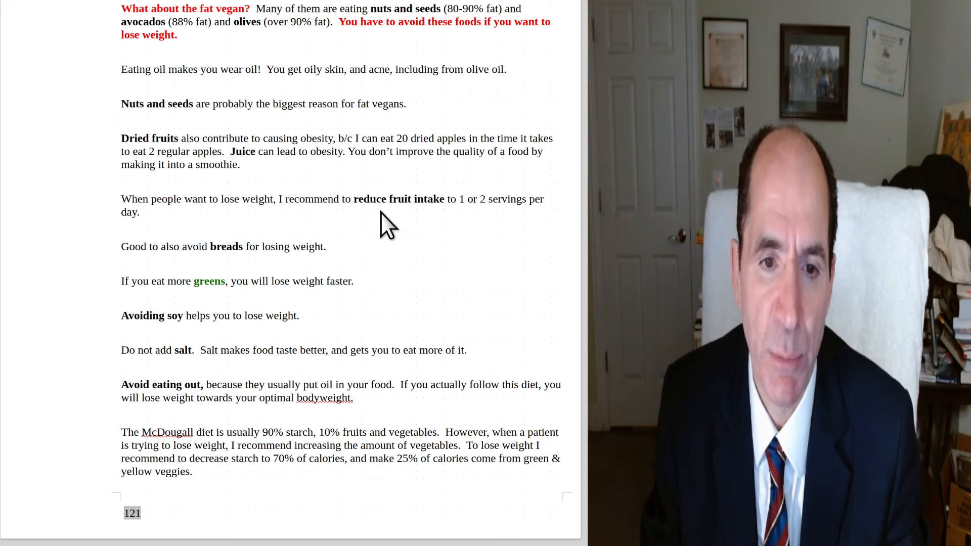
{"action": "mouse_move", "coordinate": [328, 280]}
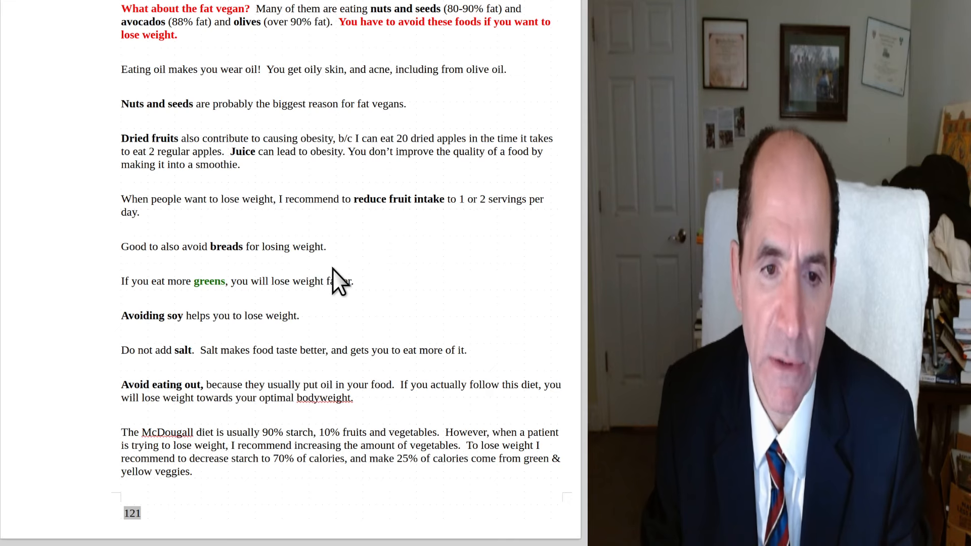
{"action": "mouse_move", "coordinate": [278, 310]}
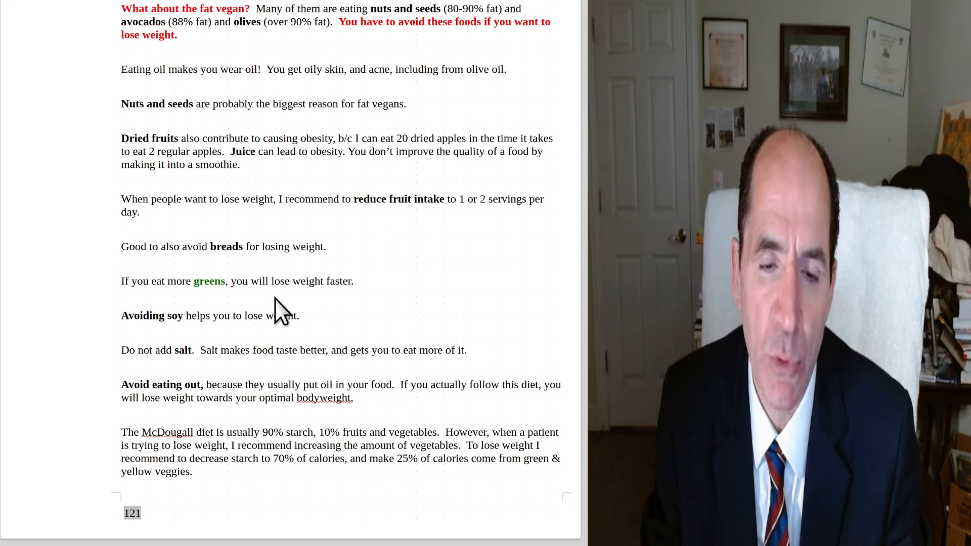
{"action": "mouse_move", "coordinate": [299, 314]}
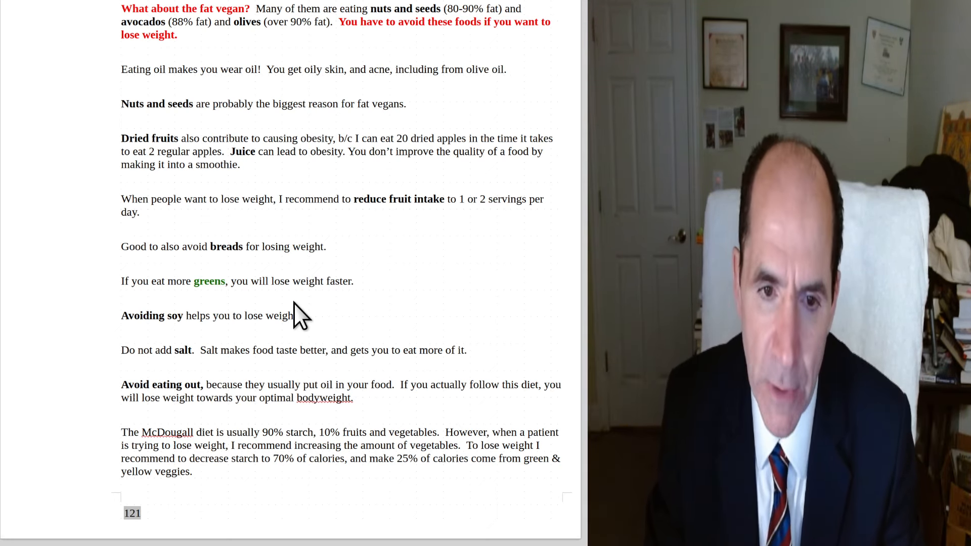
{"action": "mouse_move", "coordinate": [325, 329]}
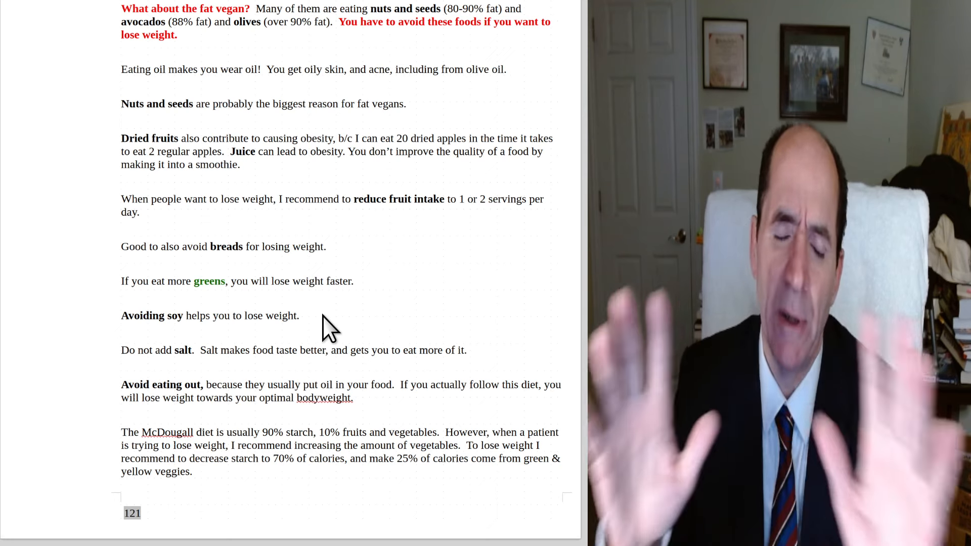
{"action": "mouse_move", "coordinate": [303, 294]}
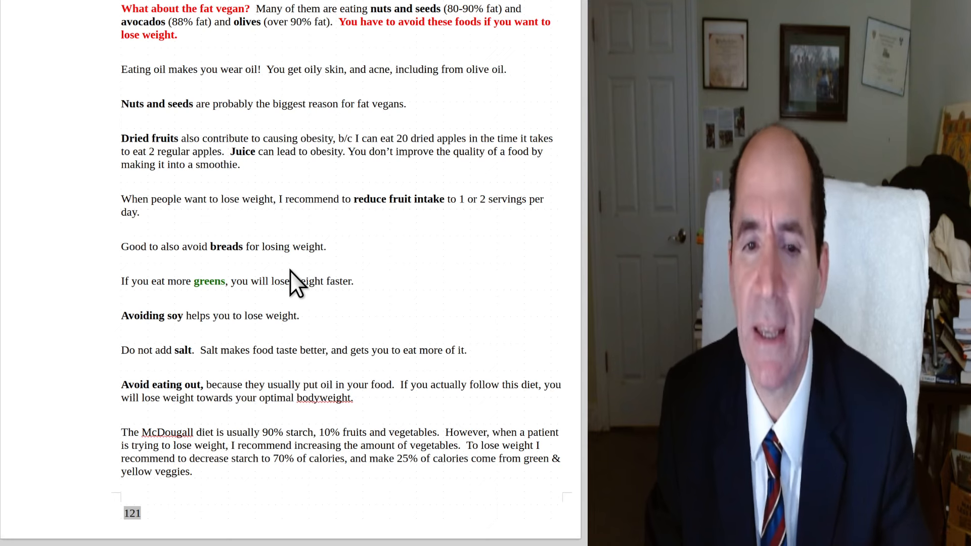
{"action": "mouse_move", "coordinate": [221, 313]}
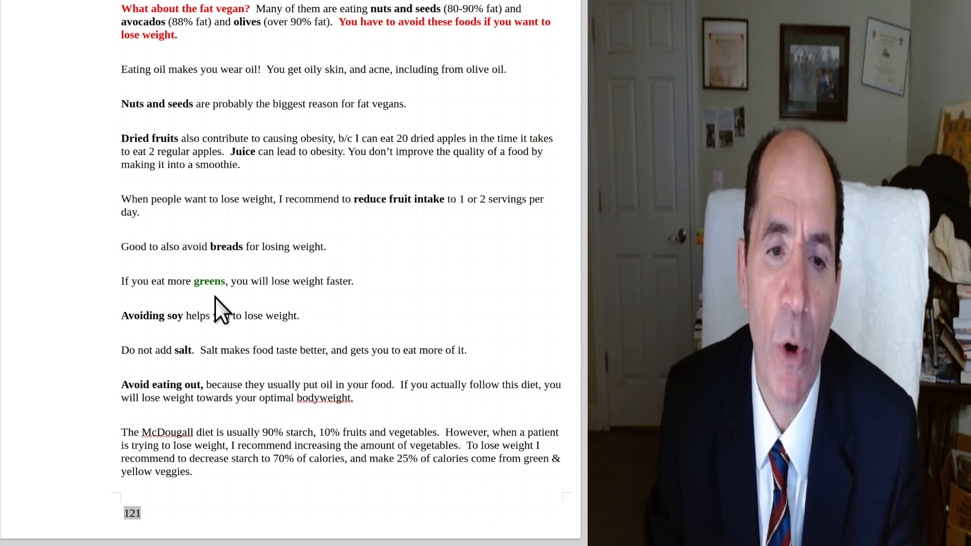
{"action": "mouse_move", "coordinate": [330, 345]}
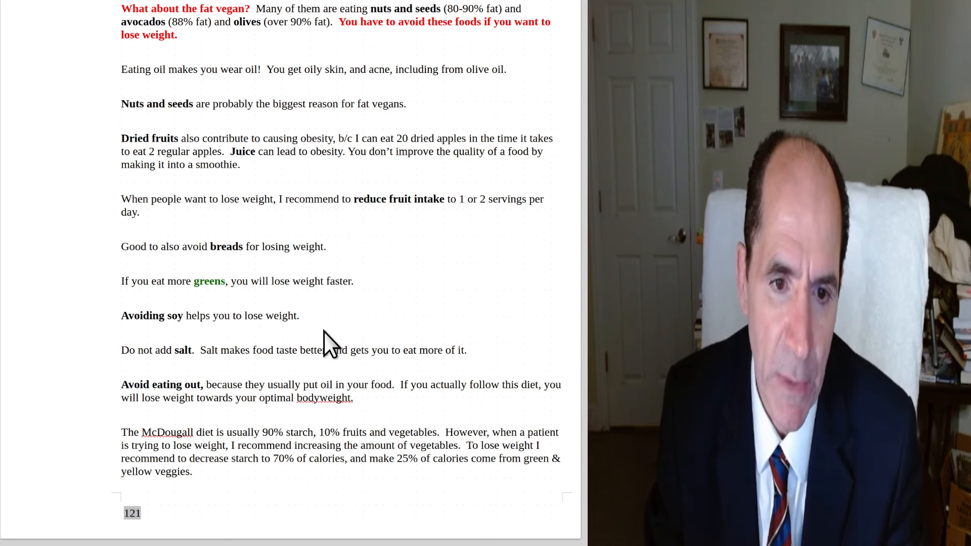
{"action": "mouse_move", "coordinate": [268, 353]}
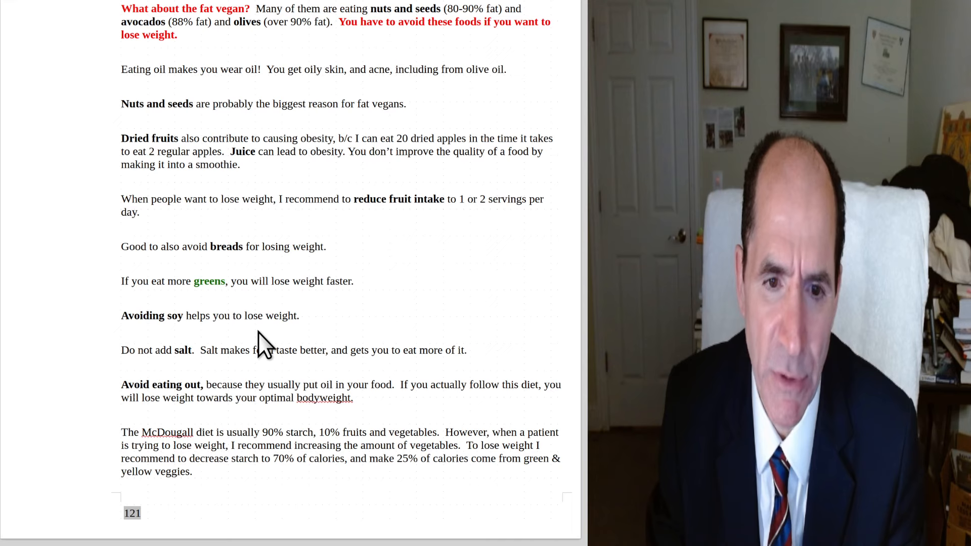
{"action": "mouse_move", "coordinate": [237, 370]}
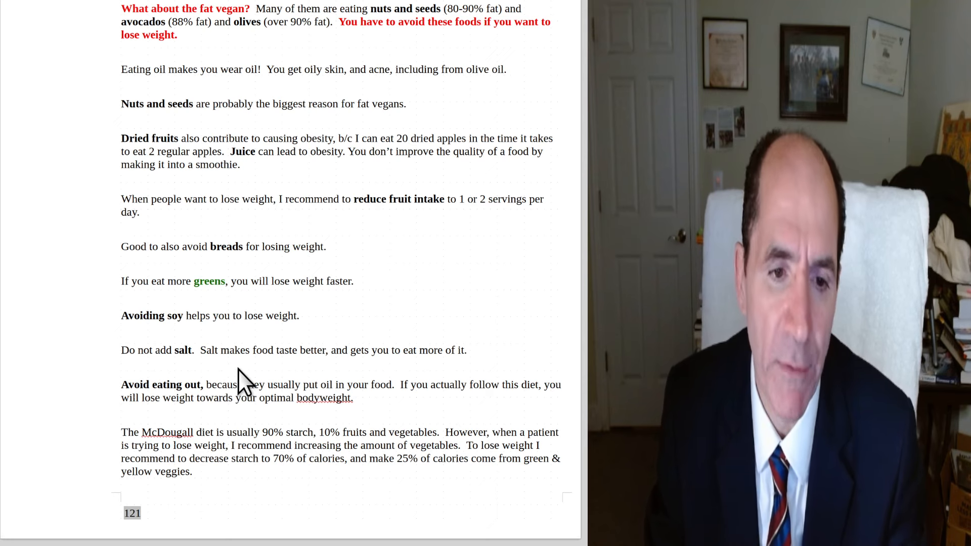
{"action": "mouse_move", "coordinate": [254, 408]}
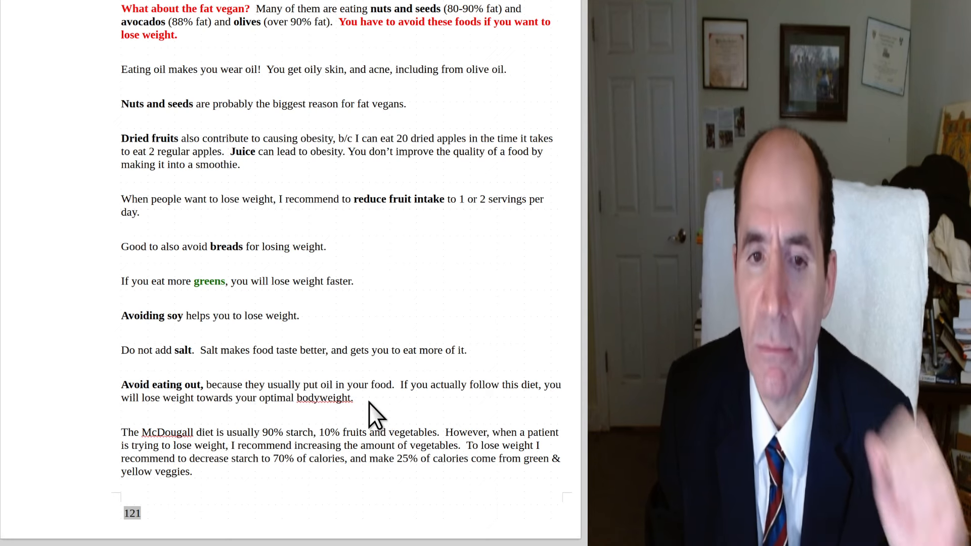
{"action": "mouse_move", "coordinate": [295, 467]}
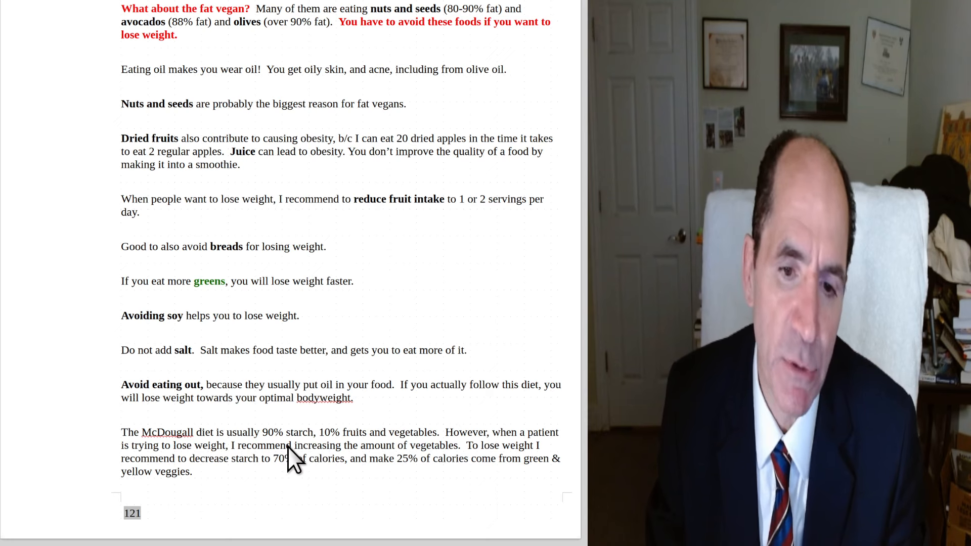
{"action": "mouse_move", "coordinate": [397, 455]}
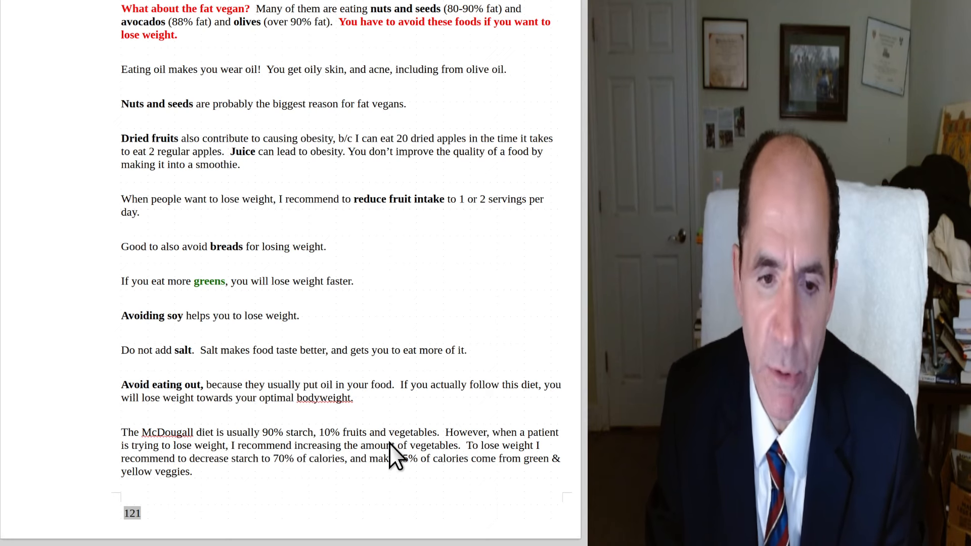
{"action": "mouse_move", "coordinate": [362, 474]}
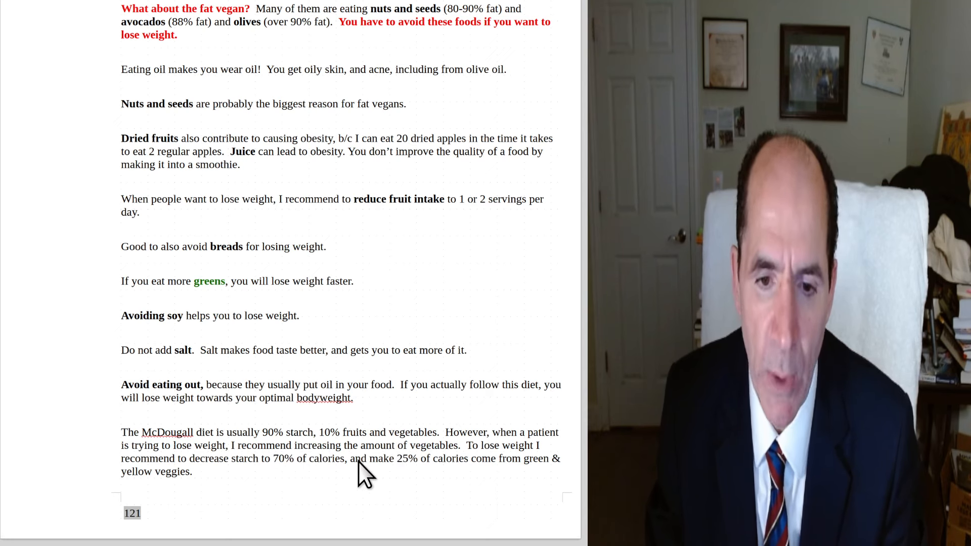
{"action": "mouse_move", "coordinate": [471, 465]}
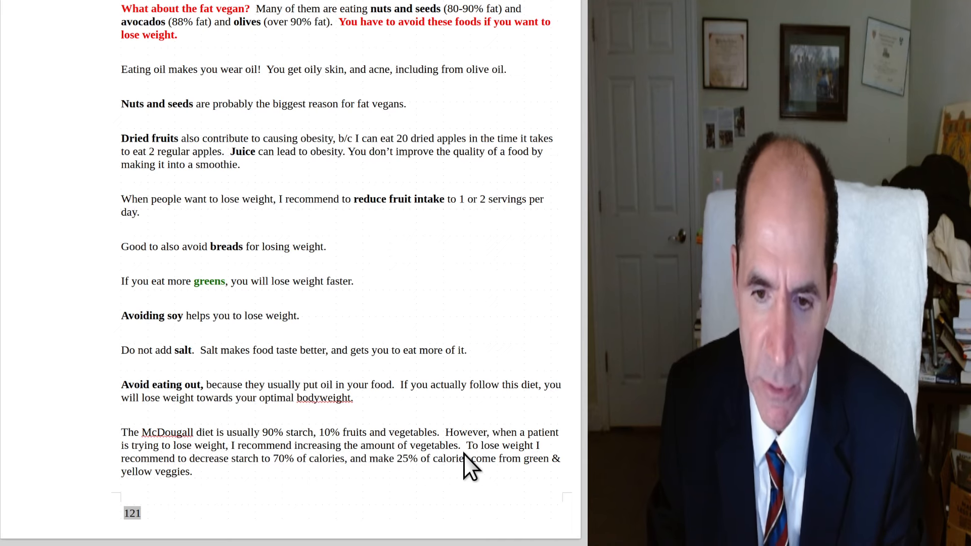
{"action": "mouse_move", "coordinate": [505, 471]}
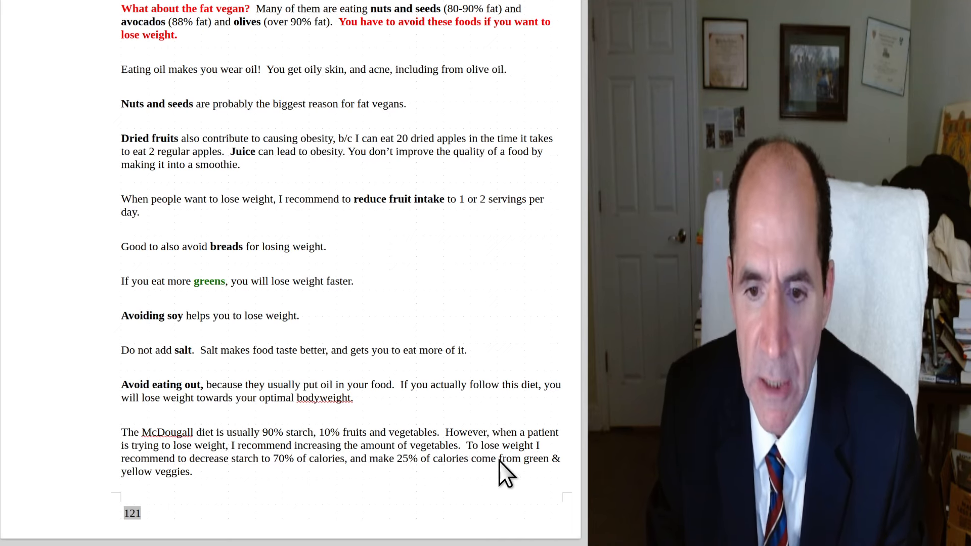
{"action": "mouse_move", "coordinate": [319, 483]}
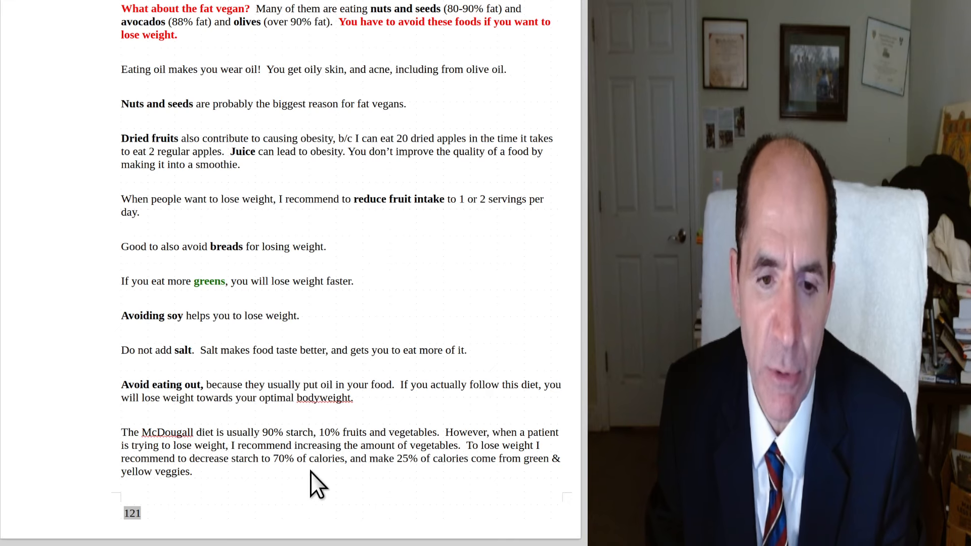
{"action": "mouse_move", "coordinate": [422, 483]}
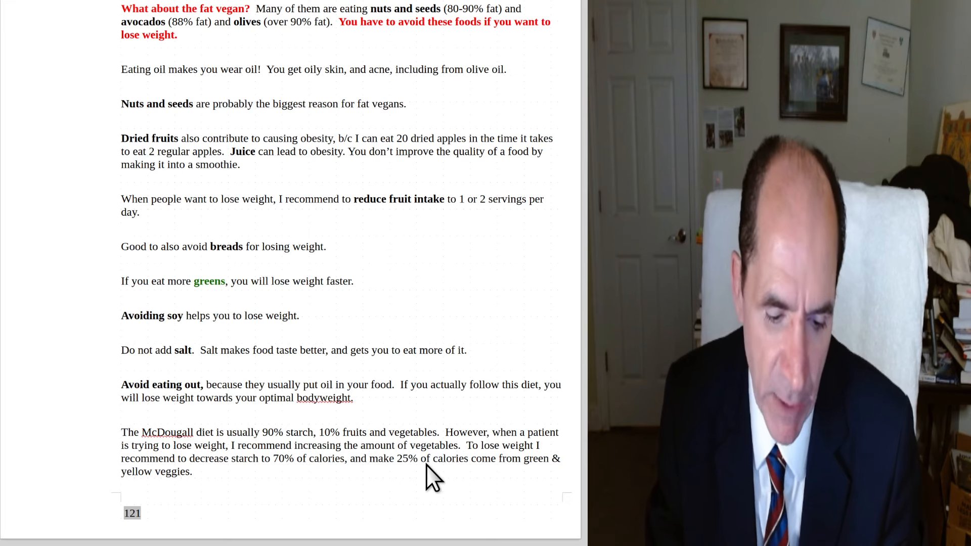
{"action": "mouse_move", "coordinate": [319, 291]}
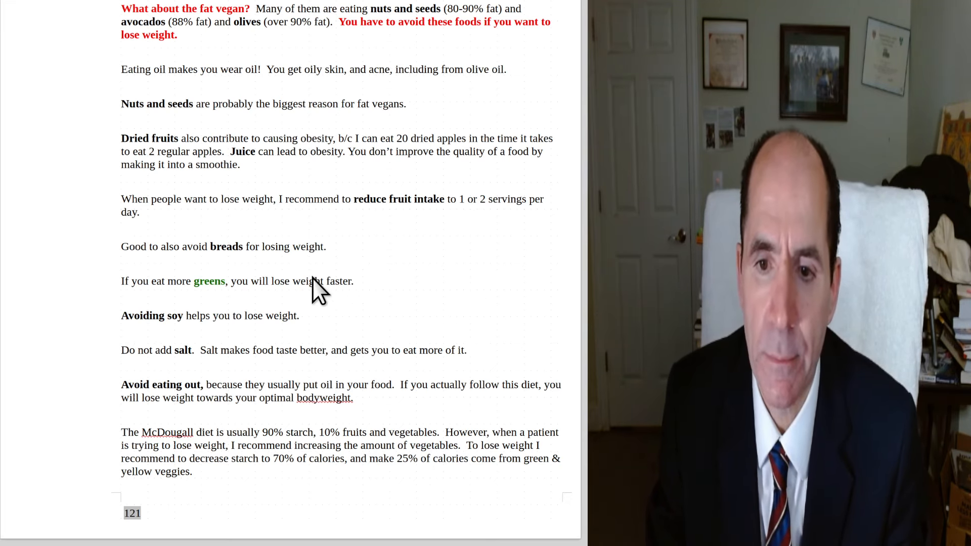
{"action": "scroll", "scroll_direction": "down", "scroll_amount": 3}
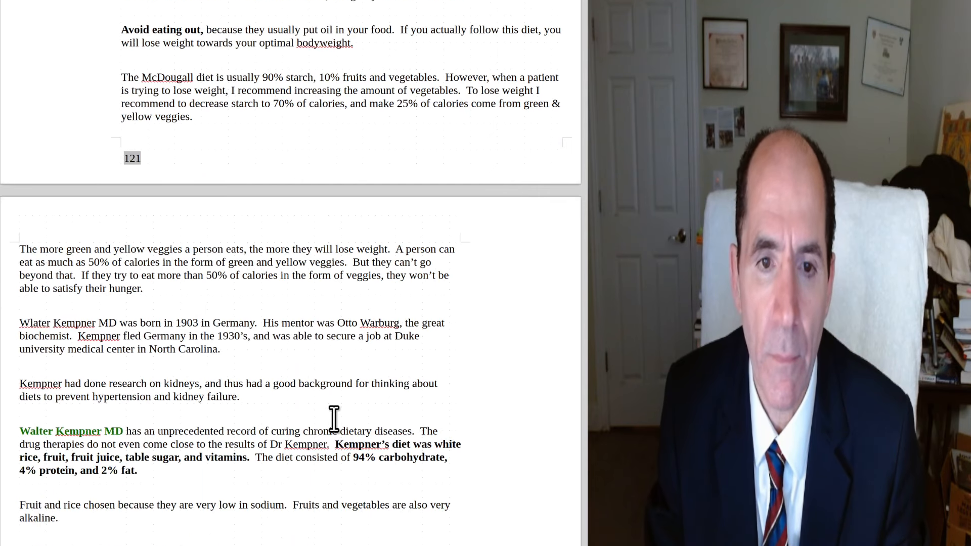
{"action": "scroll", "scroll_direction": "down", "scroll_amount": 3}
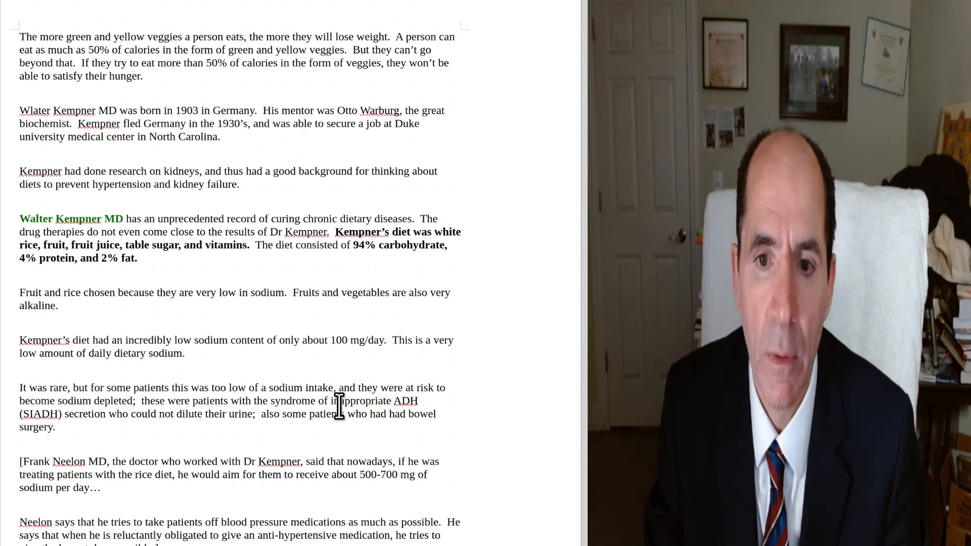
{"action": "mouse_move", "coordinate": [55, 105]}
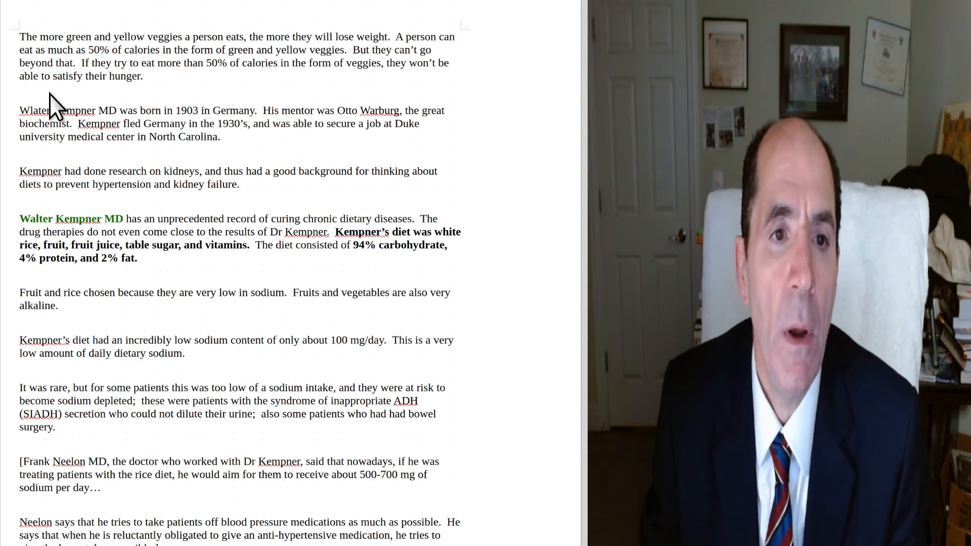
{"action": "mouse_move", "coordinate": [201, 109]}
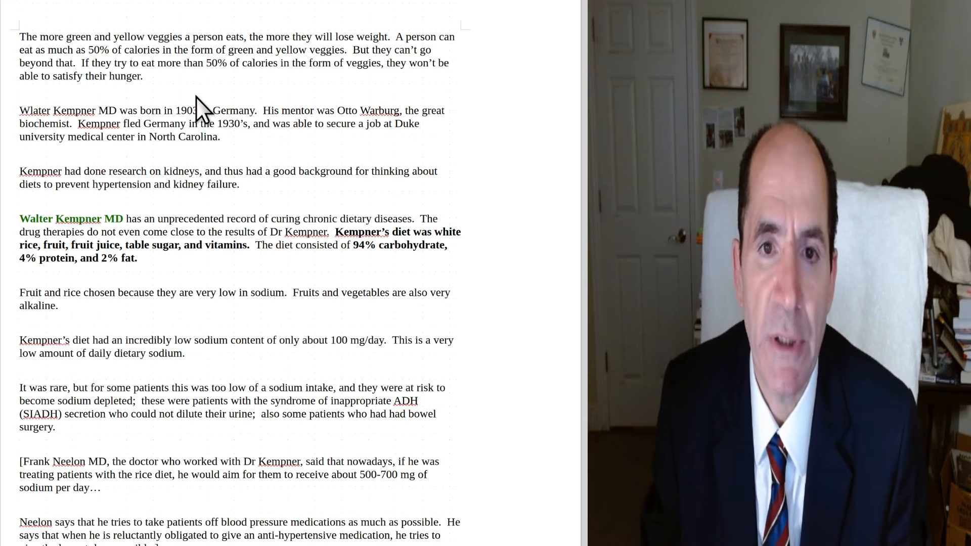
{"action": "mouse_move", "coordinate": [86, 112]}
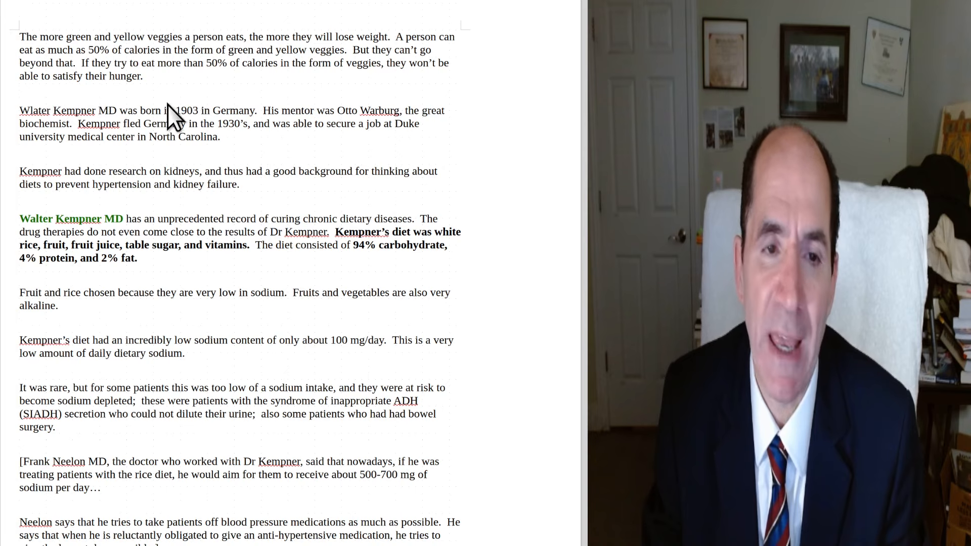
{"action": "mouse_move", "coordinate": [115, 127]}
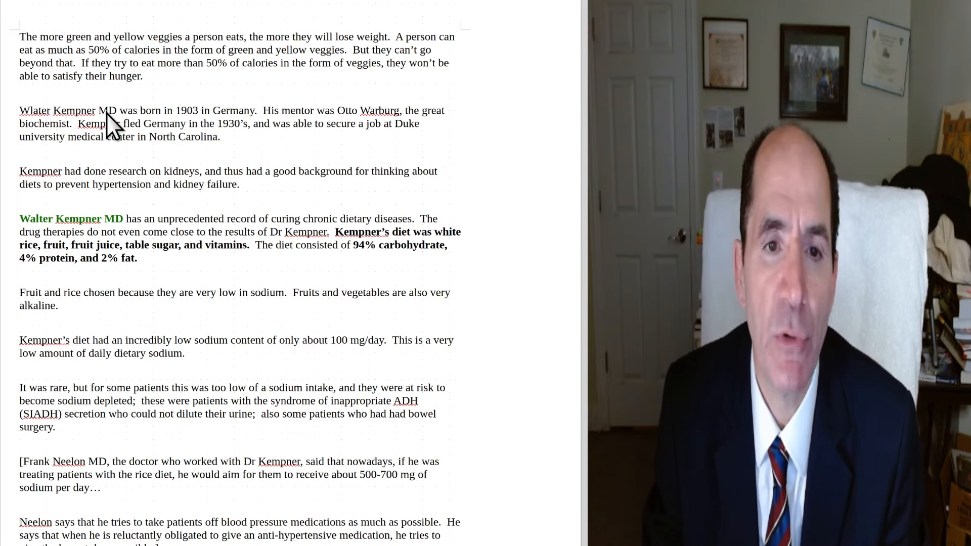
{"action": "mouse_move", "coordinate": [210, 124]}
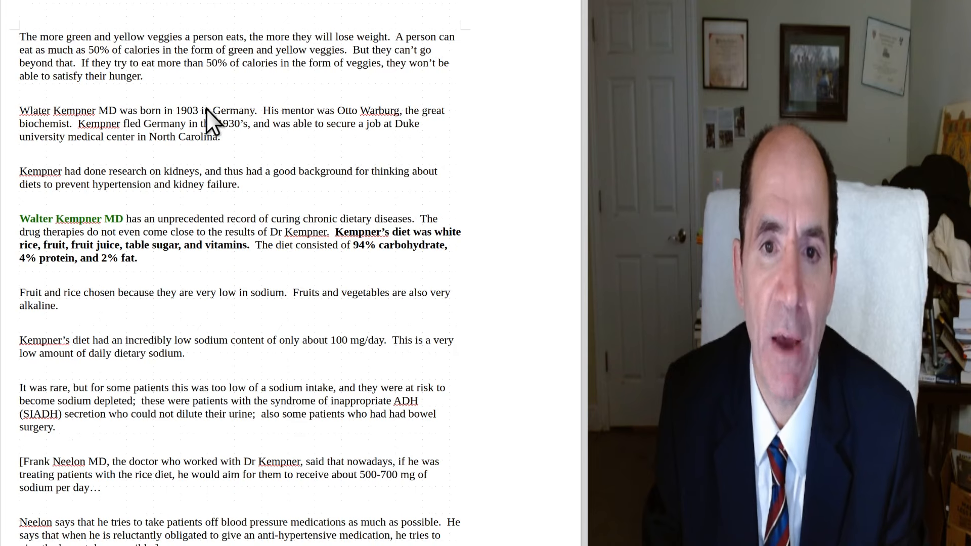
{"action": "mouse_move", "coordinate": [93, 121]}
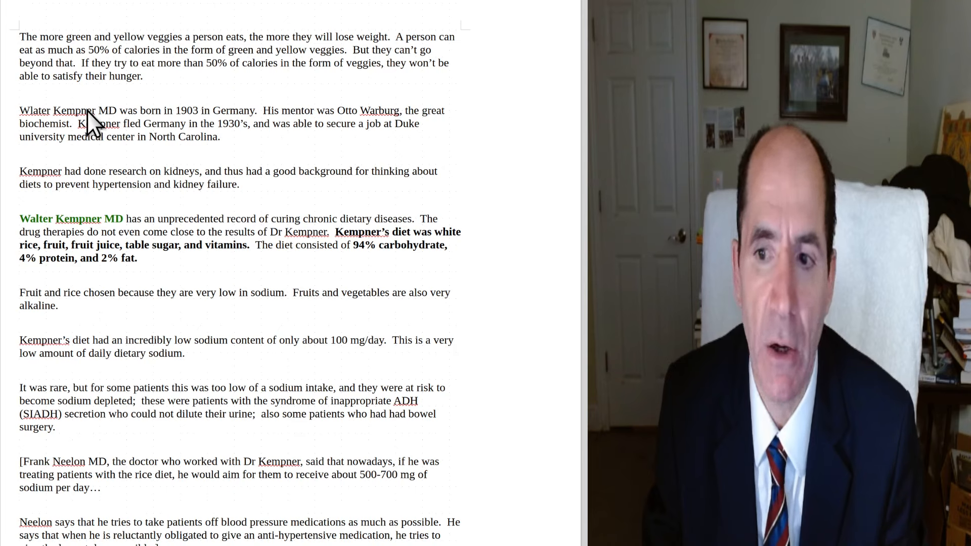
{"action": "mouse_move", "coordinate": [161, 170]}
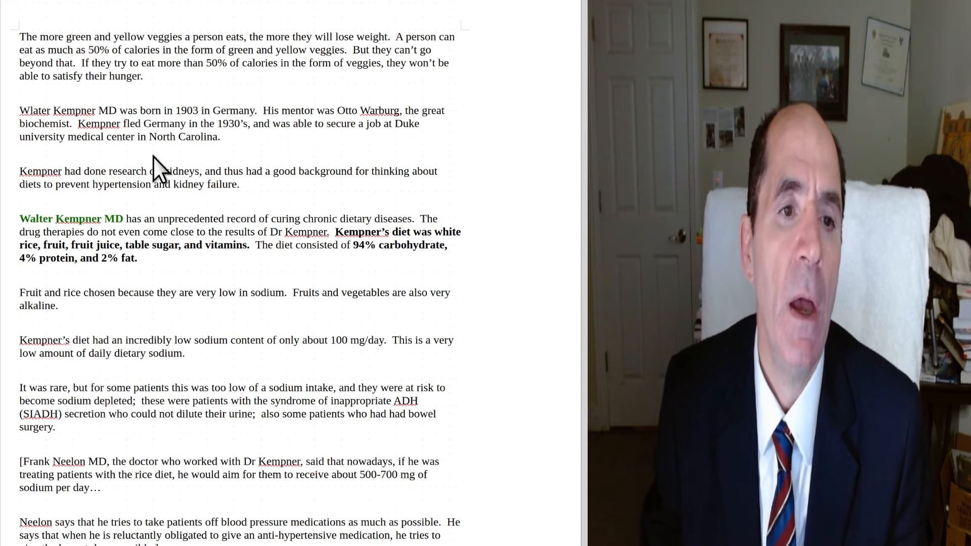
{"action": "mouse_move", "coordinate": [80, 154]}
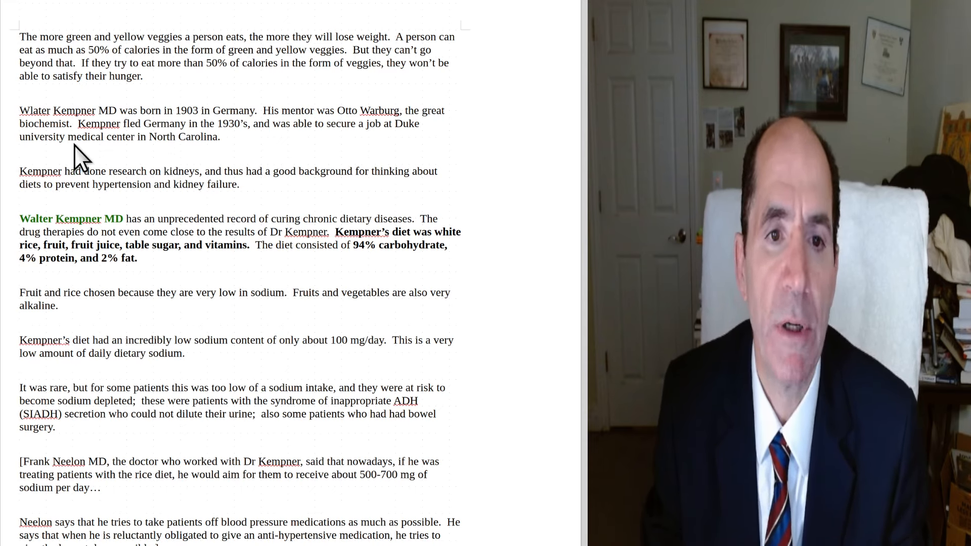
{"action": "mouse_move", "coordinate": [186, 154]}
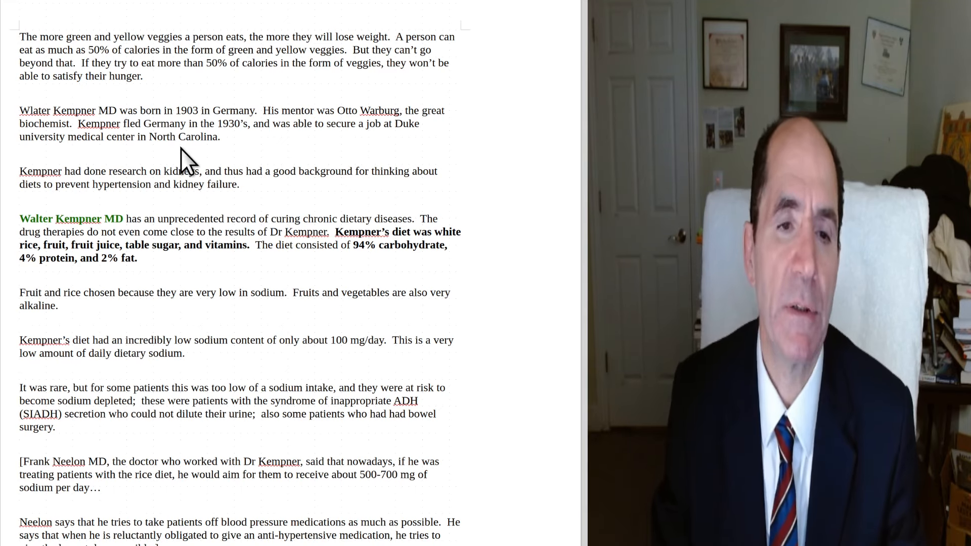
{"action": "mouse_move", "coordinate": [133, 161]}
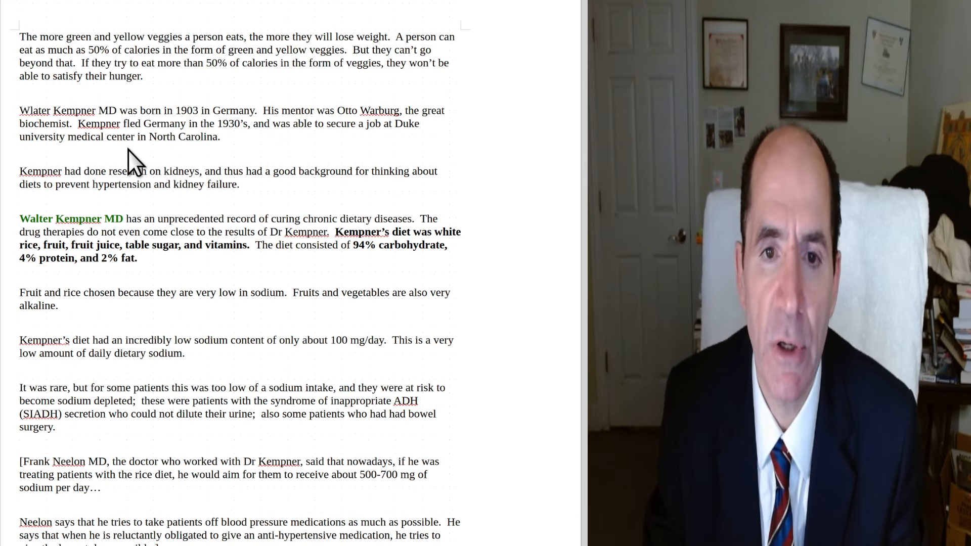
{"action": "mouse_move", "coordinate": [220, 179]}
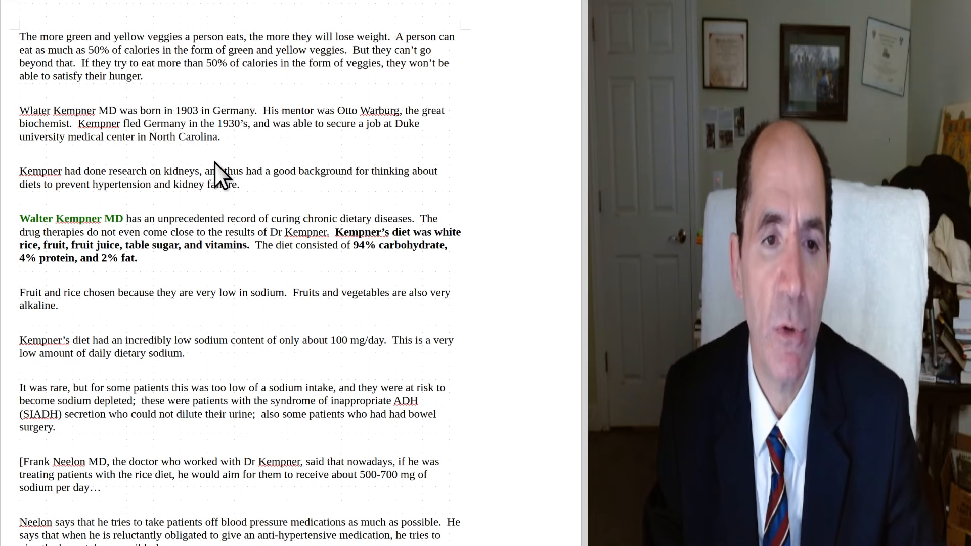
{"action": "mouse_move", "coordinate": [166, 213]}
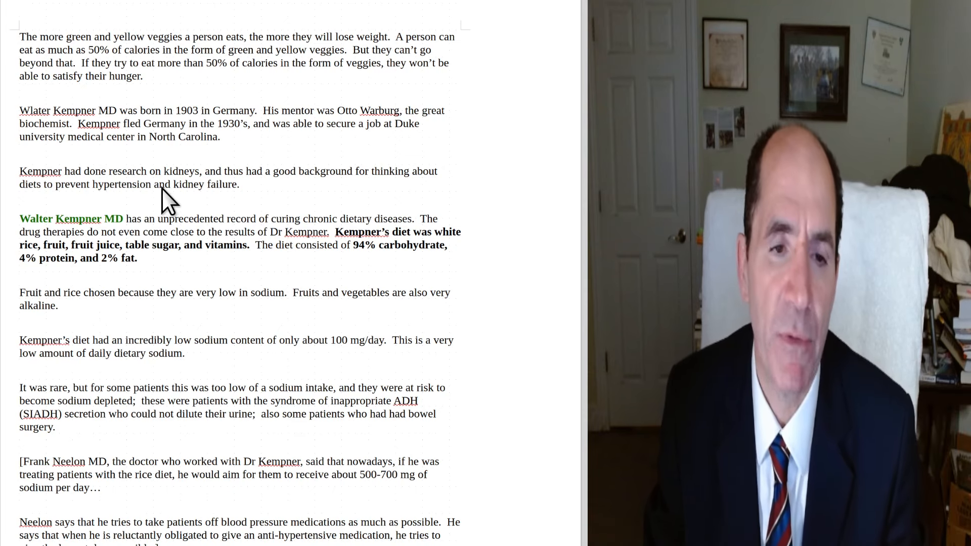
{"action": "mouse_move", "coordinate": [157, 288]}
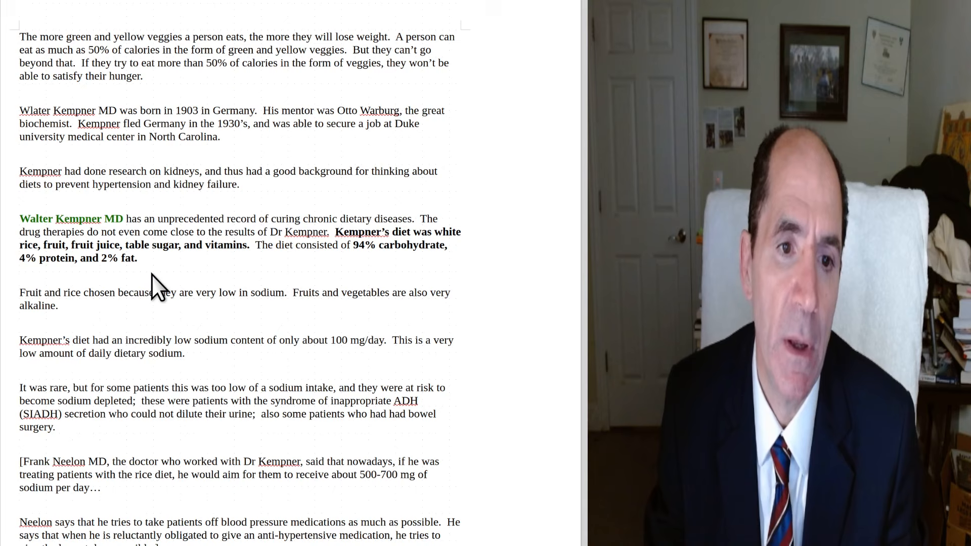
{"action": "mouse_move", "coordinate": [144, 287]}
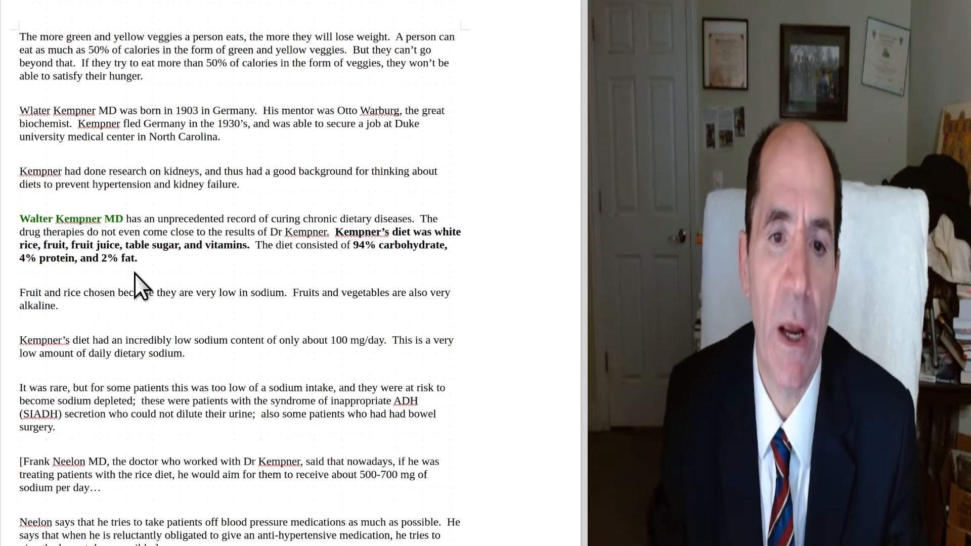
{"action": "mouse_move", "coordinate": [174, 266]}
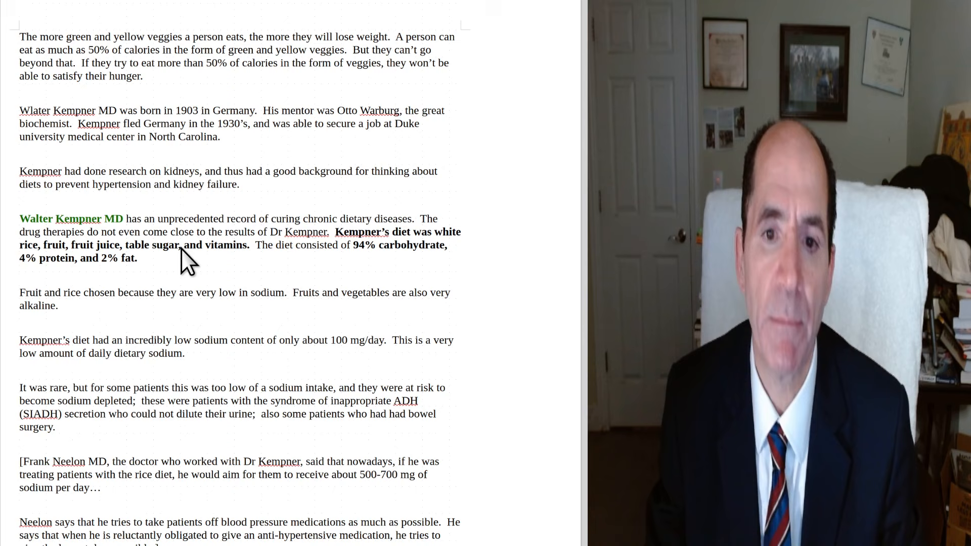
{"action": "mouse_move", "coordinate": [138, 273]}
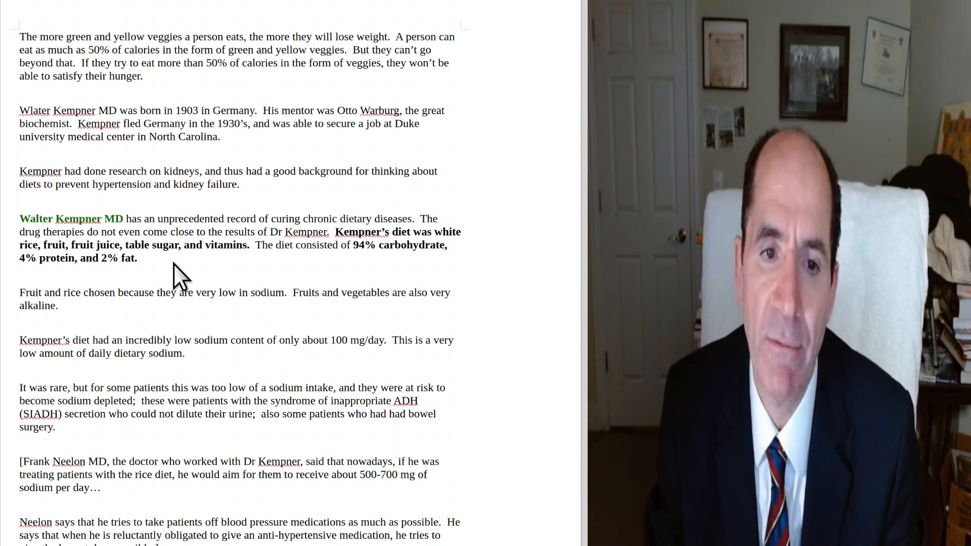
{"action": "mouse_move", "coordinate": [378, 282]}
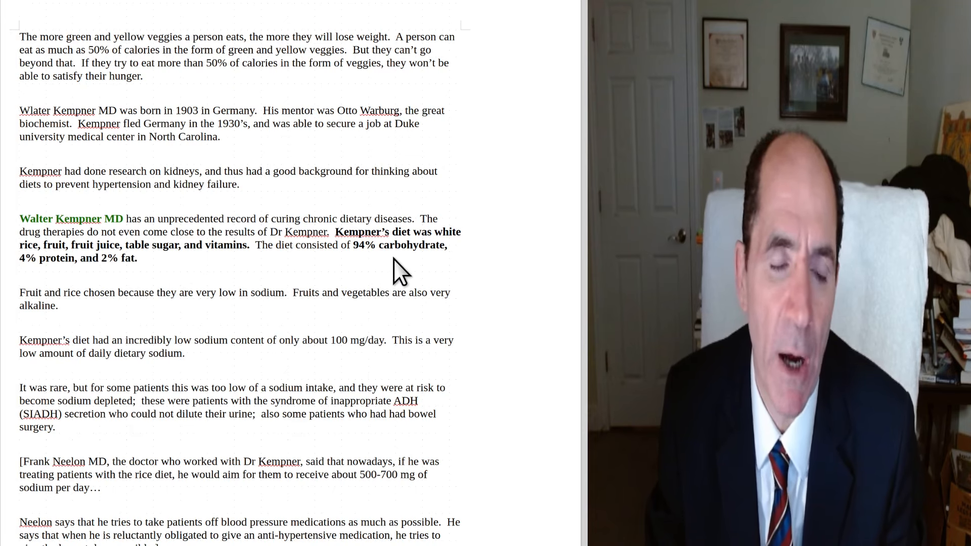
{"action": "mouse_move", "coordinate": [130, 282]}
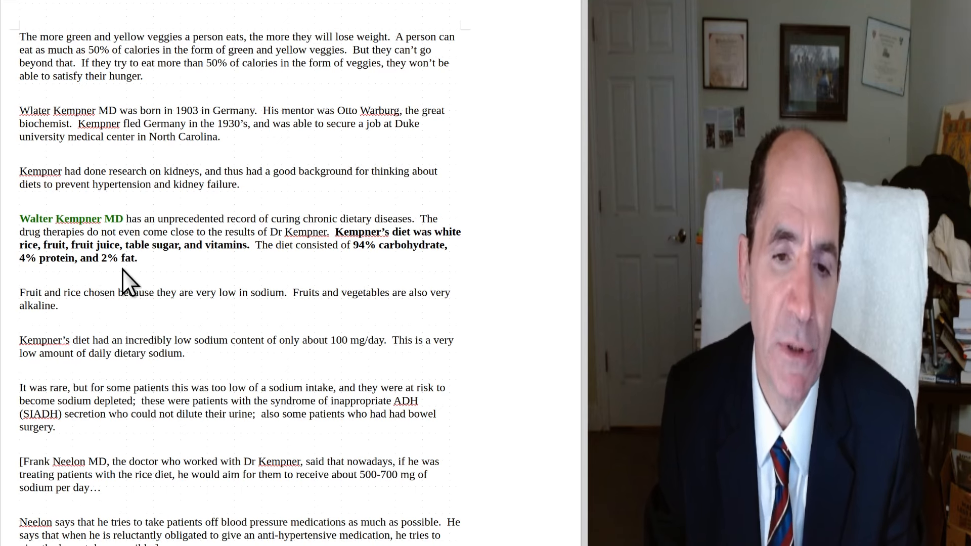
{"action": "mouse_move", "coordinate": [304, 273]}
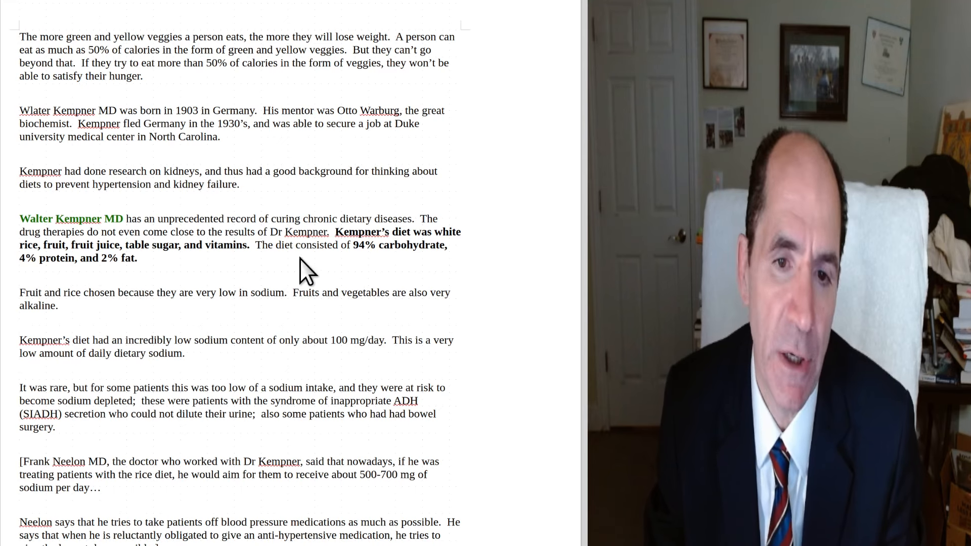
{"action": "mouse_move", "coordinate": [428, 271]}
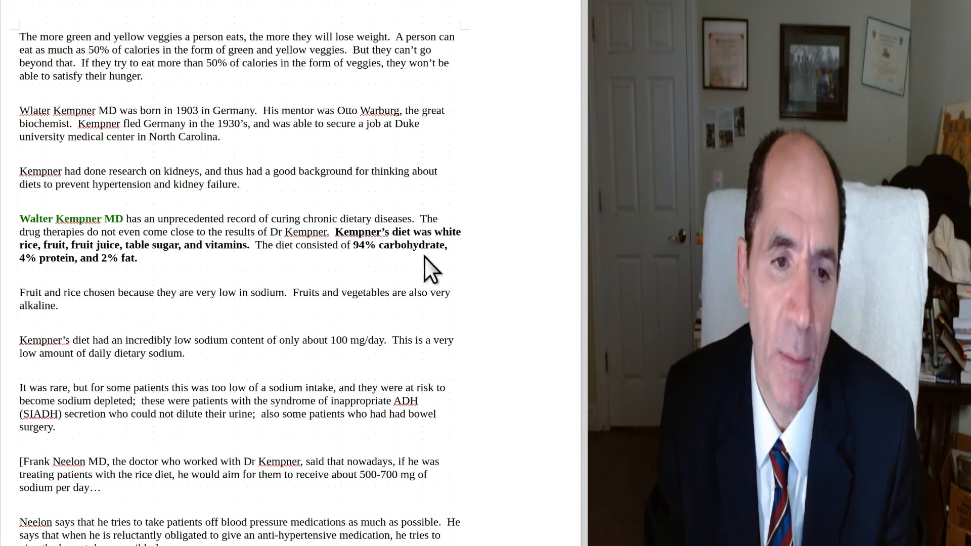
{"action": "mouse_move", "coordinate": [44, 279]}
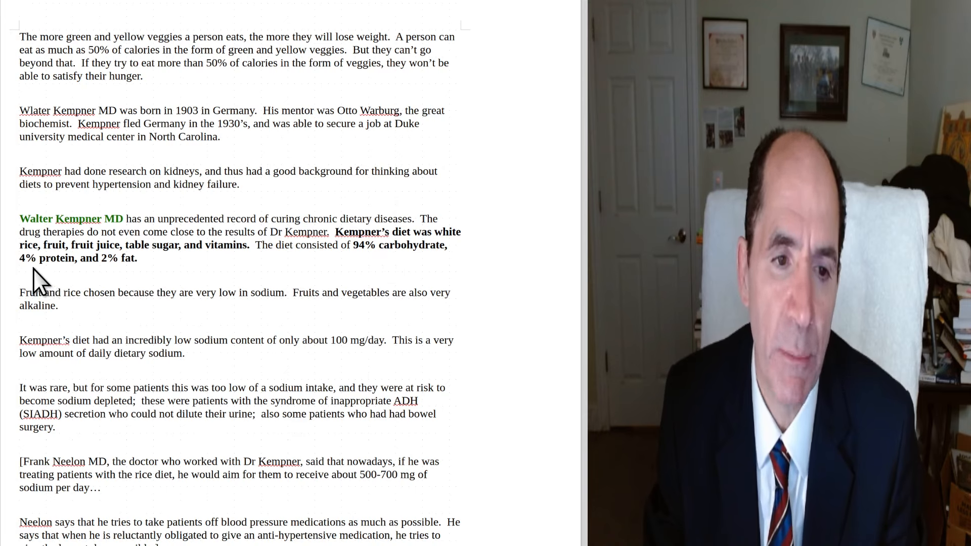
{"action": "mouse_move", "coordinate": [52, 282]}
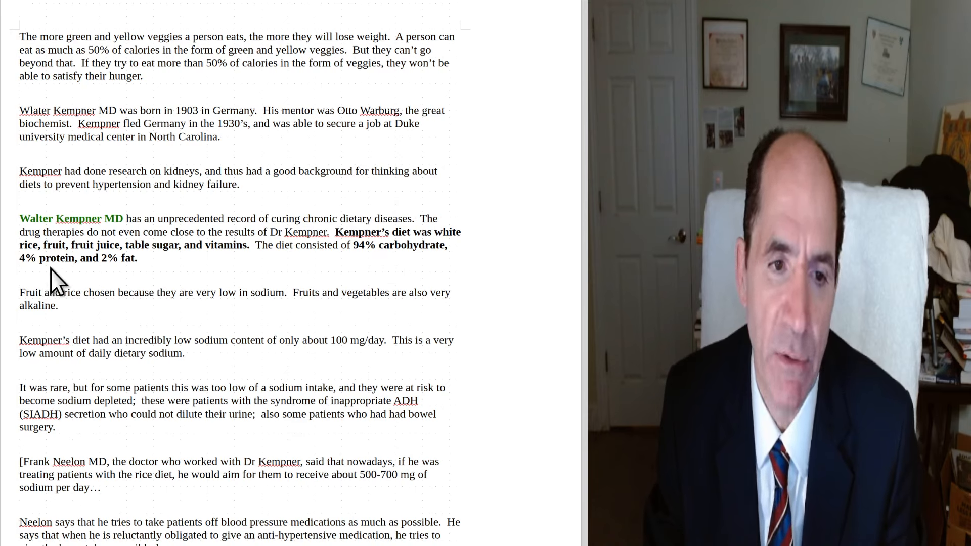
{"action": "mouse_move", "coordinate": [121, 278]}
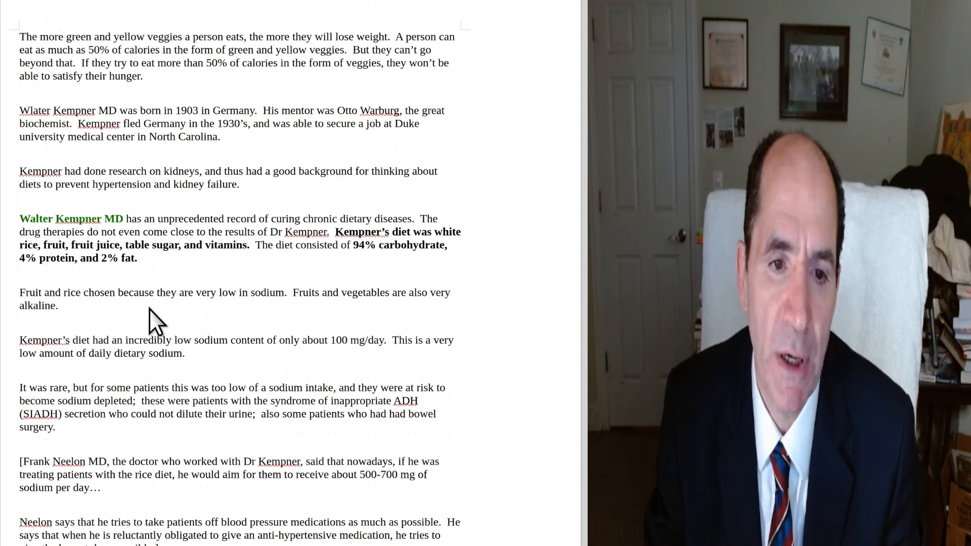
{"action": "mouse_move", "coordinate": [230, 319]}
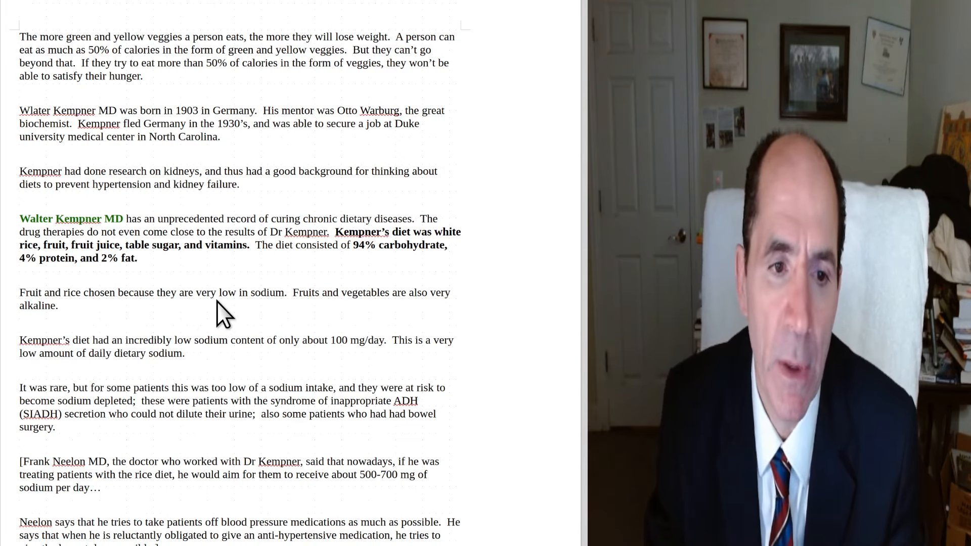
{"action": "mouse_move", "coordinate": [353, 322]}
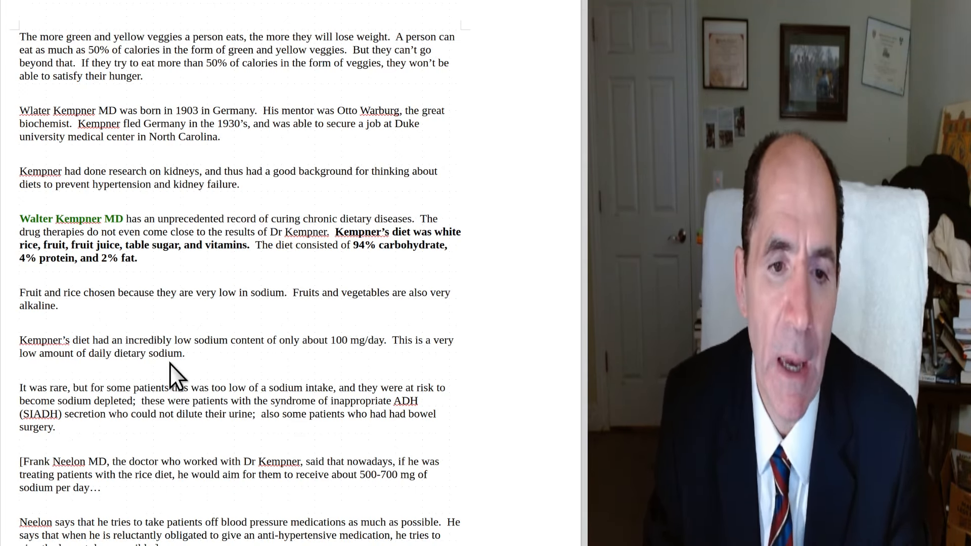
{"action": "mouse_move", "coordinate": [257, 368]}
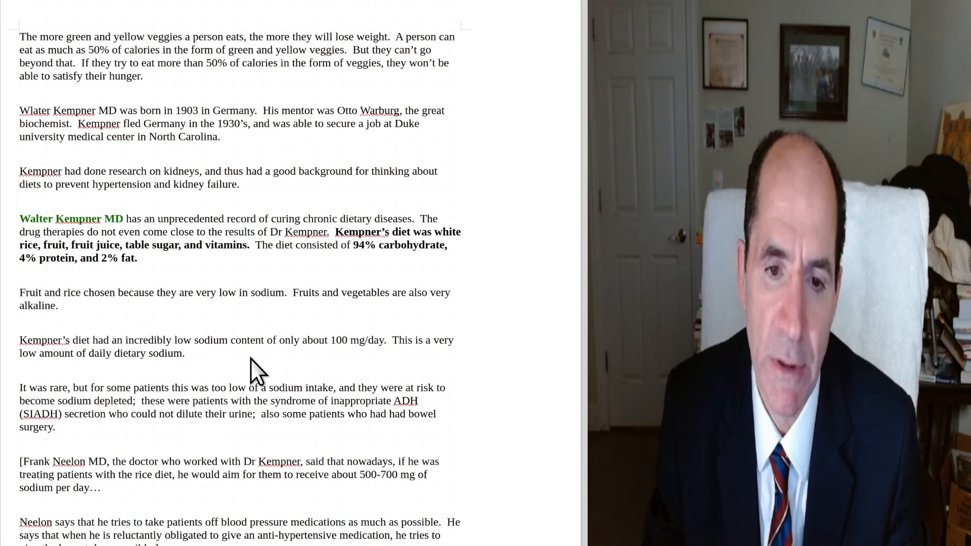
{"action": "mouse_move", "coordinate": [362, 364]}
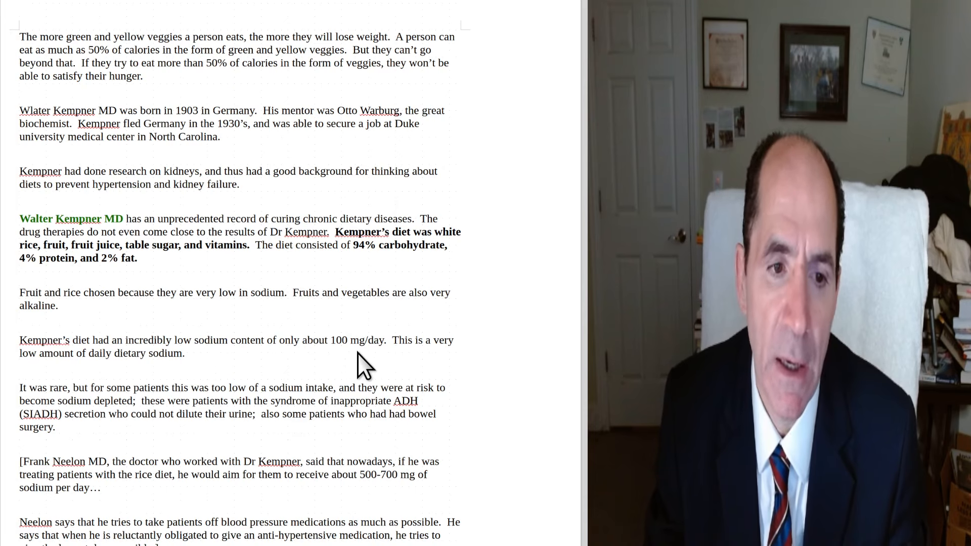
{"action": "mouse_move", "coordinate": [297, 384]}
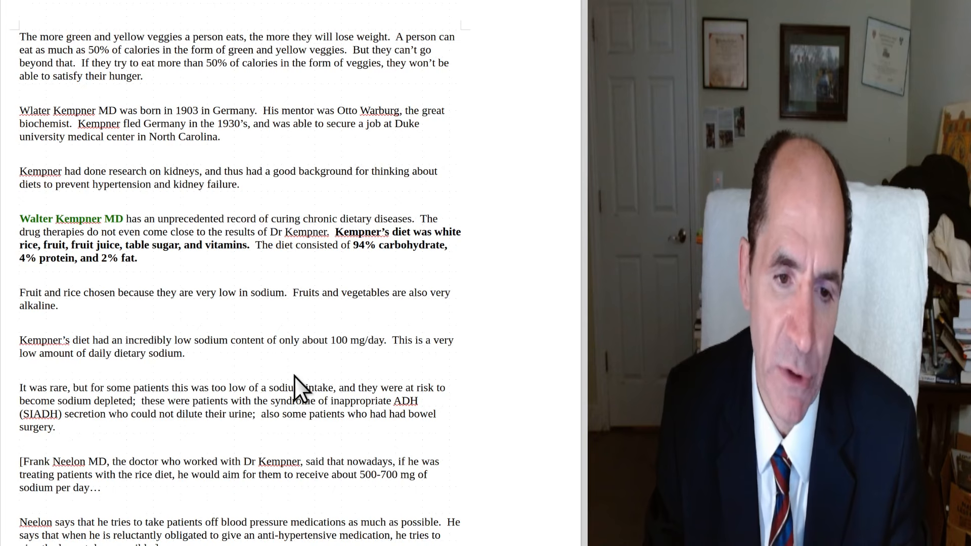
{"action": "mouse_move", "coordinate": [362, 365]}
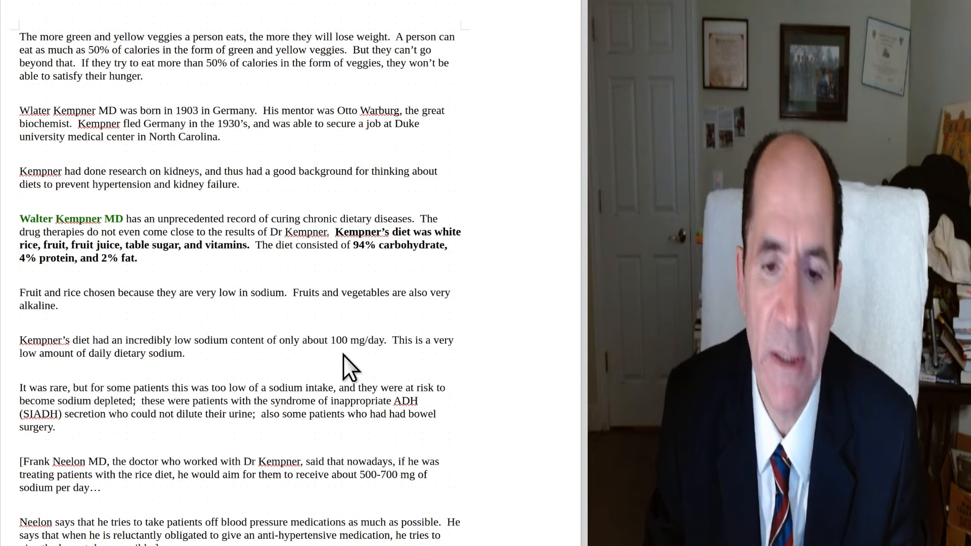
{"action": "mouse_move", "coordinate": [326, 362]}
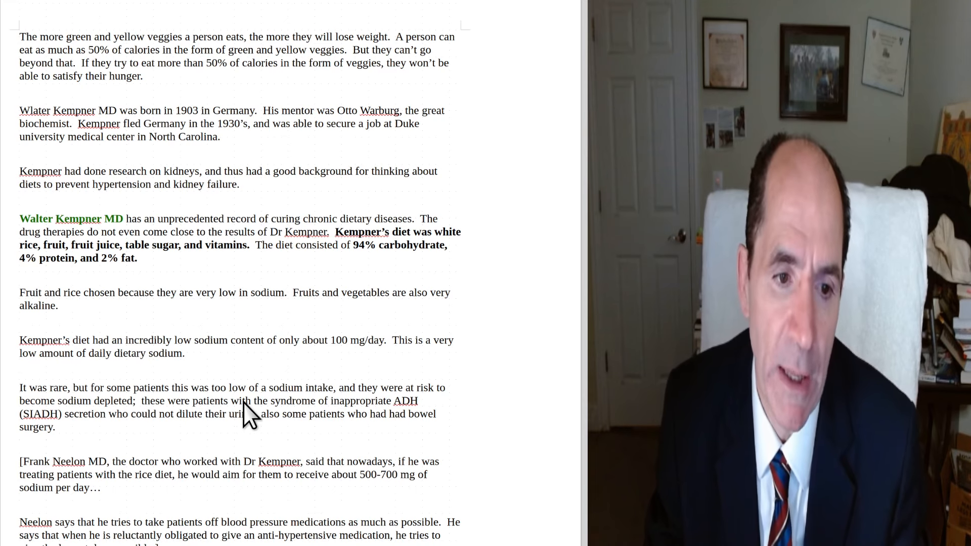
{"action": "mouse_move", "coordinate": [200, 439]}
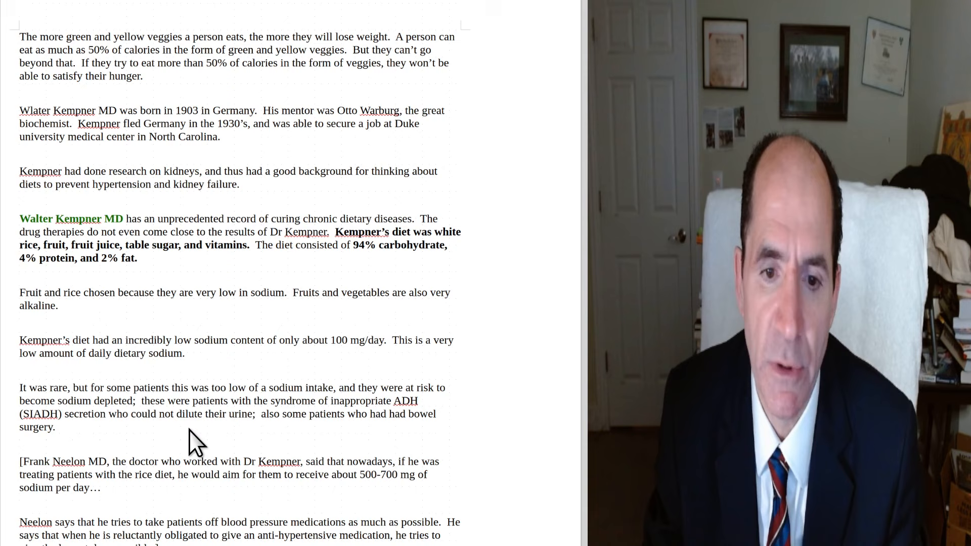
{"action": "mouse_move", "coordinate": [191, 440]}
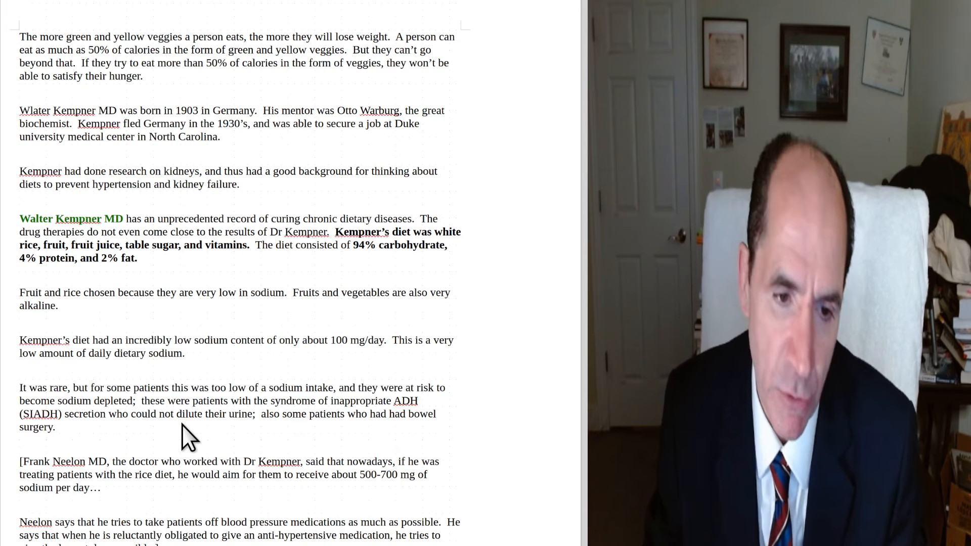
{"action": "mouse_move", "coordinate": [148, 489]}
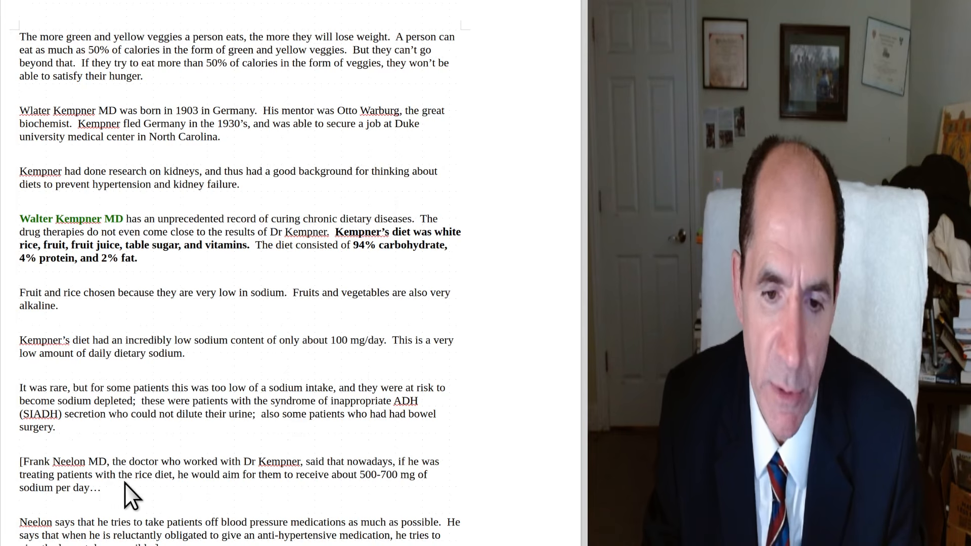
{"action": "mouse_move", "coordinate": [94, 483]}
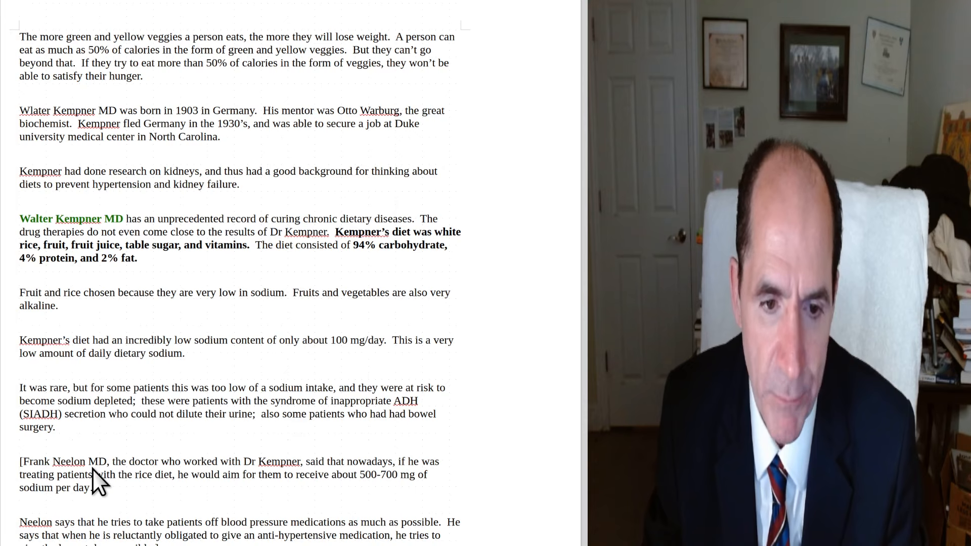
{"action": "mouse_move", "coordinate": [300, 490]}
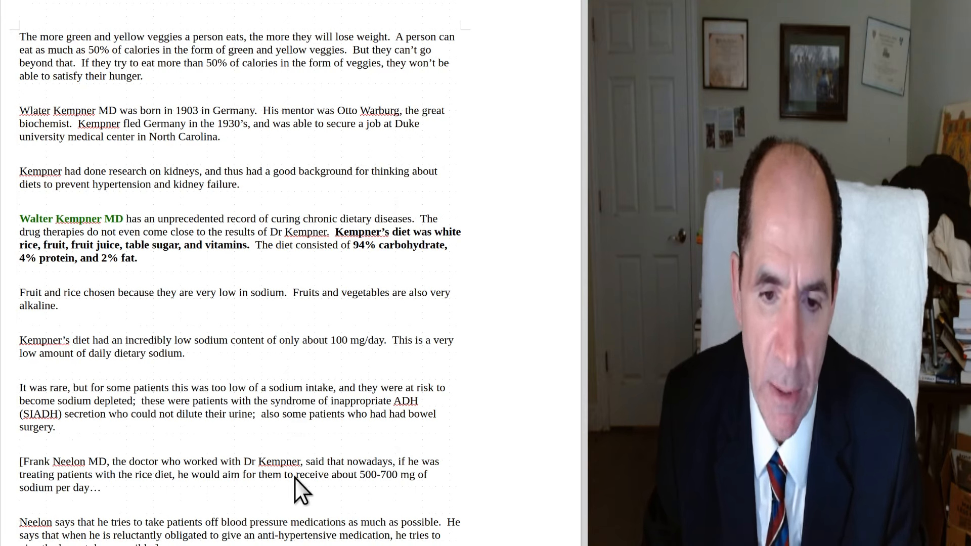
{"action": "mouse_move", "coordinate": [210, 508]}
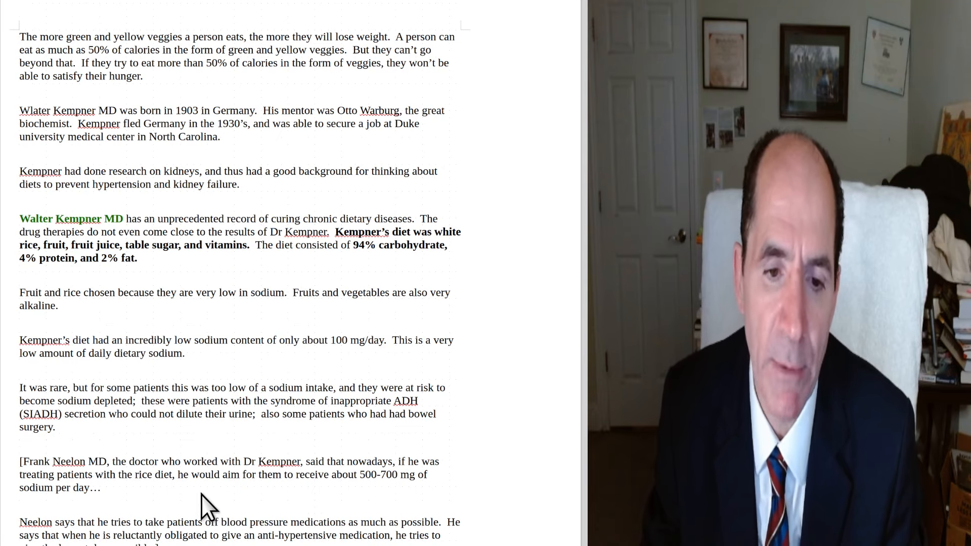
{"action": "mouse_move", "coordinate": [223, 500]}
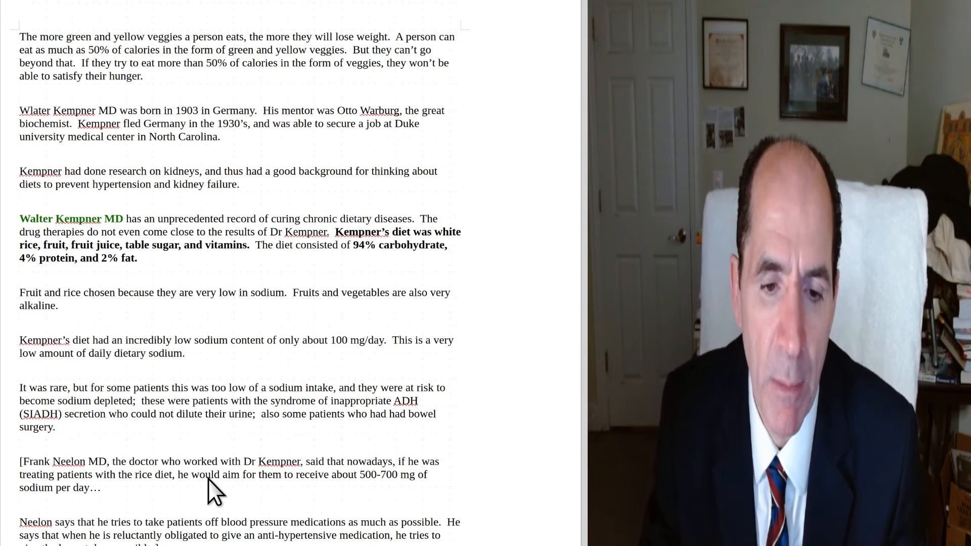
{"action": "mouse_move", "coordinate": [207, 477]}
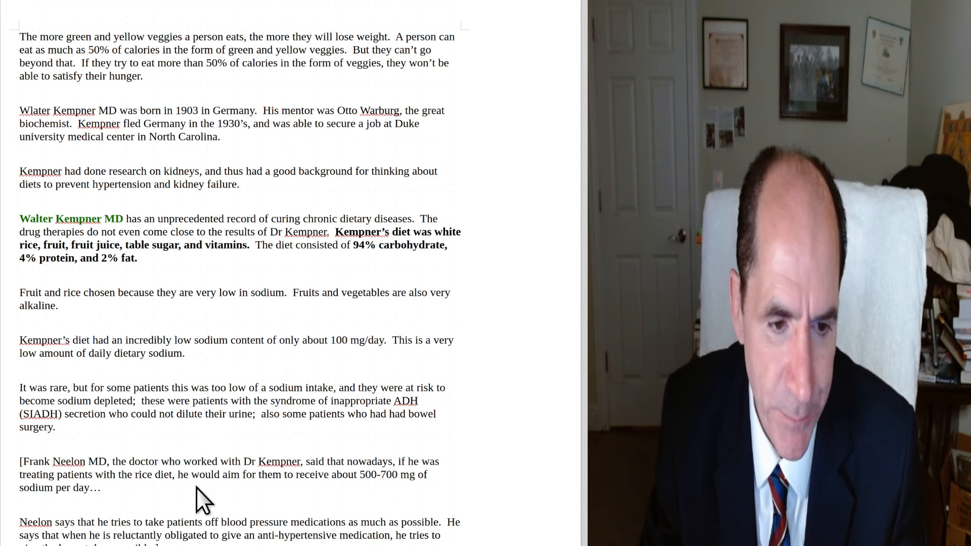
{"action": "mouse_move", "coordinate": [171, 538]}
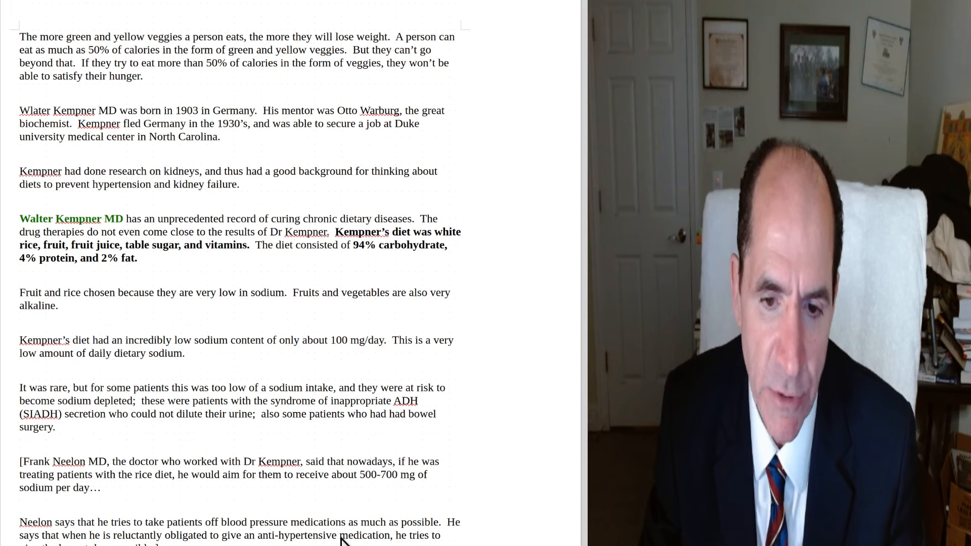
{"action": "mouse_move", "coordinate": [246, 541]}
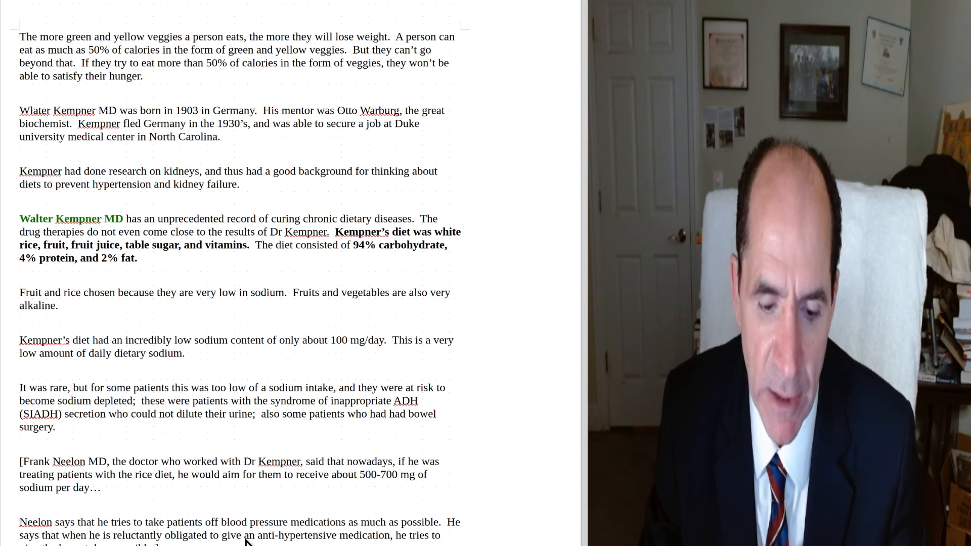
{"action": "mouse_move", "coordinate": [288, 276]}
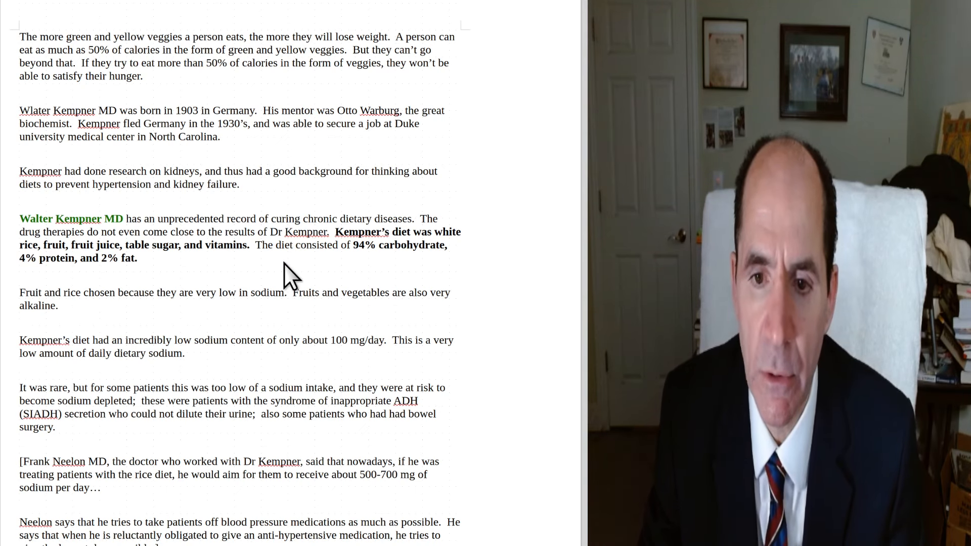
{"action": "scroll", "scroll_direction": "down", "scroll_amount": 3}
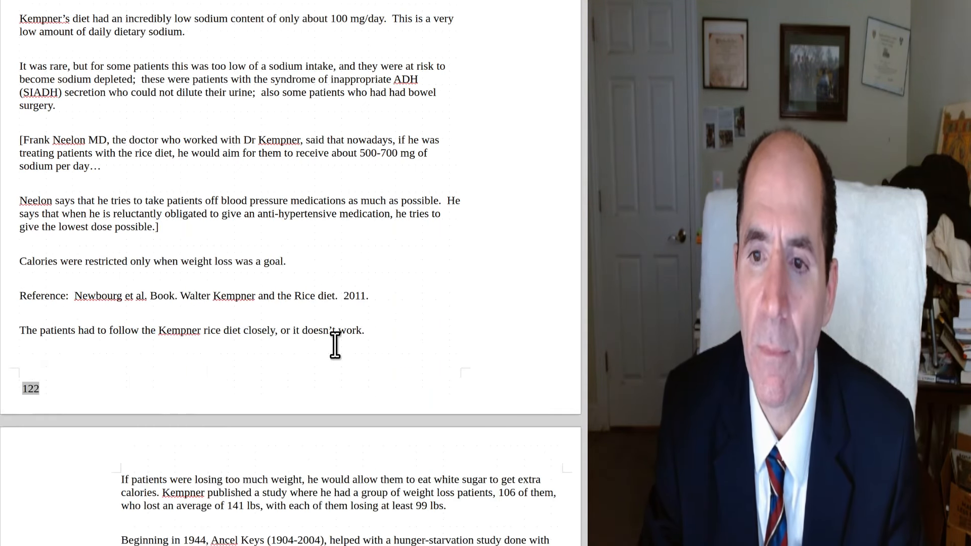
{"action": "scroll", "scroll_direction": "down", "scroll_amount": 3}
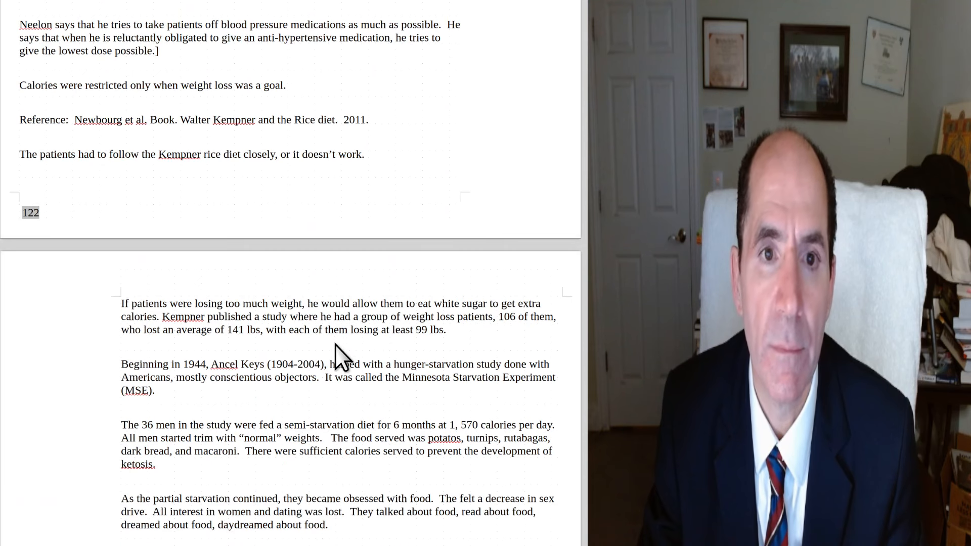
{"action": "mouse_move", "coordinate": [232, 164]}
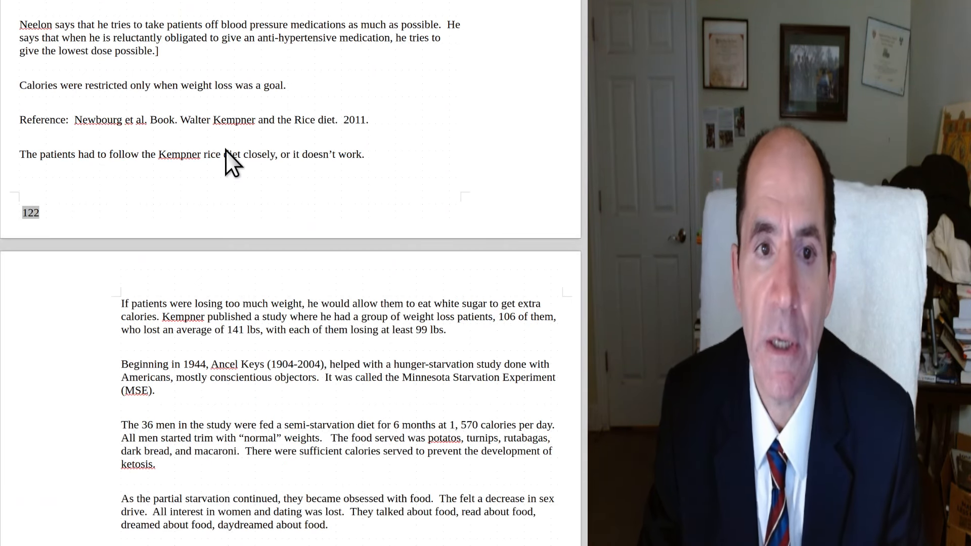
{"action": "mouse_move", "coordinate": [52, 124]}
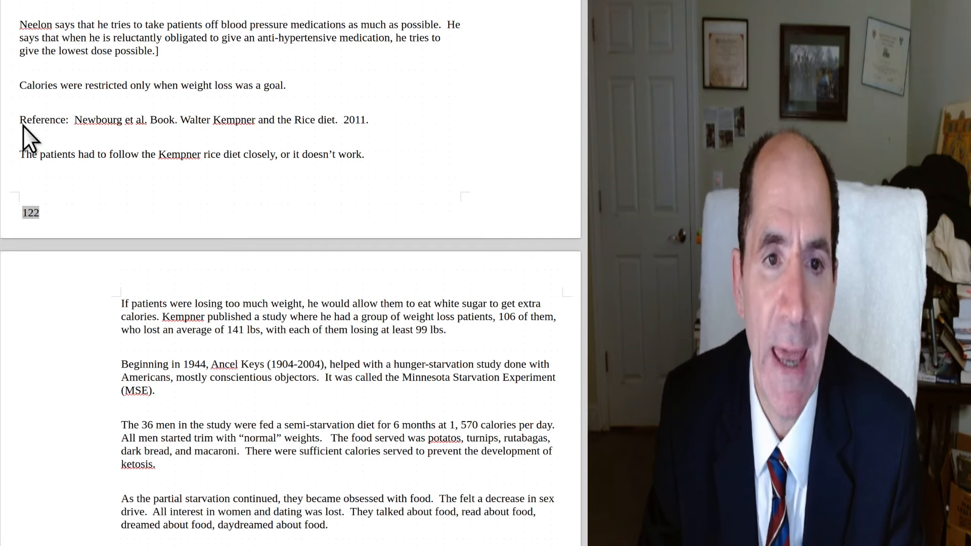
{"action": "mouse_move", "coordinate": [192, 146]}
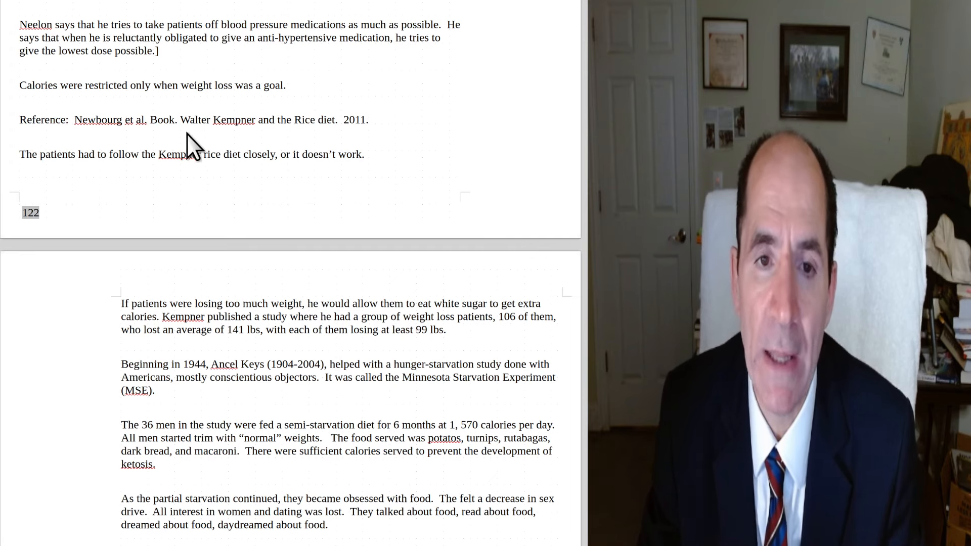
{"action": "mouse_move", "coordinate": [146, 140]}
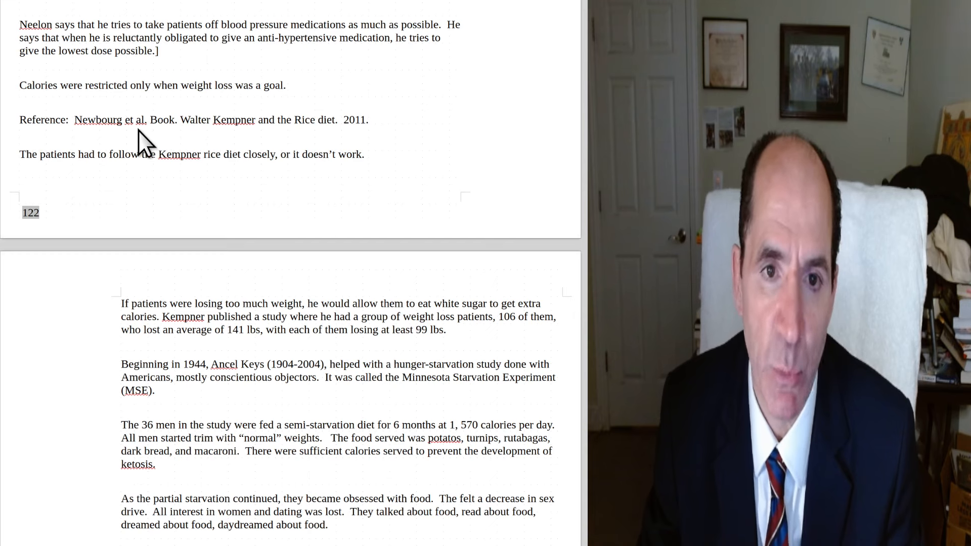
{"action": "mouse_move", "coordinate": [127, 196]}
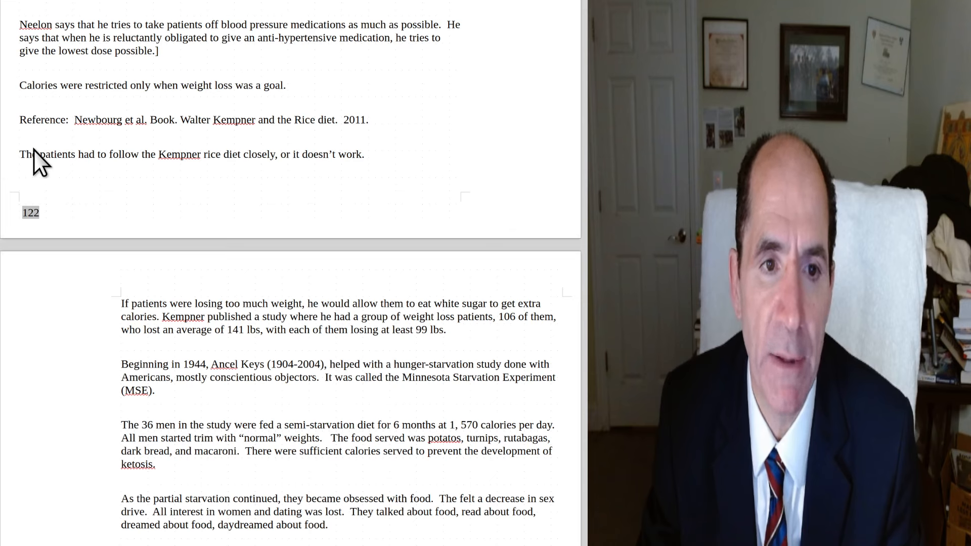
{"action": "mouse_move", "coordinate": [205, 158]}
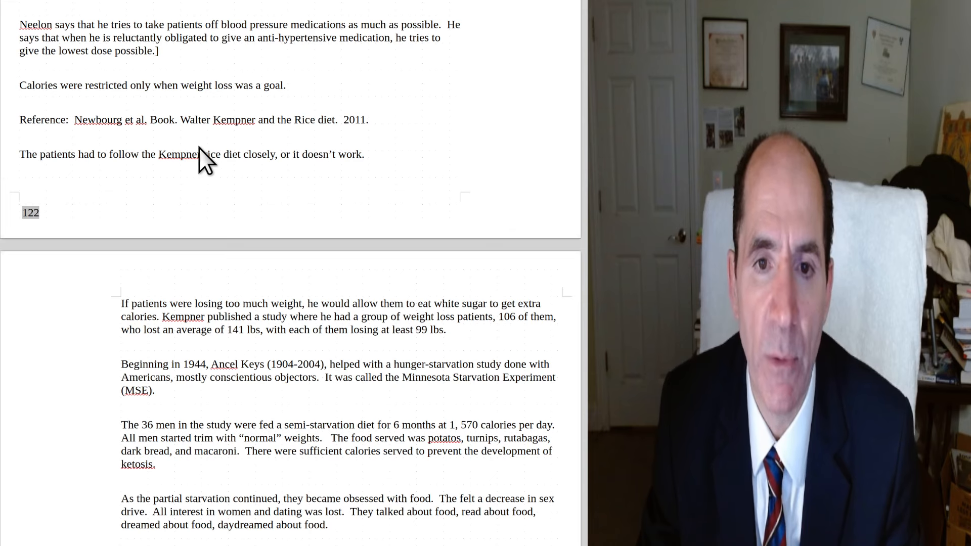
{"action": "mouse_move", "coordinate": [140, 207]}
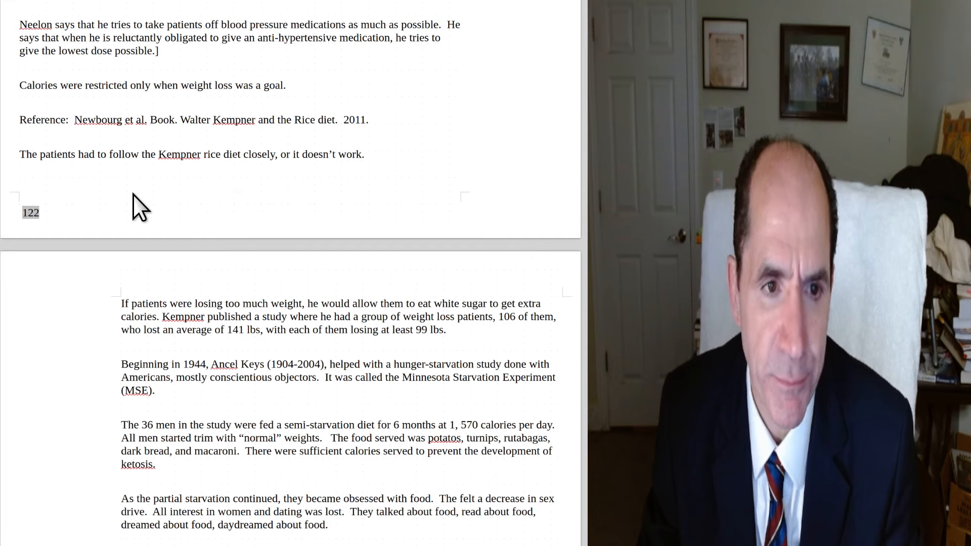
{"action": "mouse_move", "coordinate": [168, 218]}
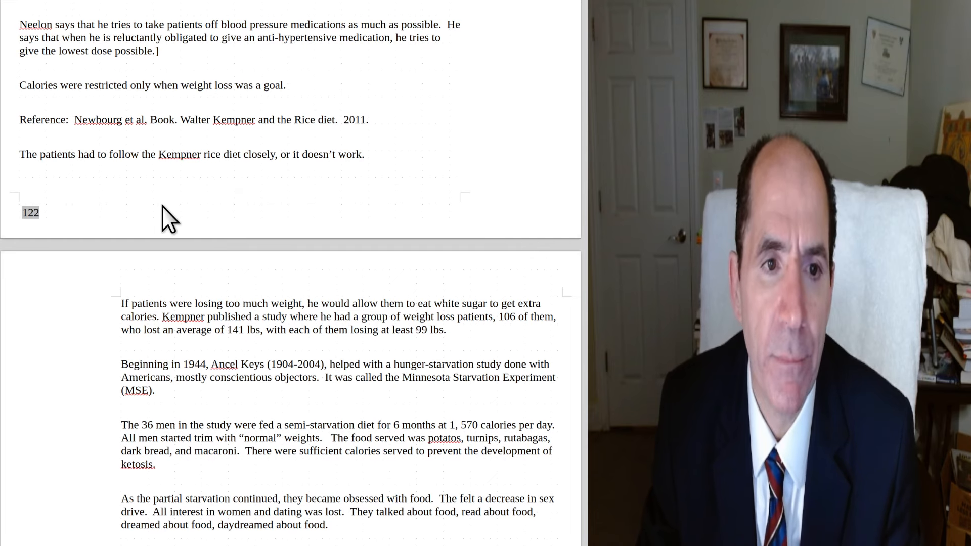
{"action": "mouse_move", "coordinate": [124, 206]}
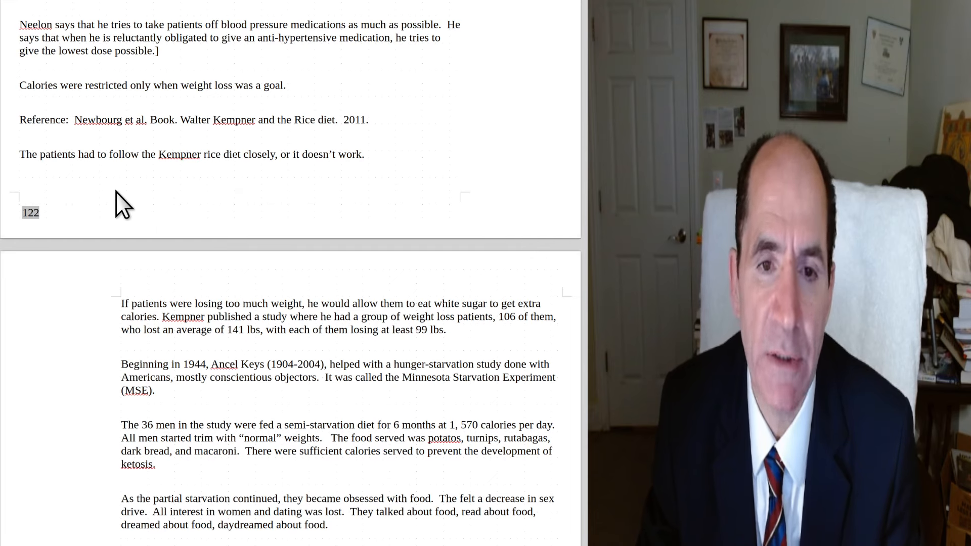
{"action": "mouse_move", "coordinate": [103, 307]}
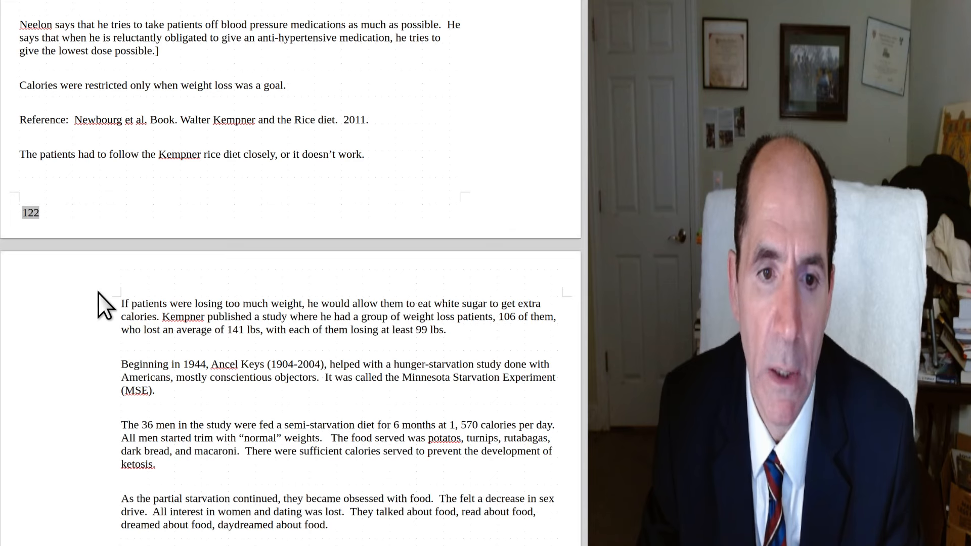
{"action": "mouse_move", "coordinate": [372, 353]}
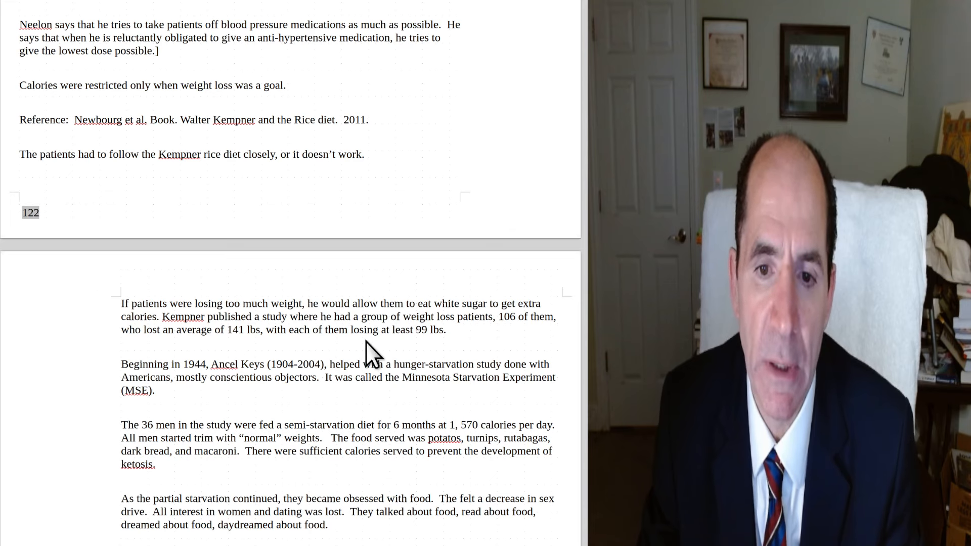
{"action": "mouse_move", "coordinate": [480, 350]}
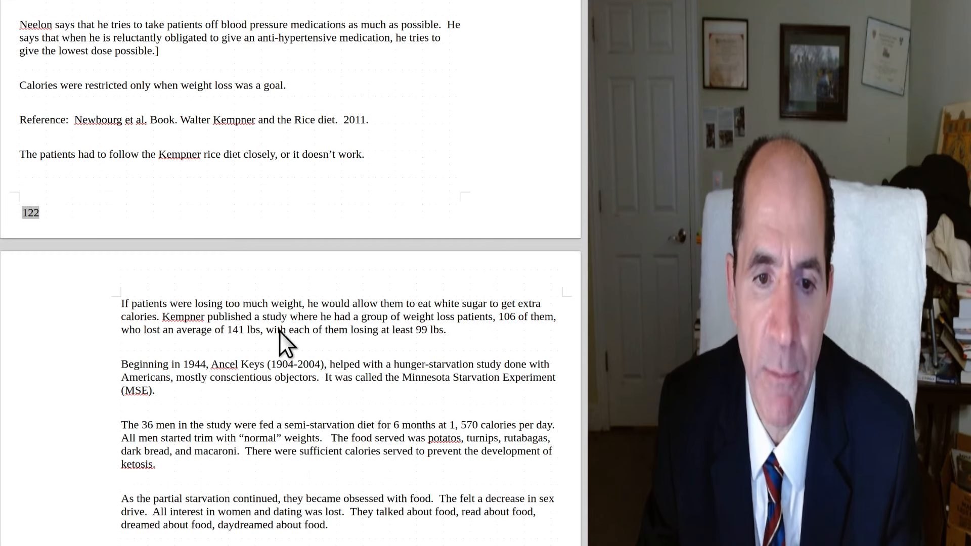
{"action": "mouse_move", "coordinate": [517, 341]}
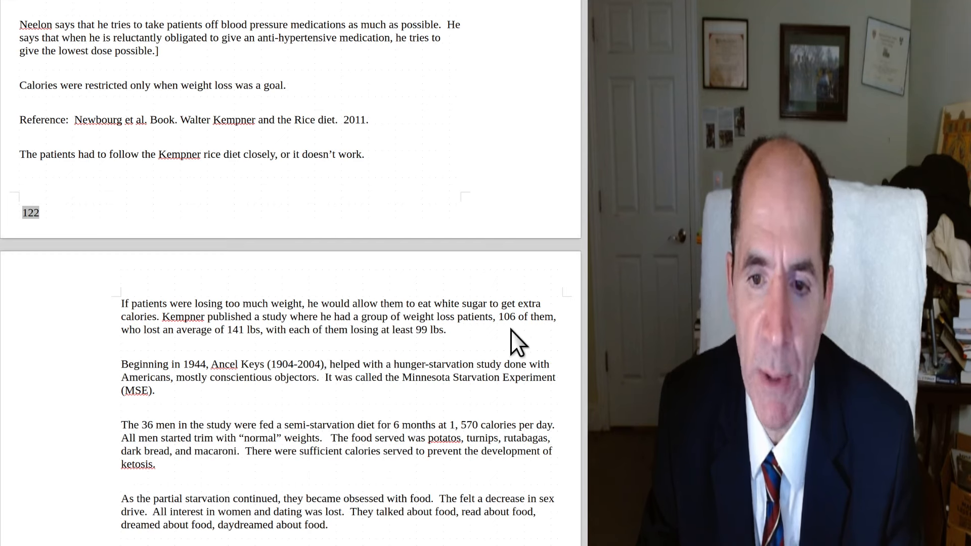
{"action": "mouse_move", "coordinate": [230, 369]}
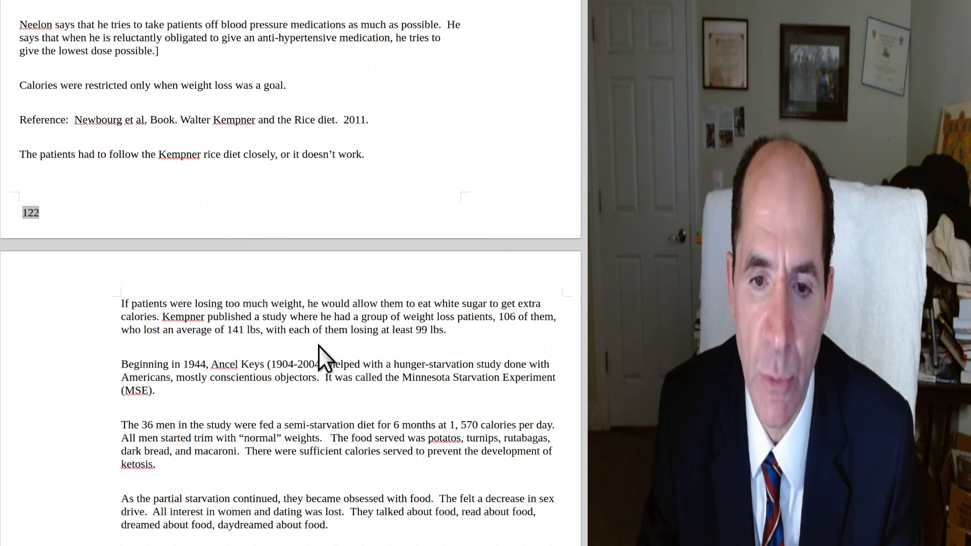
{"action": "mouse_move", "coordinate": [434, 350]}
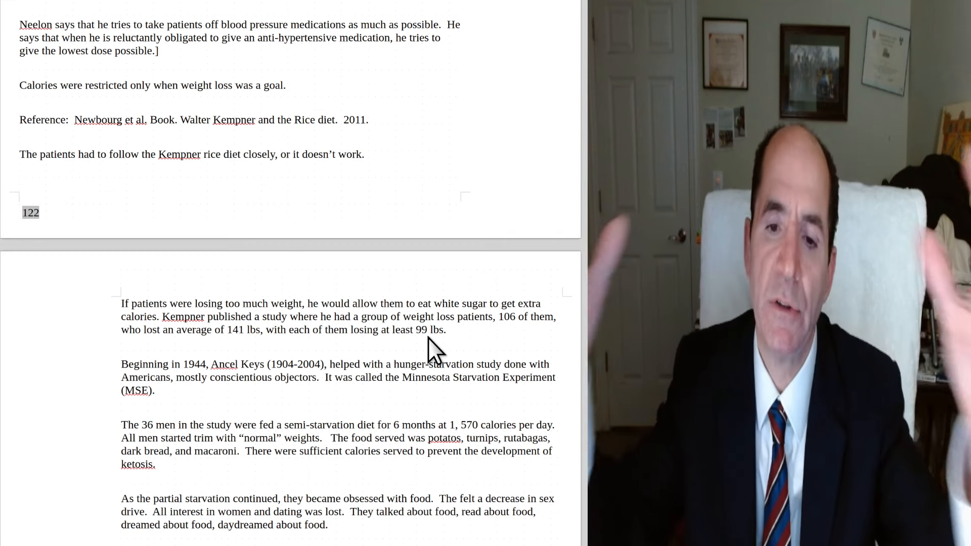
{"action": "mouse_move", "coordinate": [223, 459]}
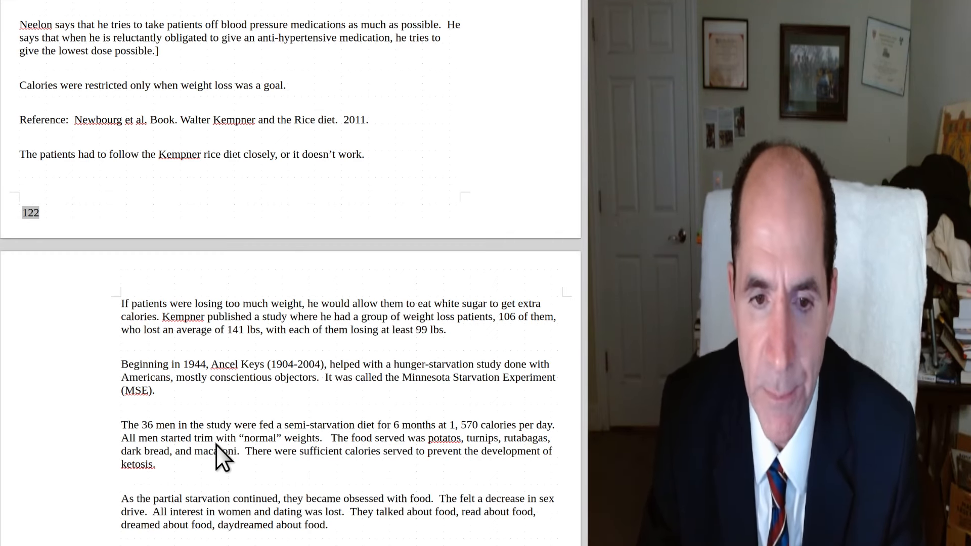
{"action": "mouse_move", "coordinate": [235, 420]}
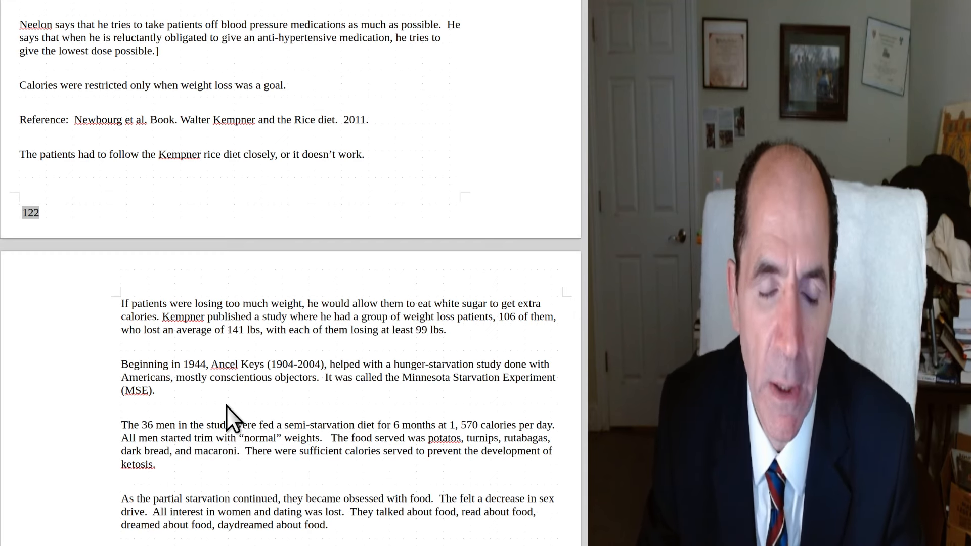
{"action": "mouse_move", "coordinate": [232, 406]}
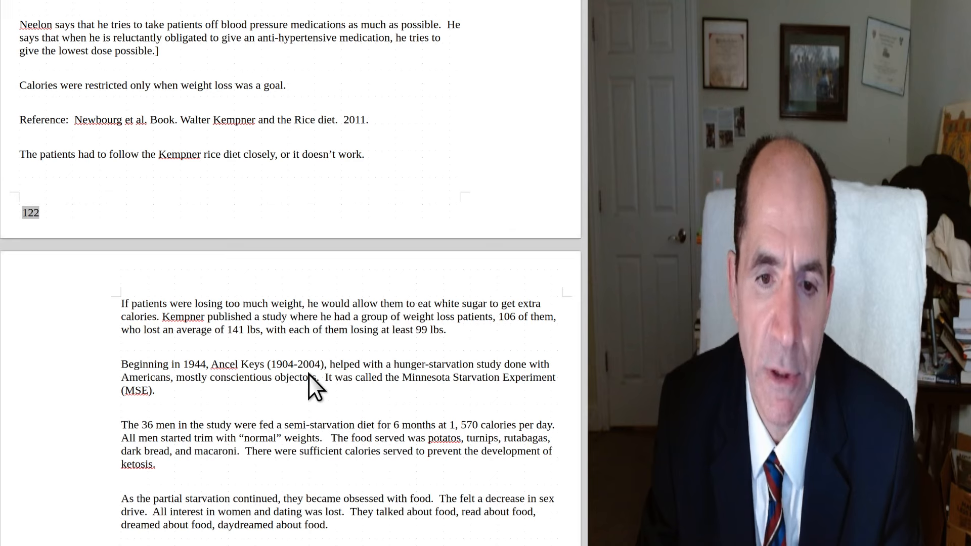
{"action": "mouse_move", "coordinate": [319, 384]}
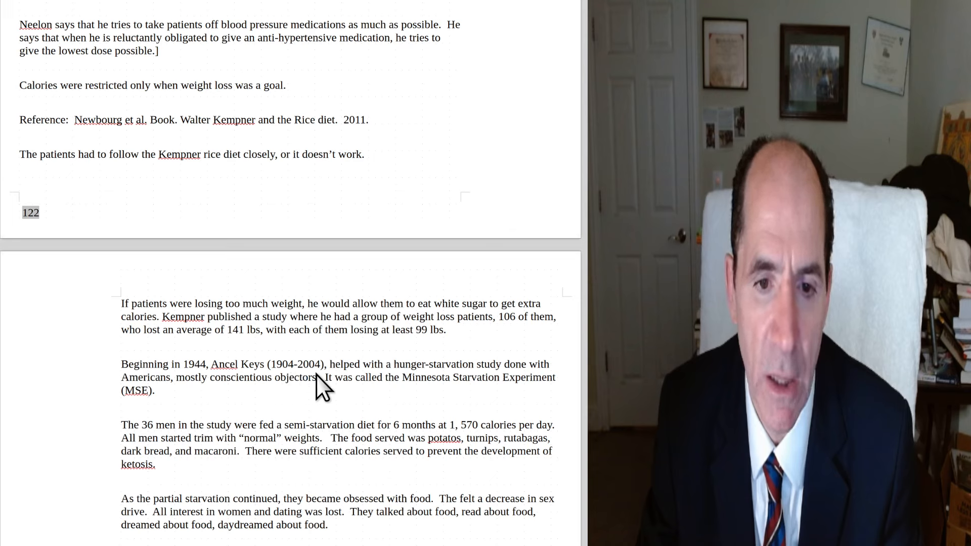
{"action": "mouse_move", "coordinate": [375, 394]}
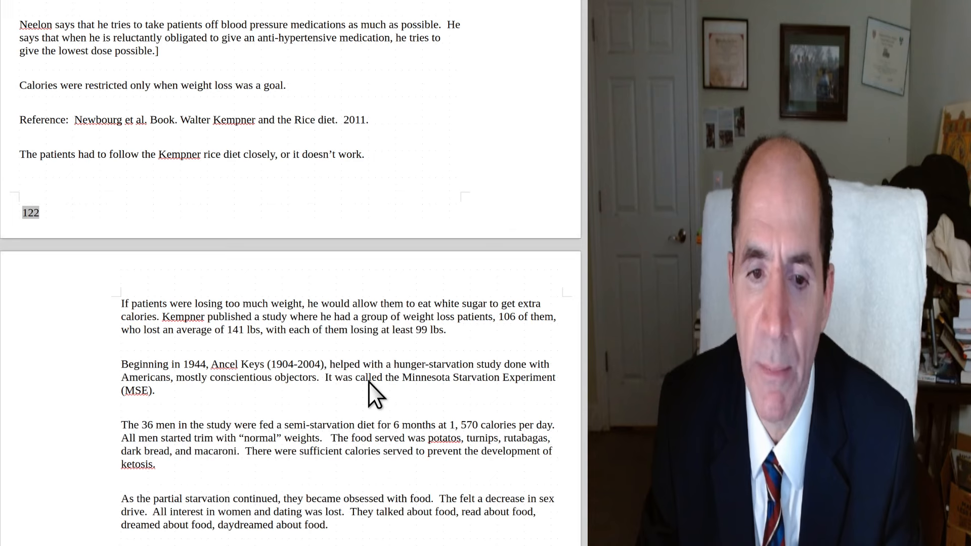
{"action": "mouse_move", "coordinate": [333, 408]}
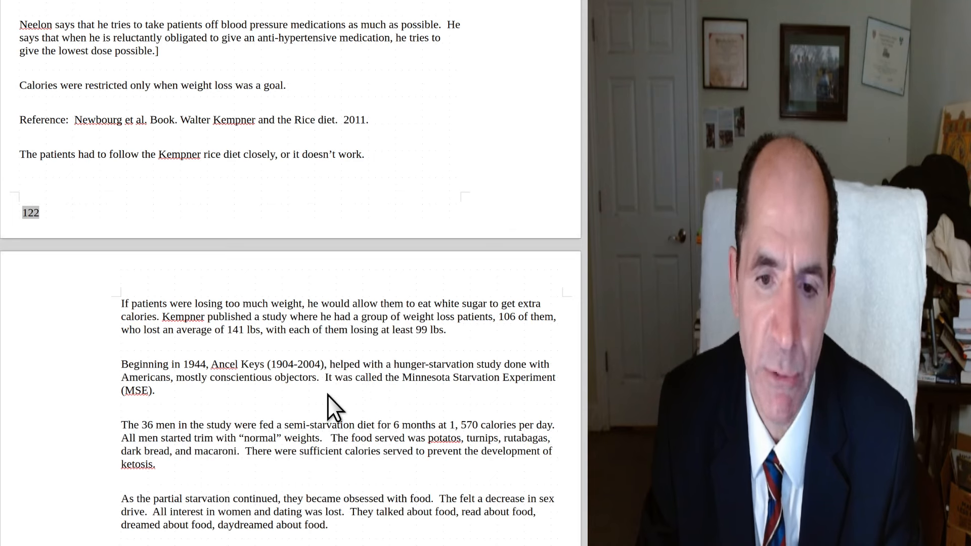
{"action": "mouse_move", "coordinate": [560, 409]}
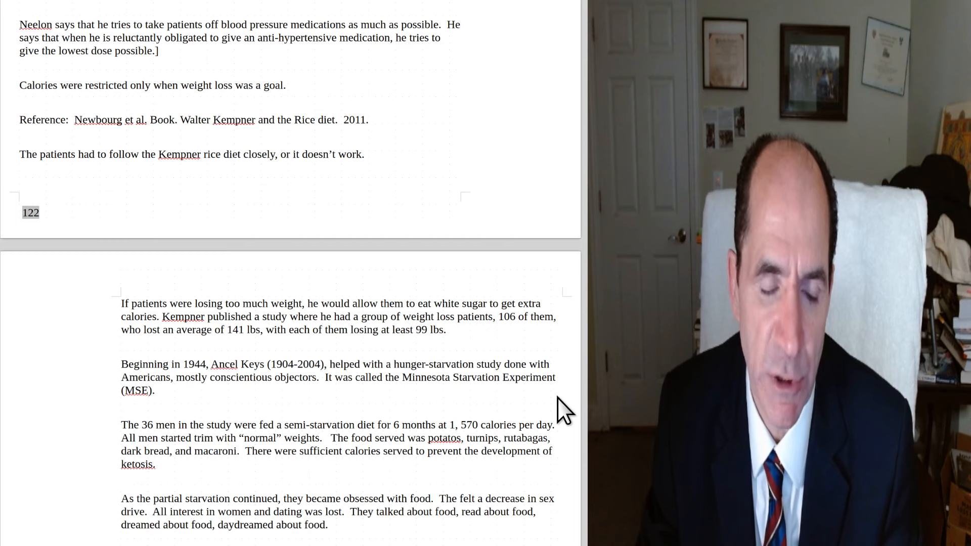
{"action": "mouse_move", "coordinate": [291, 465]}
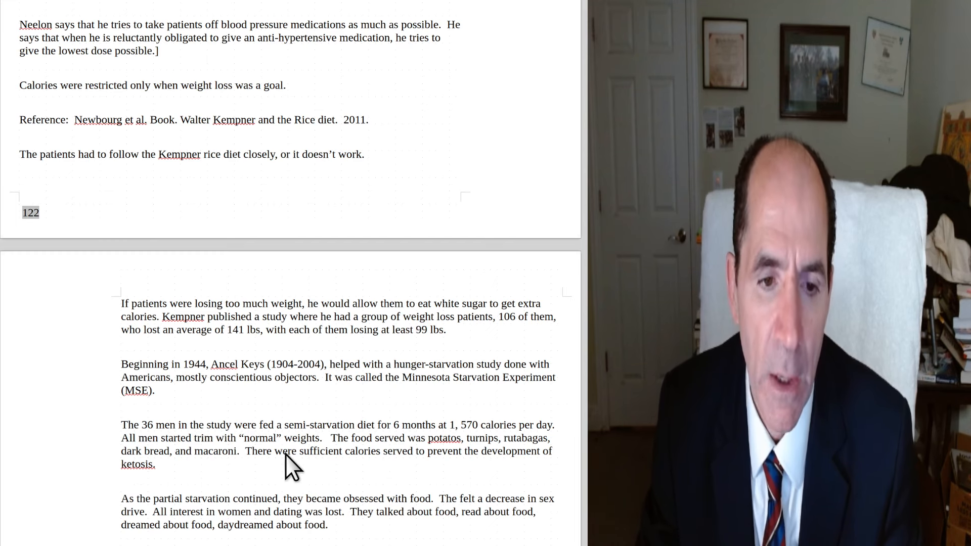
{"action": "mouse_move", "coordinate": [303, 460]}
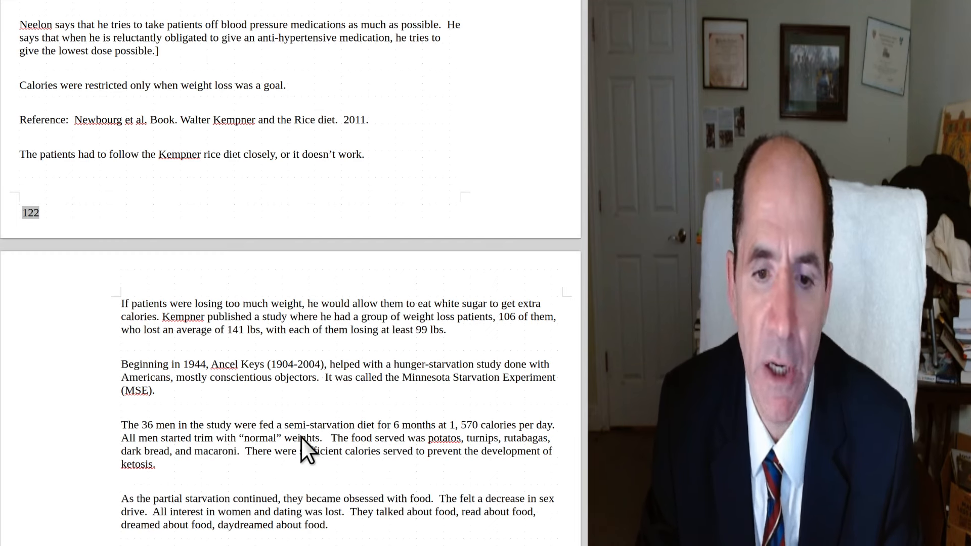
{"action": "mouse_move", "coordinate": [436, 451]}
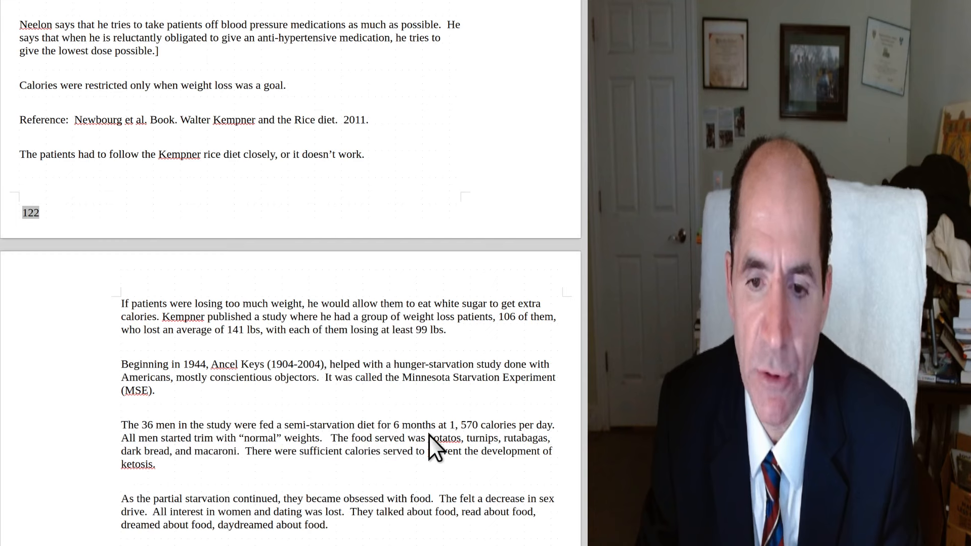
{"action": "mouse_move", "coordinate": [471, 453]}
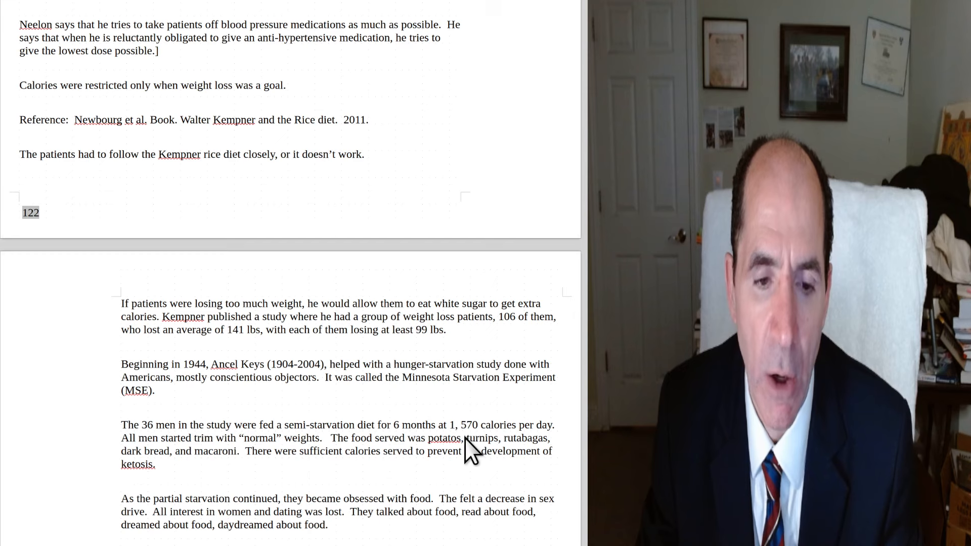
{"action": "mouse_move", "coordinate": [287, 461]}
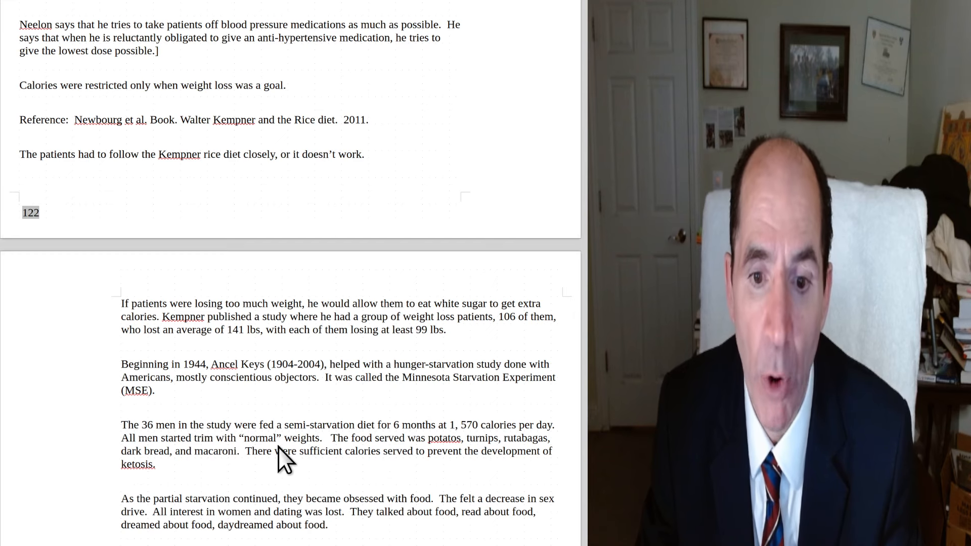
{"action": "mouse_move", "coordinate": [461, 462]}
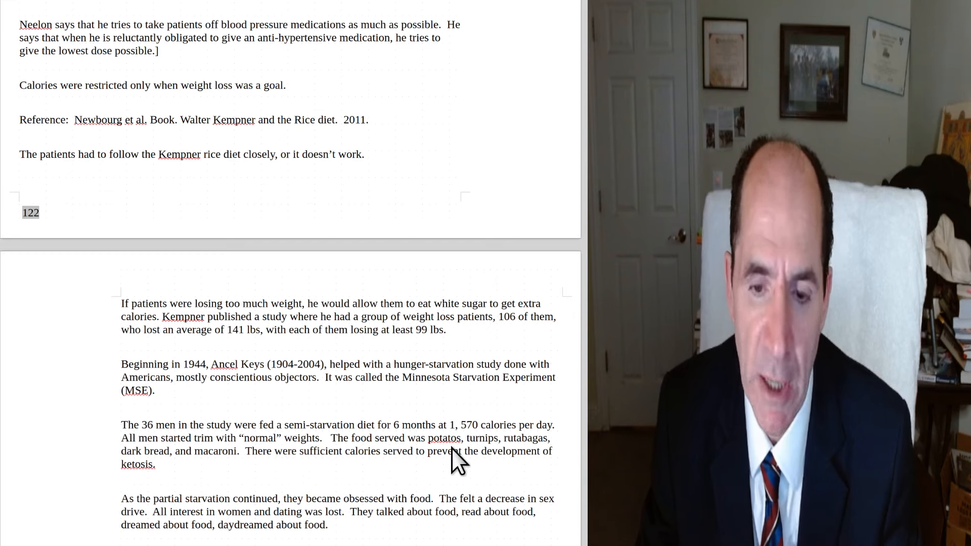
{"action": "mouse_move", "coordinate": [248, 477]}
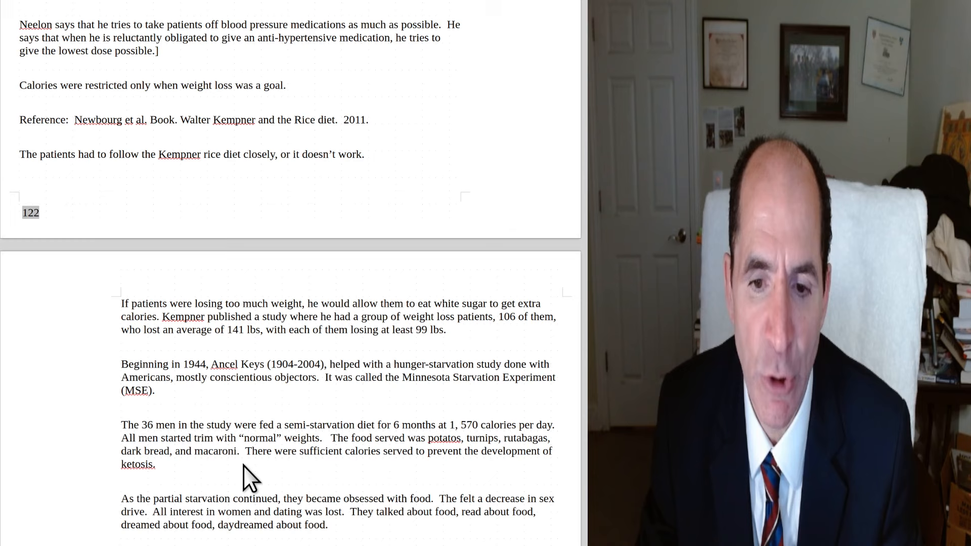
{"action": "mouse_move", "coordinate": [237, 530]}
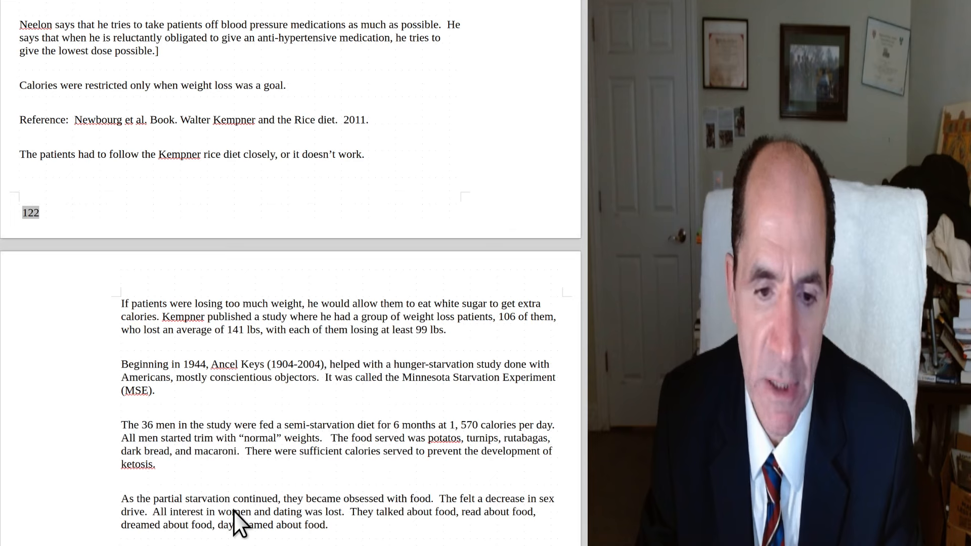
{"action": "mouse_move", "coordinate": [361, 532]}
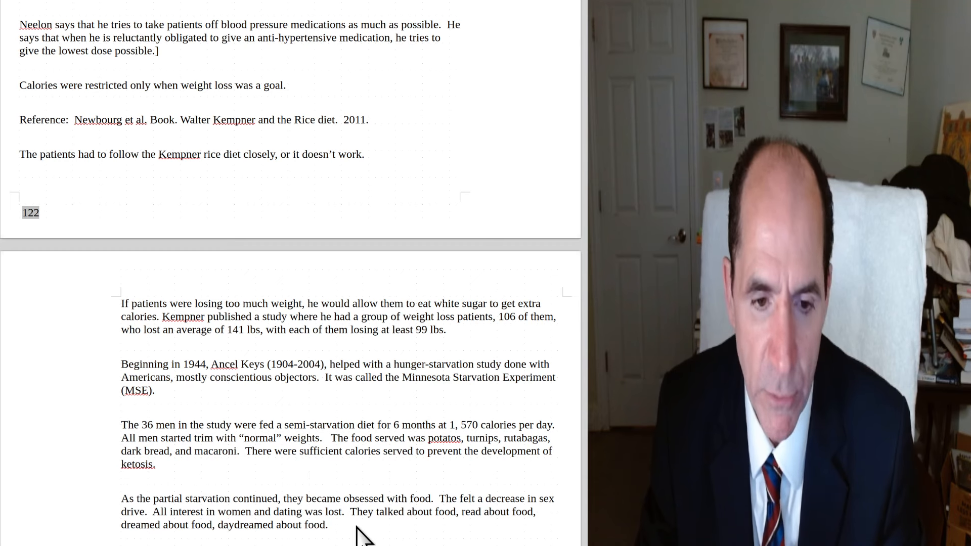
{"action": "mouse_move", "coordinate": [353, 410]}
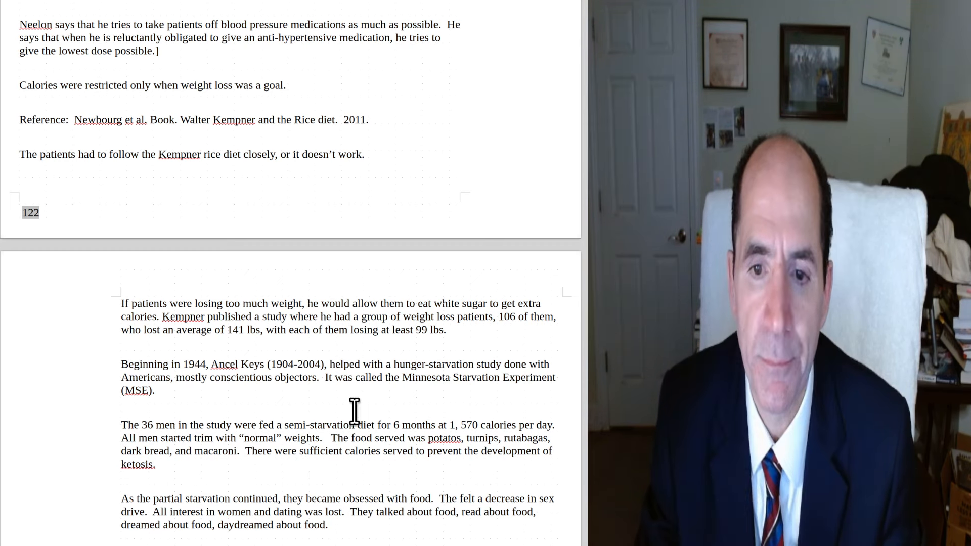
{"action": "scroll", "scroll_direction": "down", "scroll_amount": 3}
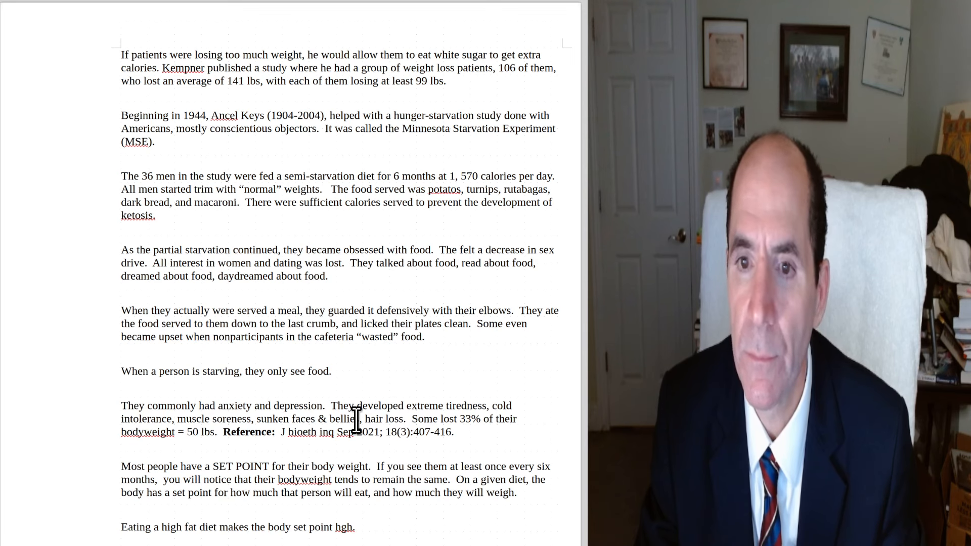
{"action": "scroll", "scroll_direction": "down", "scroll_amount": 3}
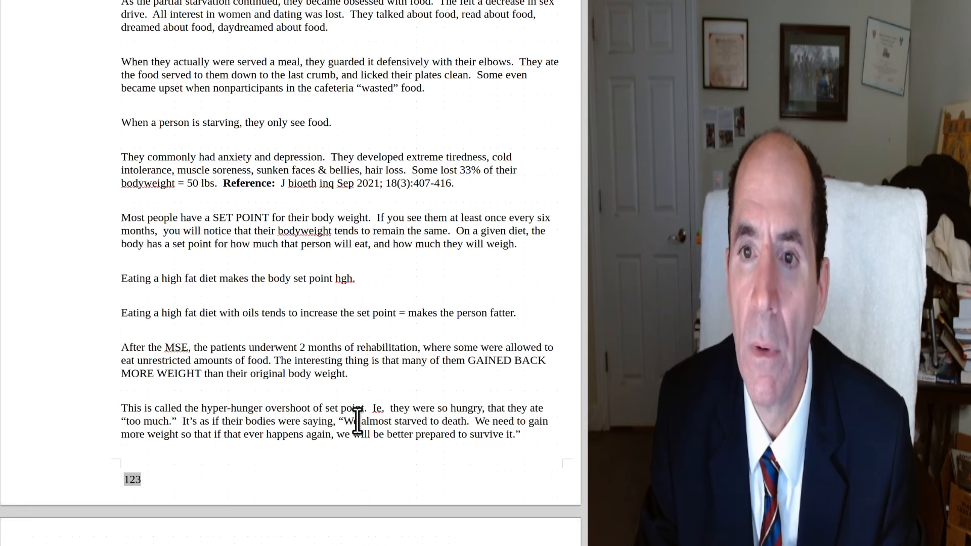
{"action": "scroll", "scroll_direction": "down", "scroll_amount": 3}
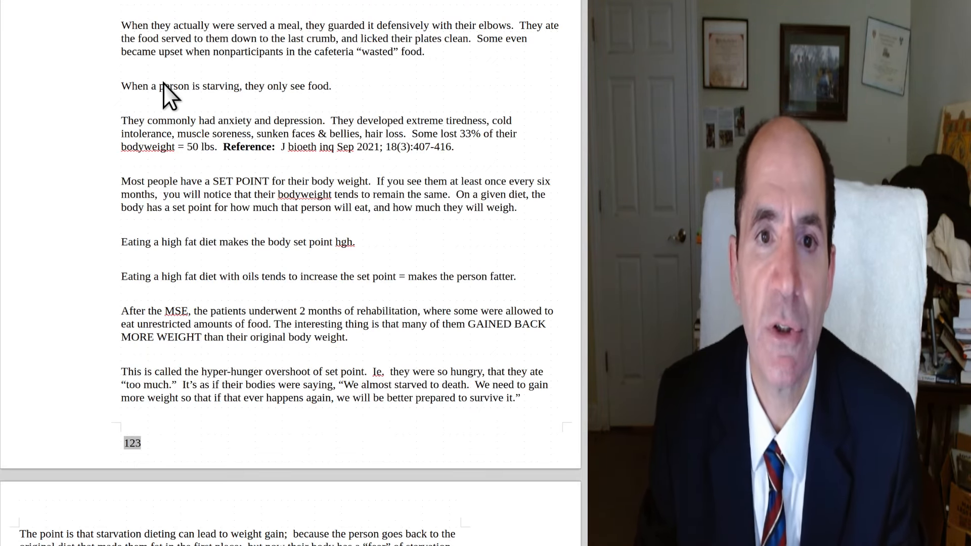
{"action": "mouse_move", "coordinate": [231, 104]}
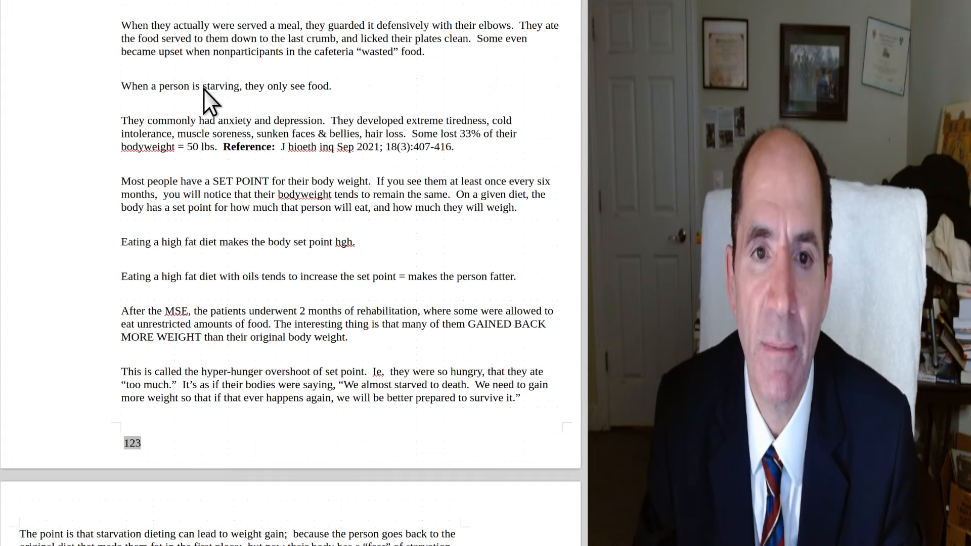
{"action": "mouse_move", "coordinate": [278, 111]}
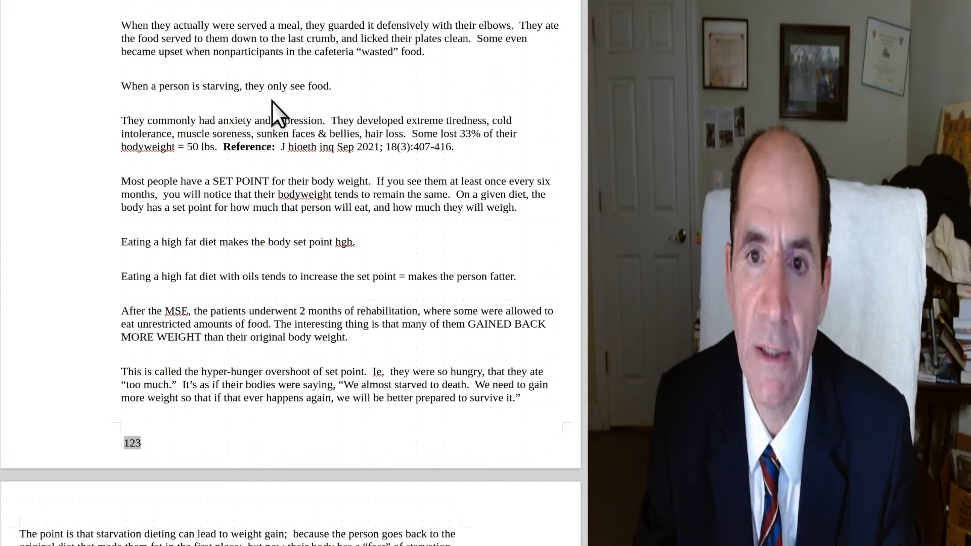
{"action": "mouse_move", "coordinate": [164, 114]}
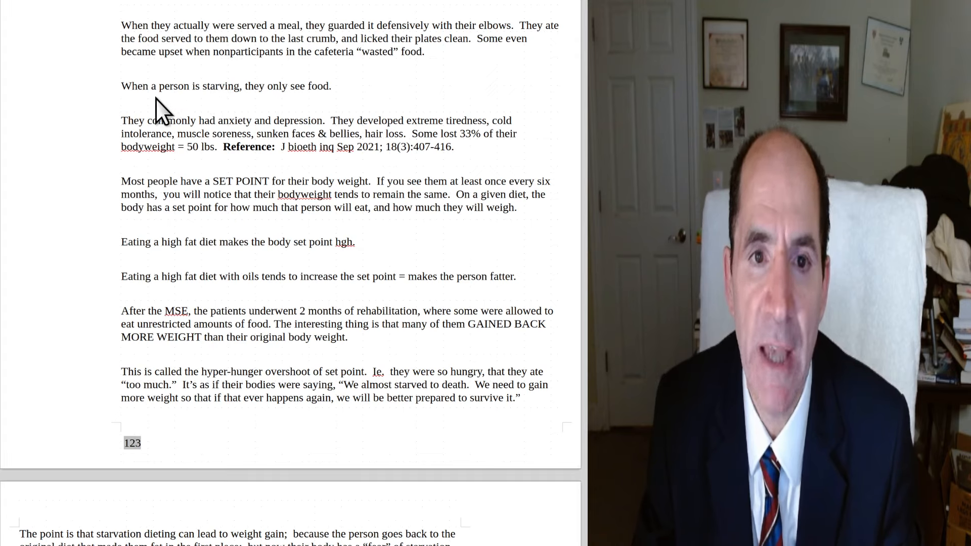
{"action": "mouse_move", "coordinate": [229, 115]}
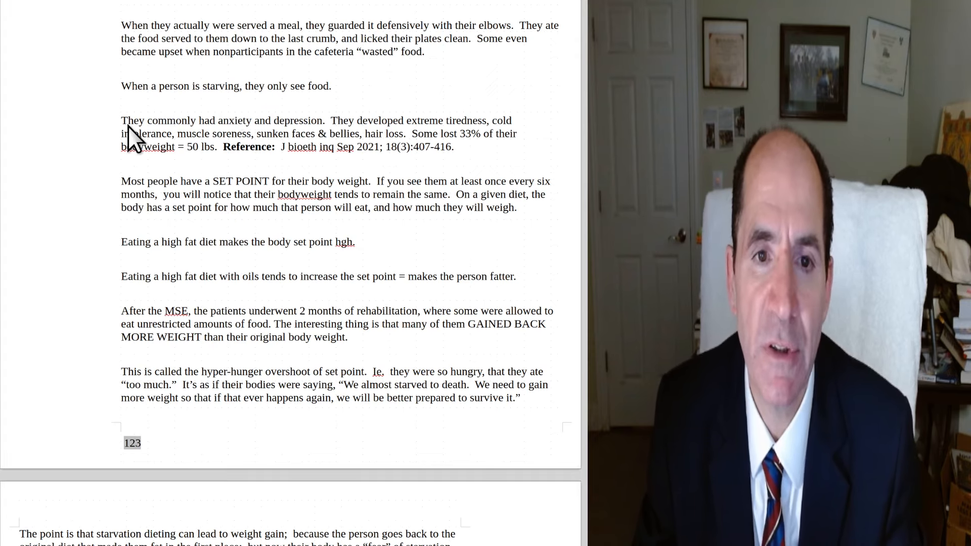
{"action": "mouse_move", "coordinate": [146, 229]}
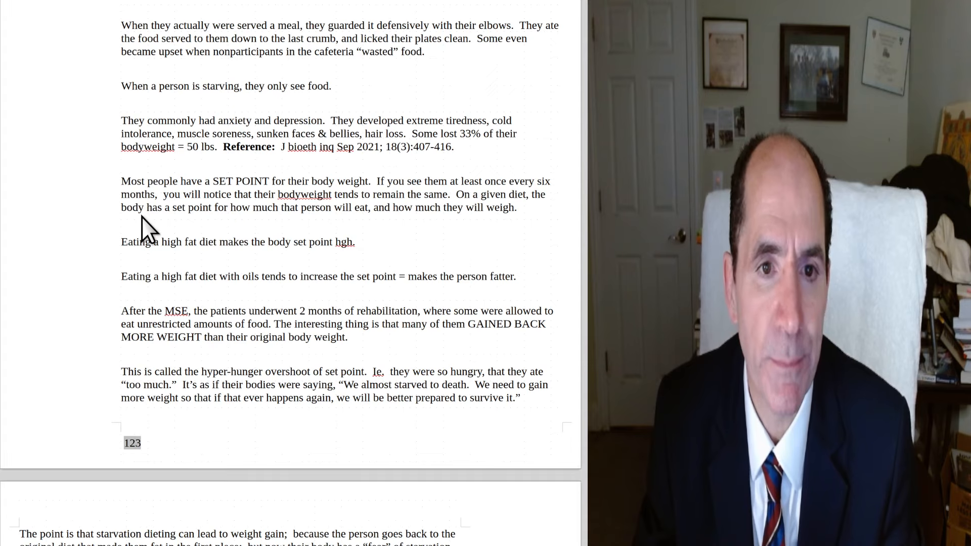
{"action": "mouse_move", "coordinate": [152, 155]}
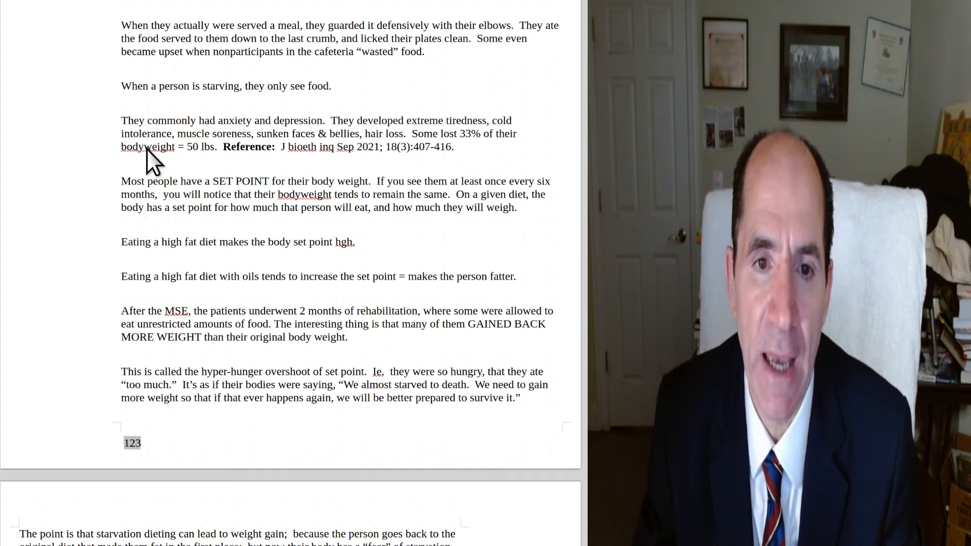
{"action": "mouse_move", "coordinate": [260, 161]}
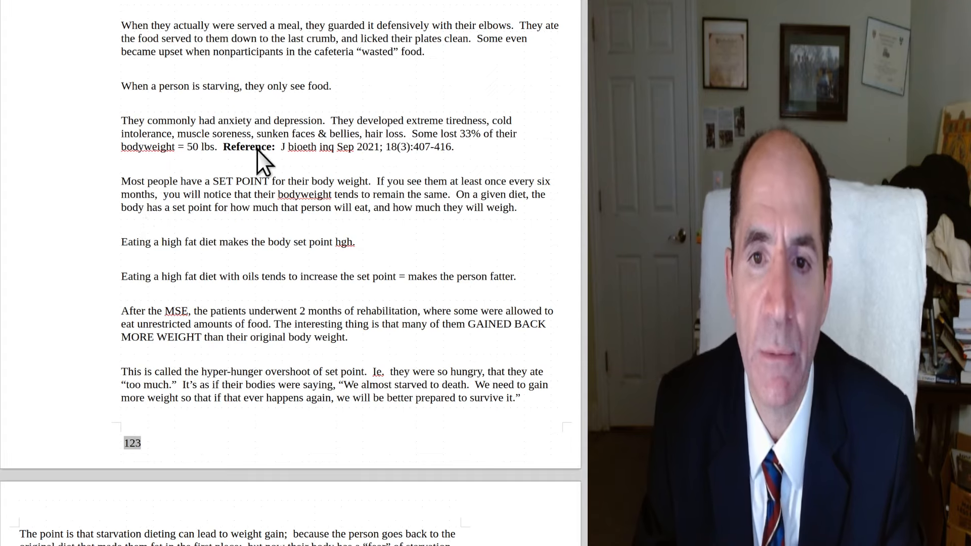
{"action": "mouse_move", "coordinate": [133, 175]}
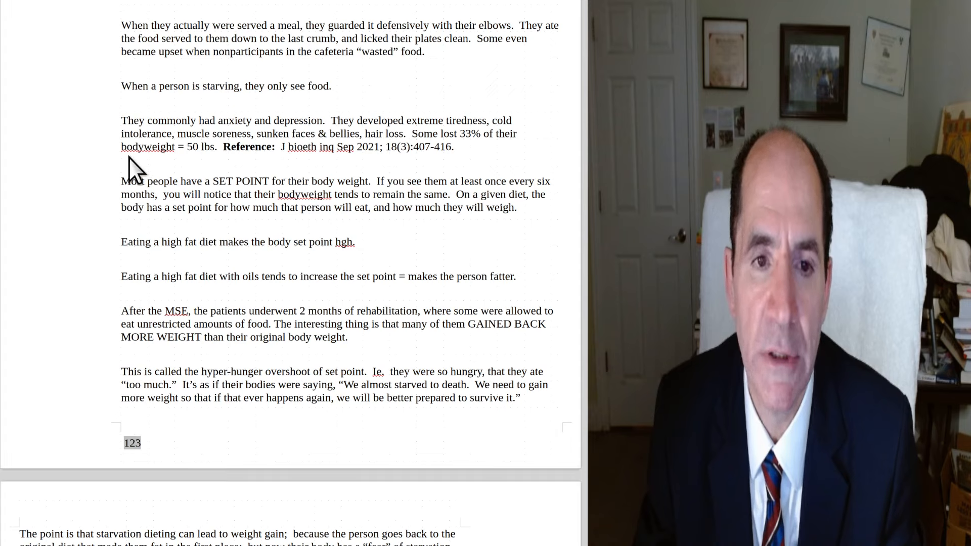
{"action": "mouse_move", "coordinate": [189, 170]}
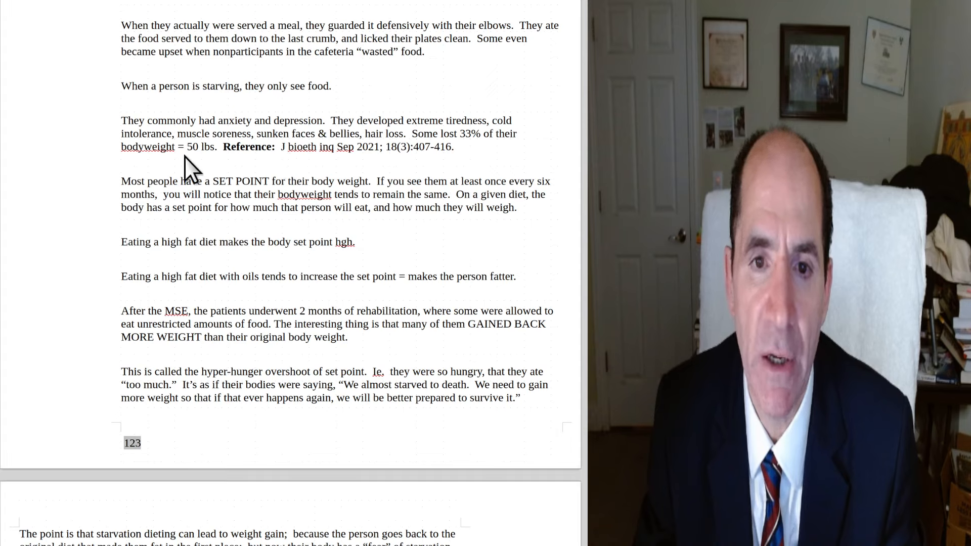
{"action": "mouse_move", "coordinate": [302, 171]}
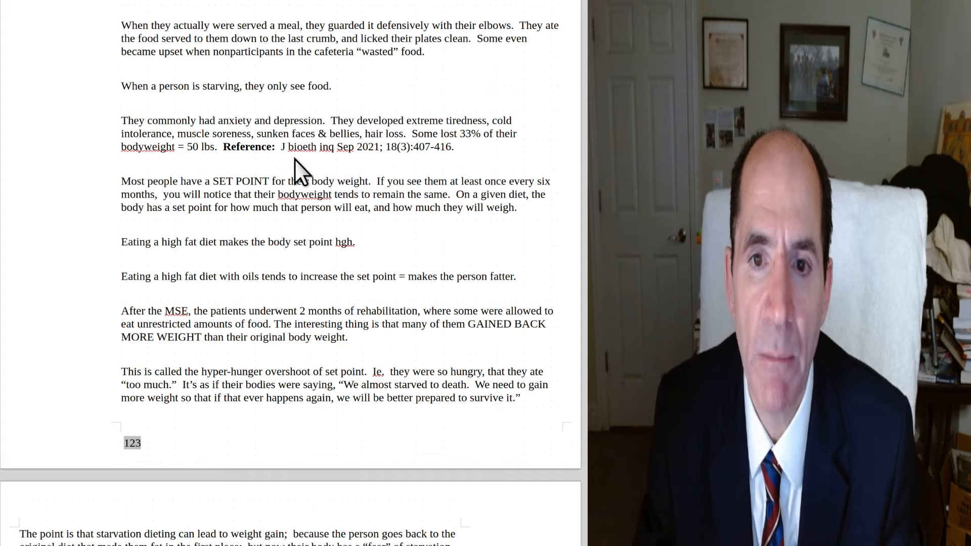
{"action": "mouse_move", "coordinate": [85, 180]}
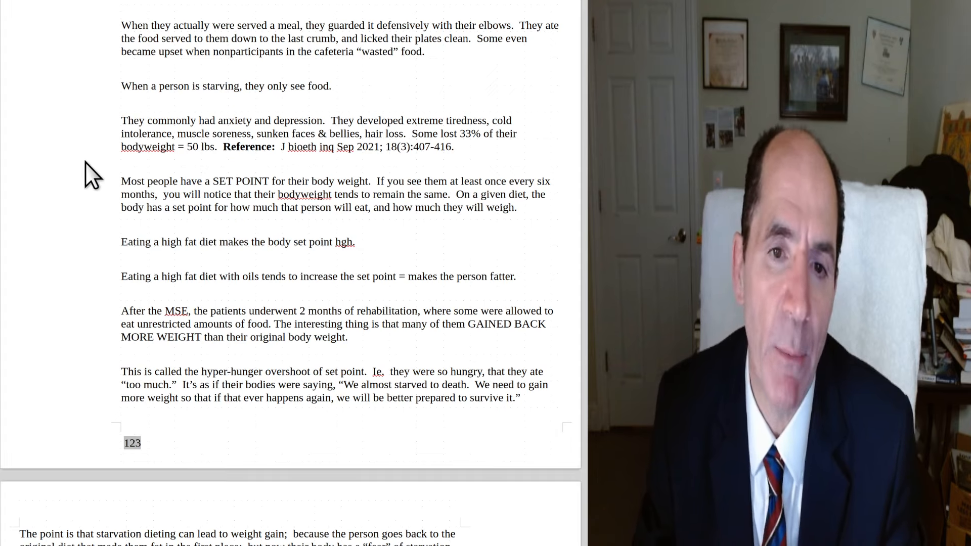
{"action": "mouse_move", "coordinate": [196, 177]}
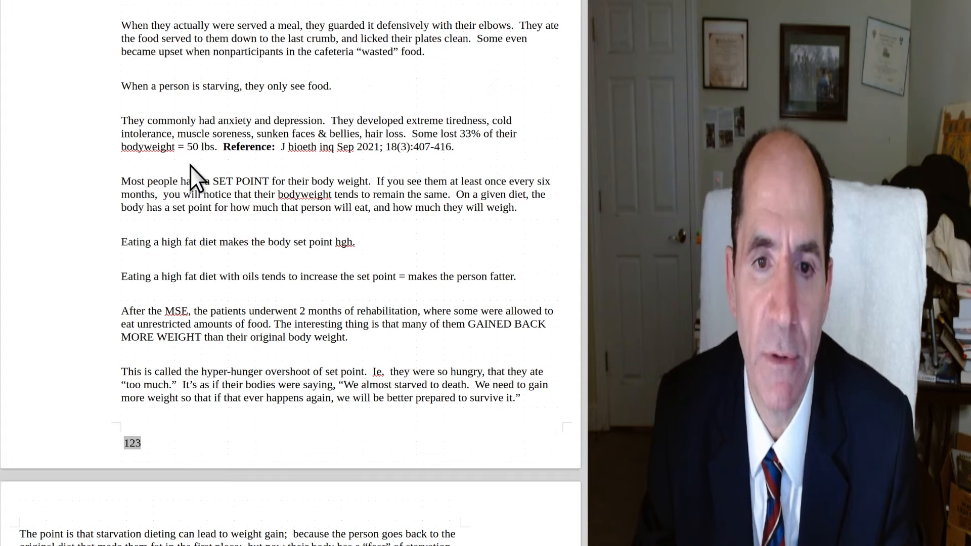
{"action": "mouse_move", "coordinate": [110, 260]}
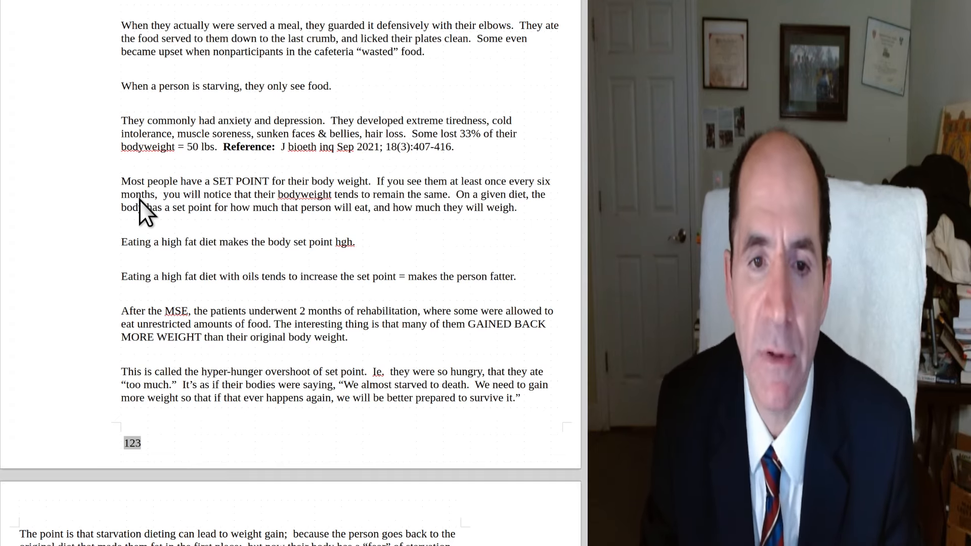
{"action": "mouse_move", "coordinate": [288, 232]}
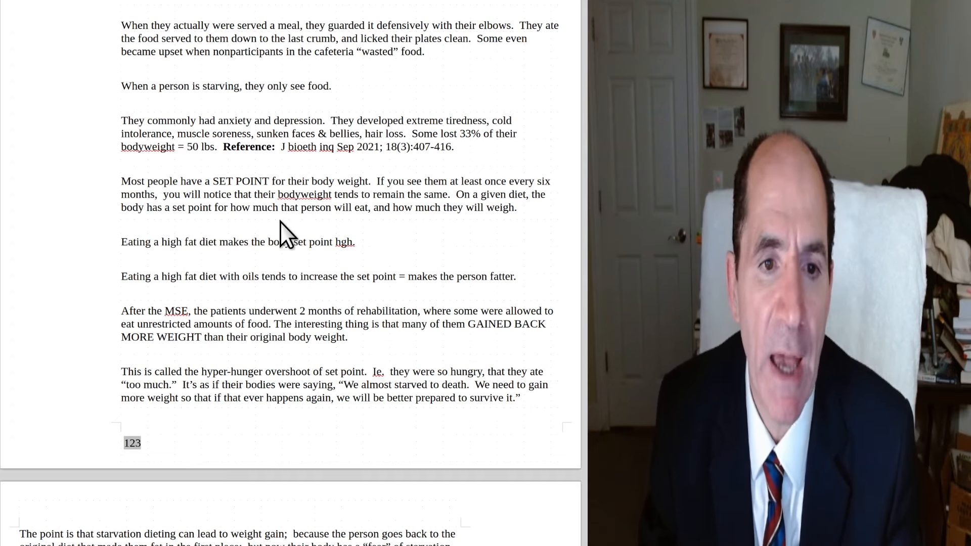
{"action": "mouse_move", "coordinate": [292, 243]}
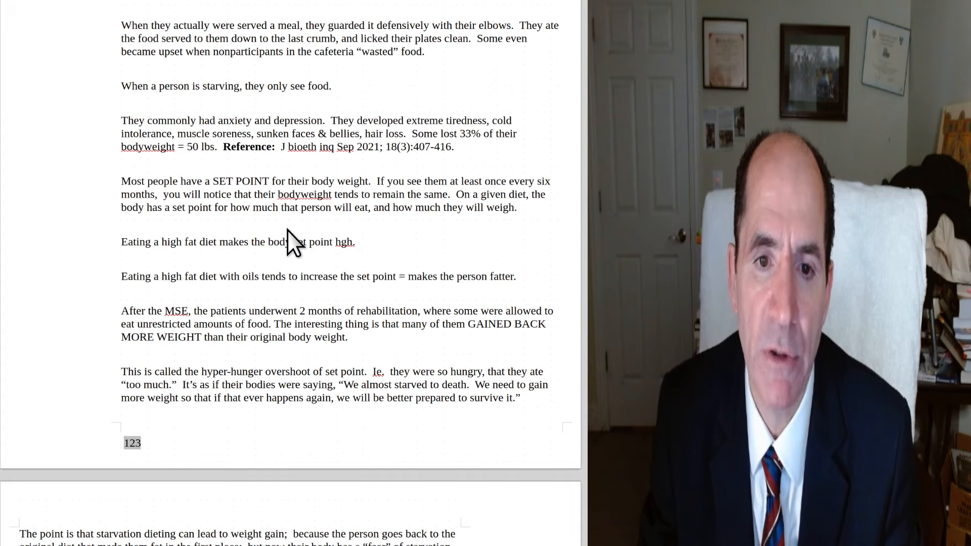
{"action": "mouse_move", "coordinate": [242, 267]}
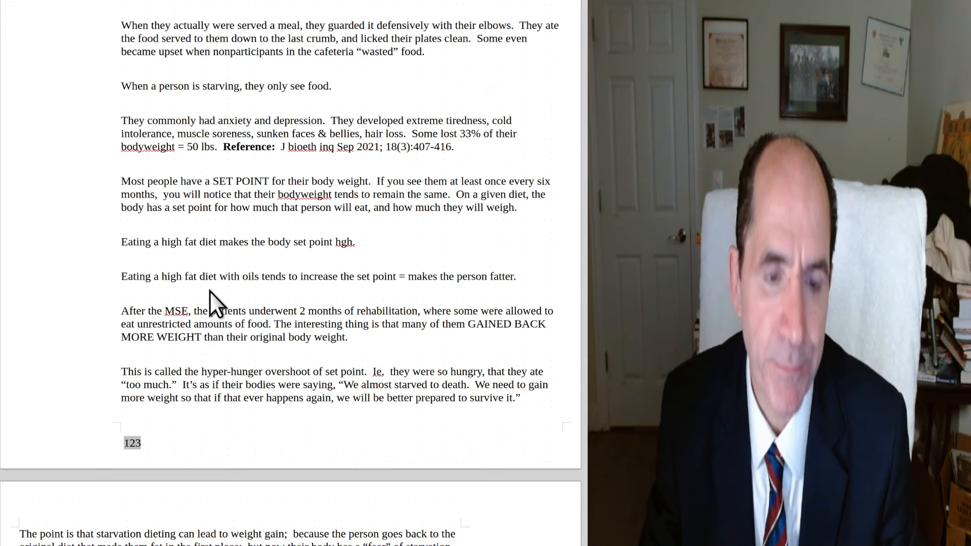
{"action": "mouse_move", "coordinate": [205, 344]}
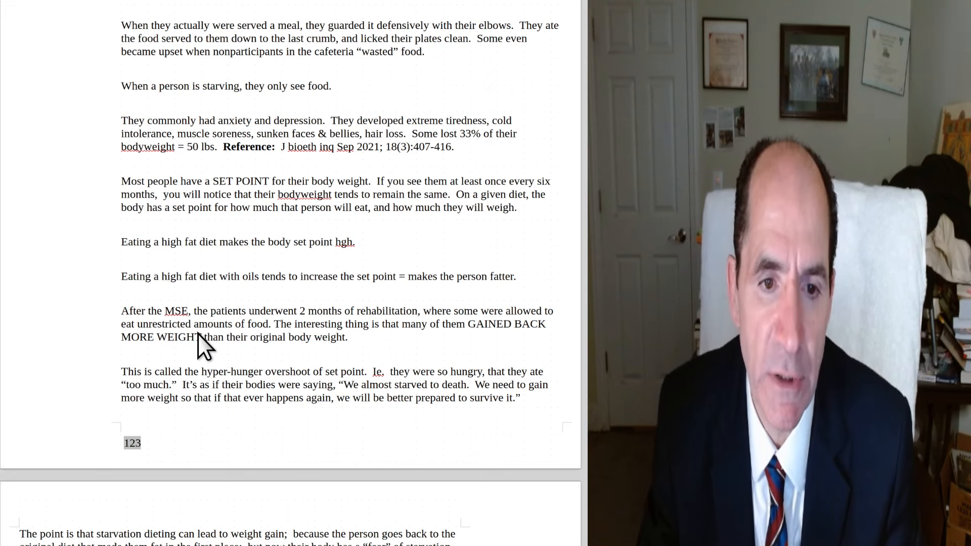
{"action": "mouse_move", "coordinate": [301, 347]}
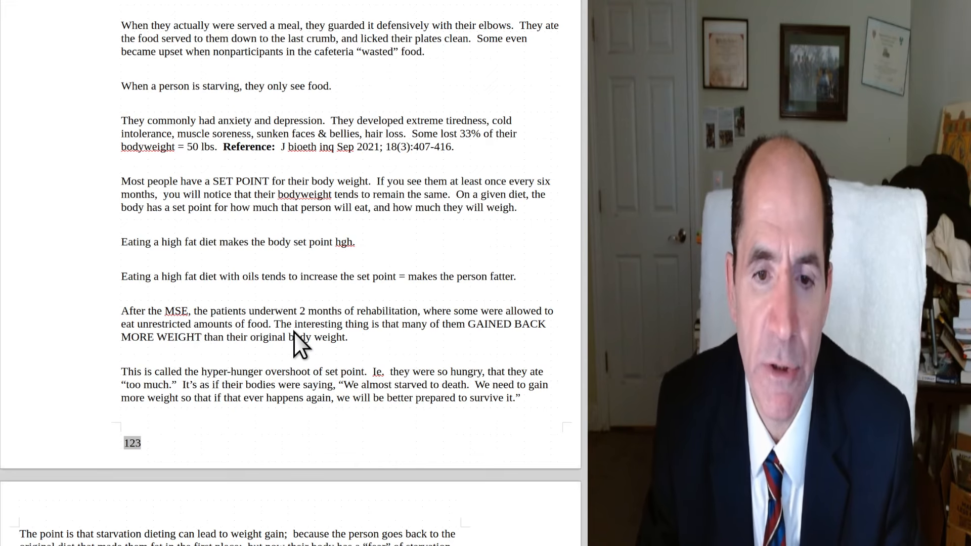
{"action": "mouse_move", "coordinate": [408, 344]}
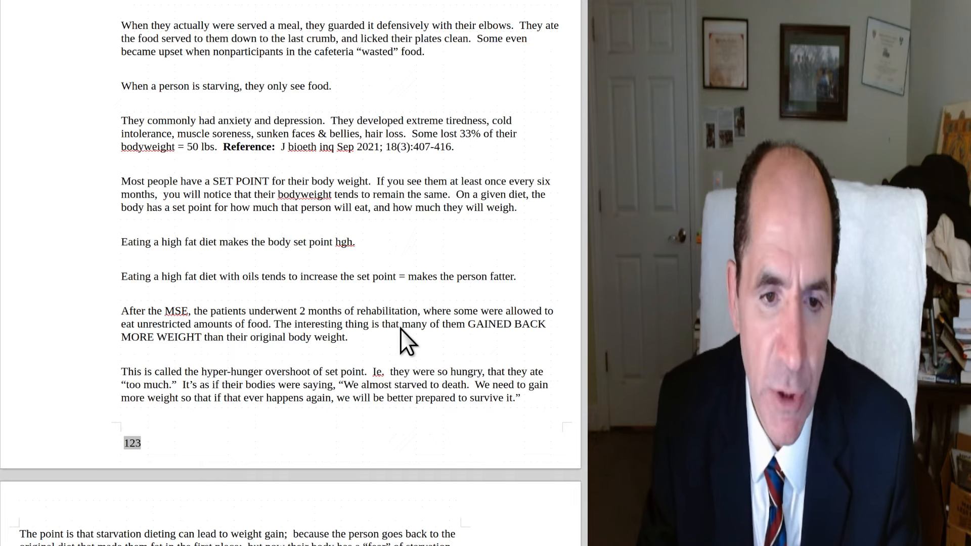
{"action": "mouse_move", "coordinate": [414, 358]}
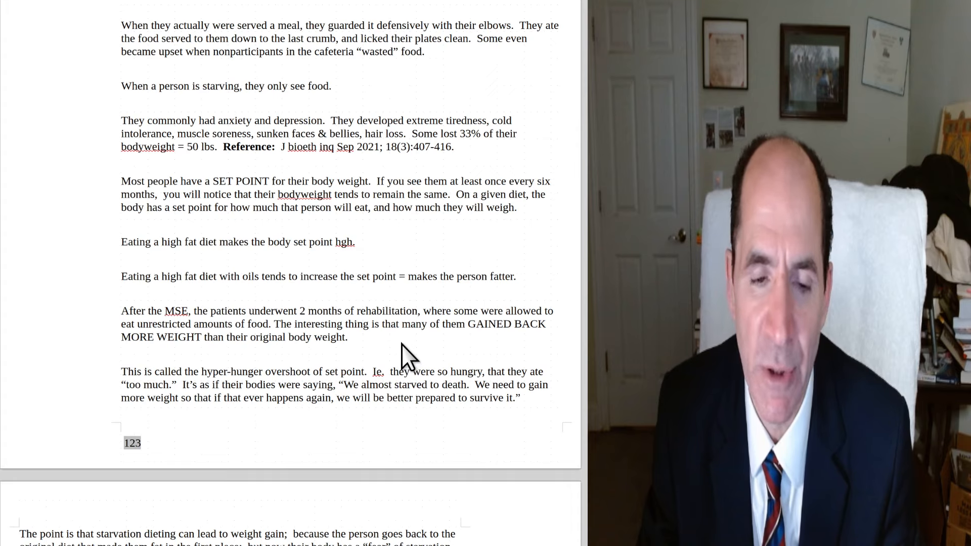
{"action": "mouse_move", "coordinate": [295, 403]}
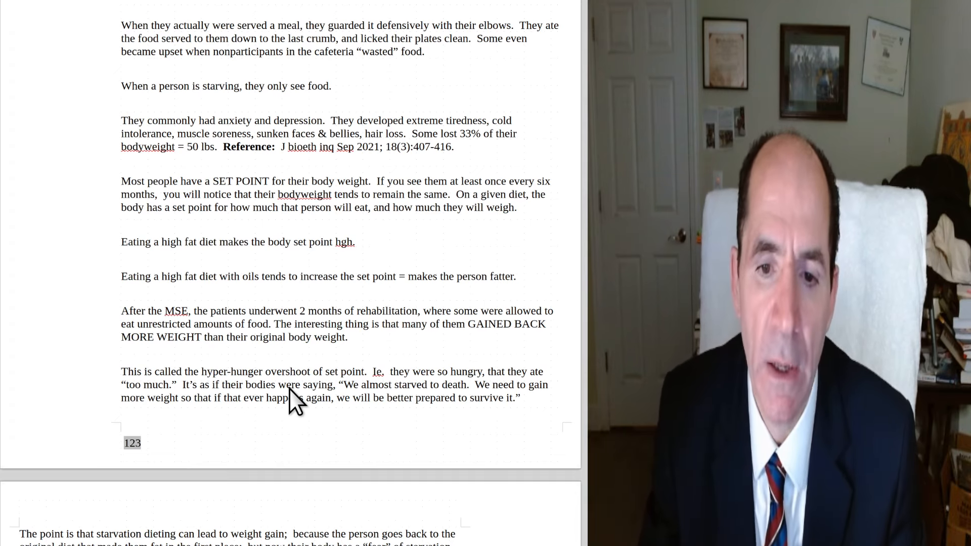
{"action": "mouse_move", "coordinate": [371, 405]}
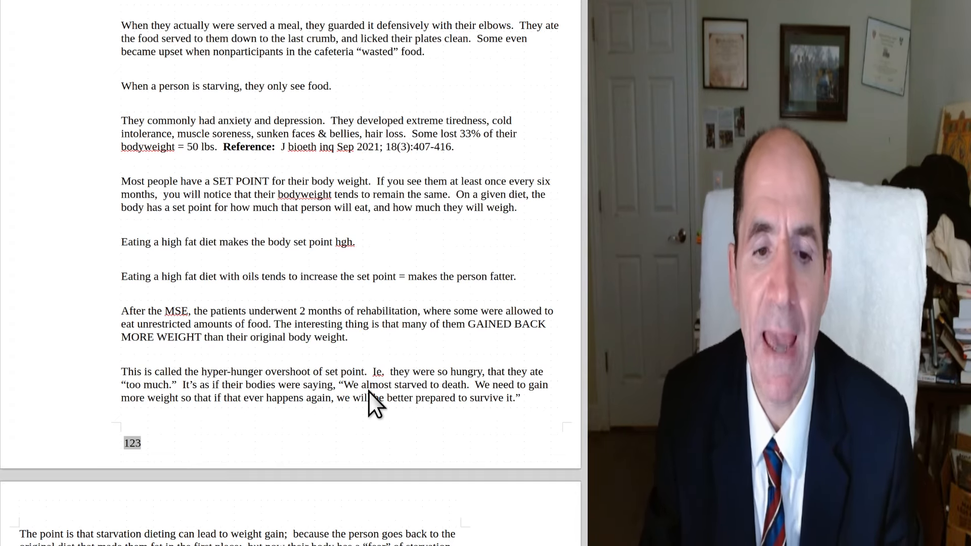
{"action": "mouse_move", "coordinate": [353, 440]}
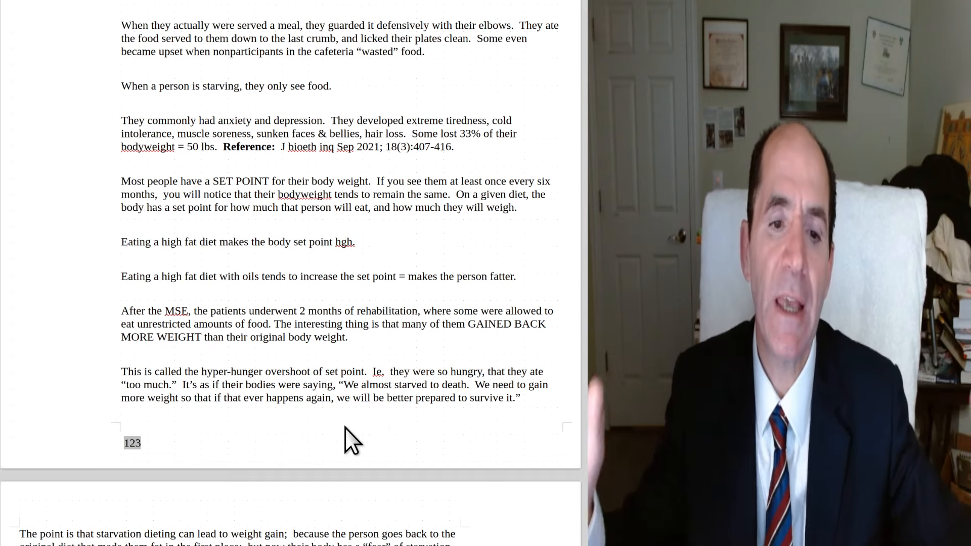
{"action": "mouse_move", "coordinate": [317, 432]}
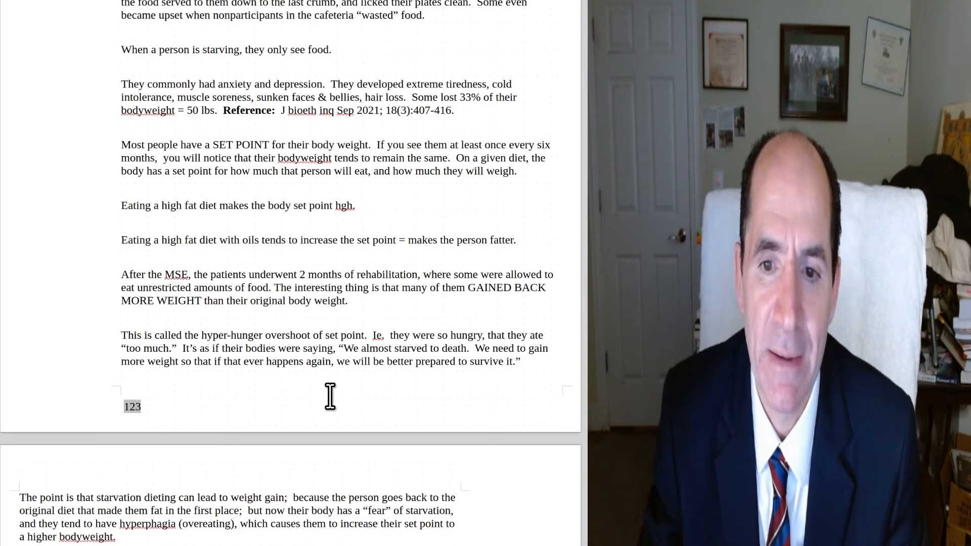
{"action": "scroll", "scroll_direction": "down", "scroll_amount": 3}
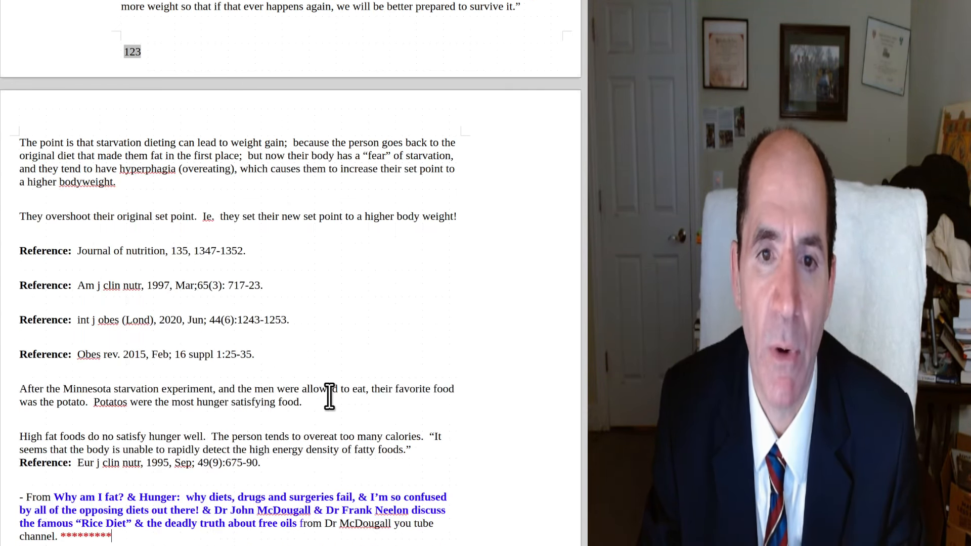
{"action": "scroll", "scroll_direction": "down", "scroll_amount": 3}
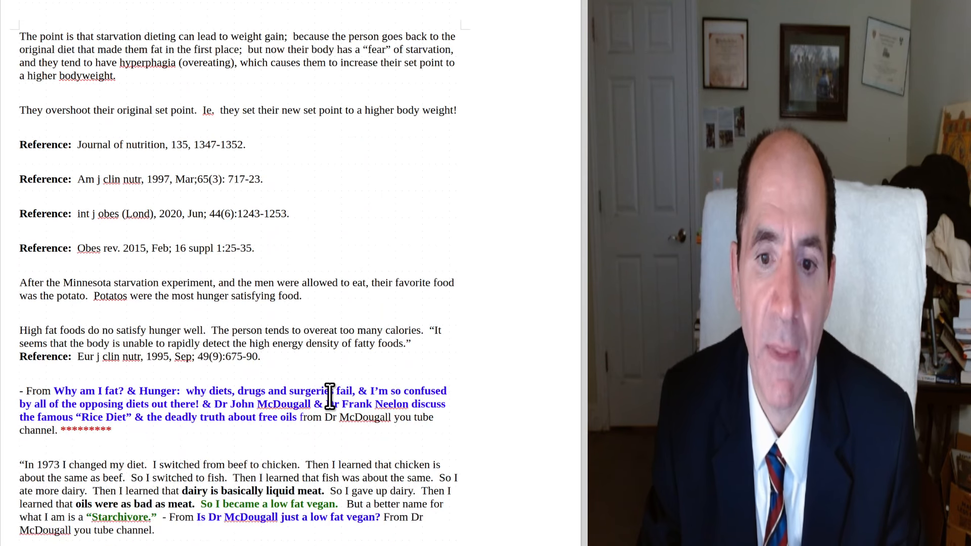
{"action": "mouse_move", "coordinate": [303, 288]}
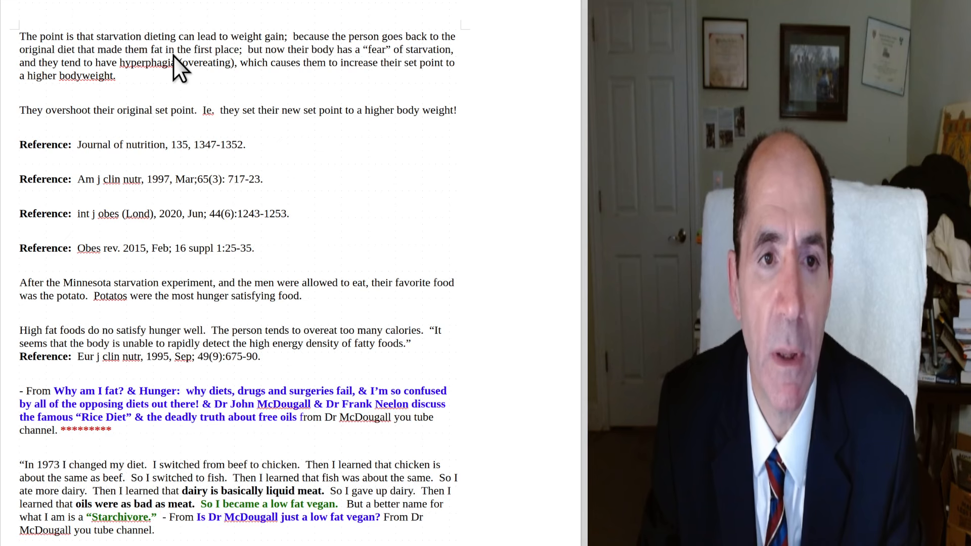
{"action": "mouse_move", "coordinate": [119, 101]}
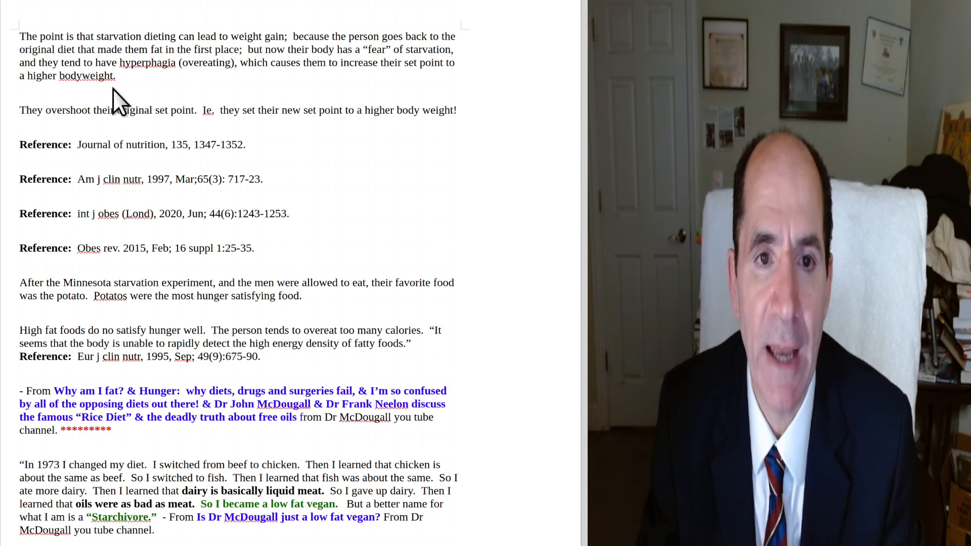
{"action": "mouse_move", "coordinate": [226, 102]}
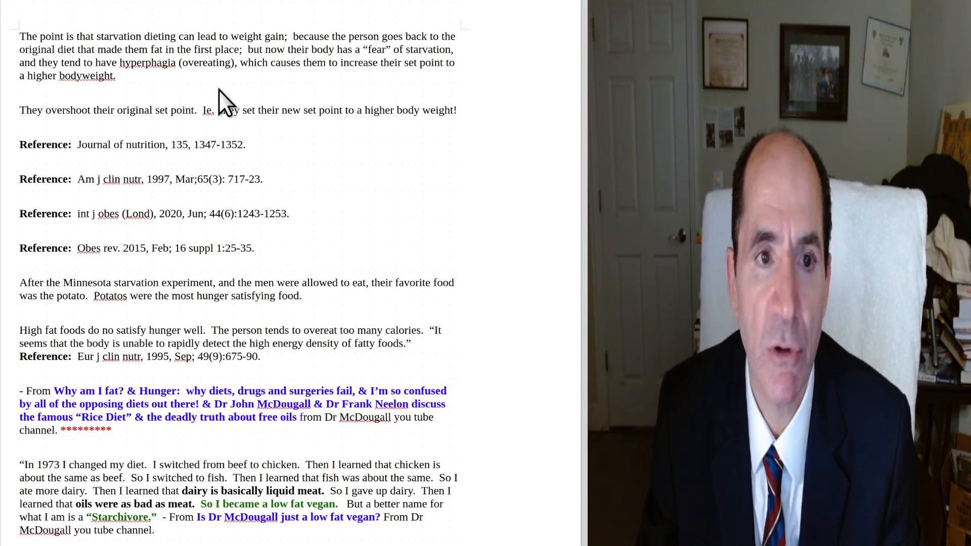
{"action": "mouse_move", "coordinate": [112, 111]}
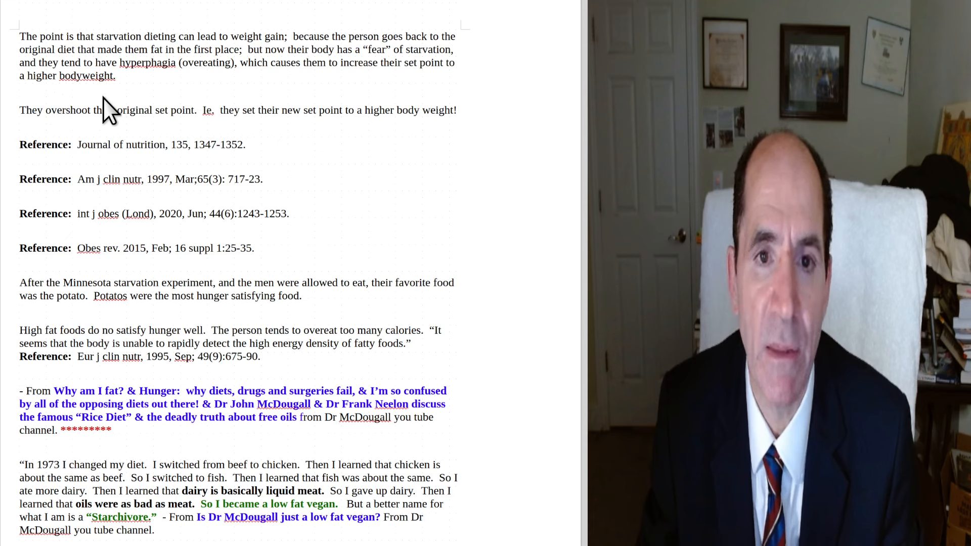
{"action": "mouse_move", "coordinate": [164, 109]}
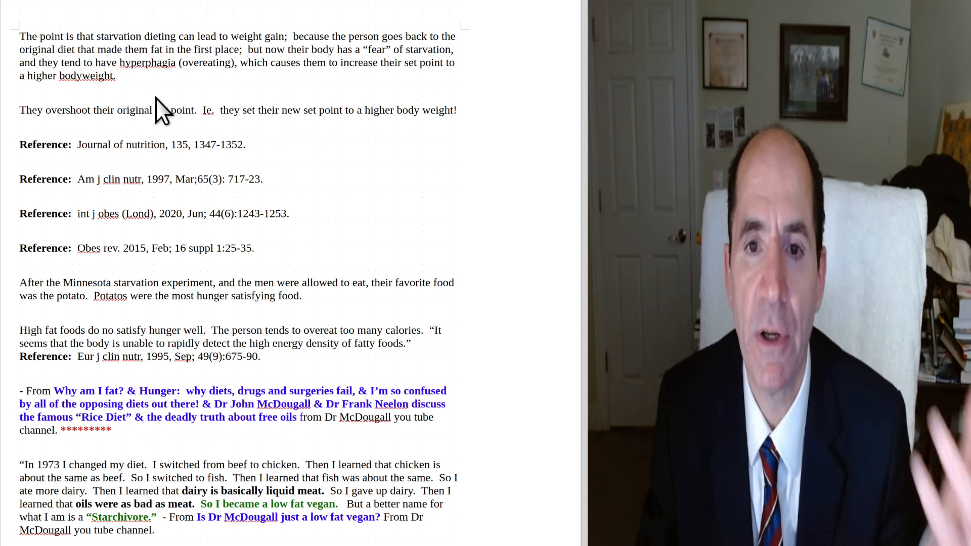
{"action": "mouse_move", "coordinate": [75, 118]}
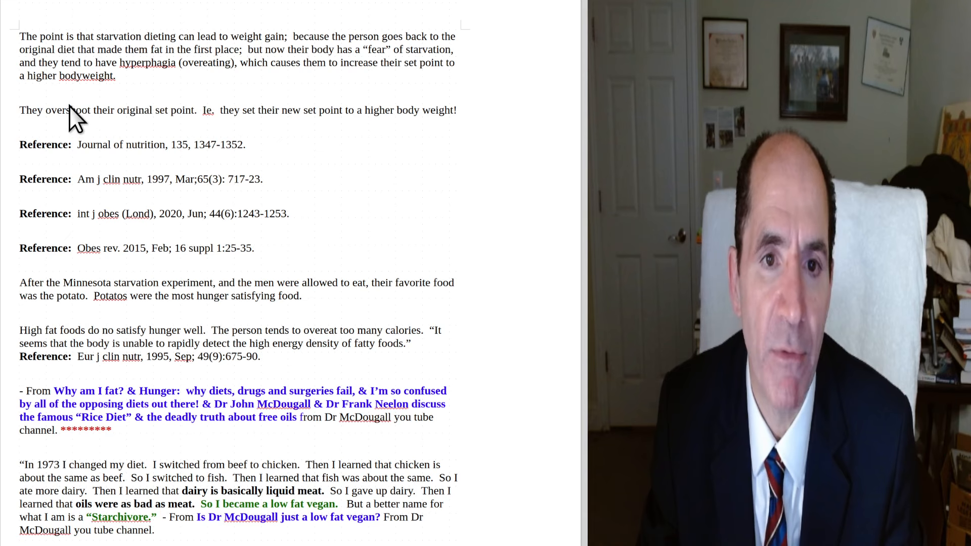
{"action": "mouse_move", "coordinate": [204, 118]}
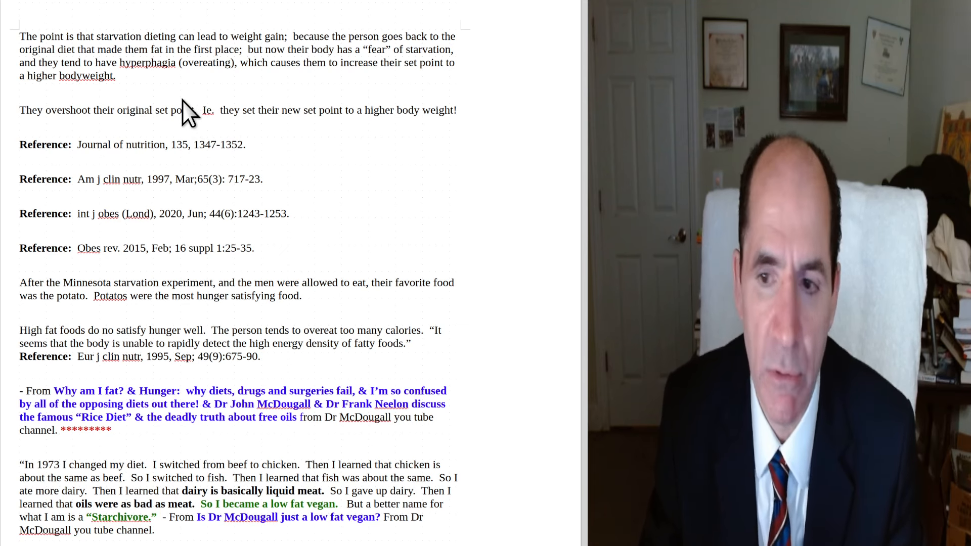
{"action": "mouse_move", "coordinate": [53, 201]}
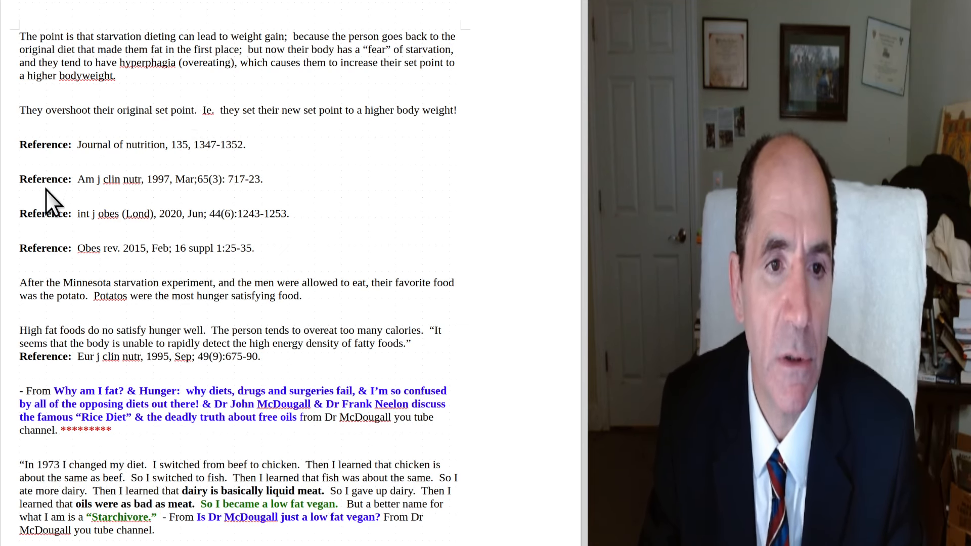
{"action": "mouse_move", "coordinate": [121, 316]}
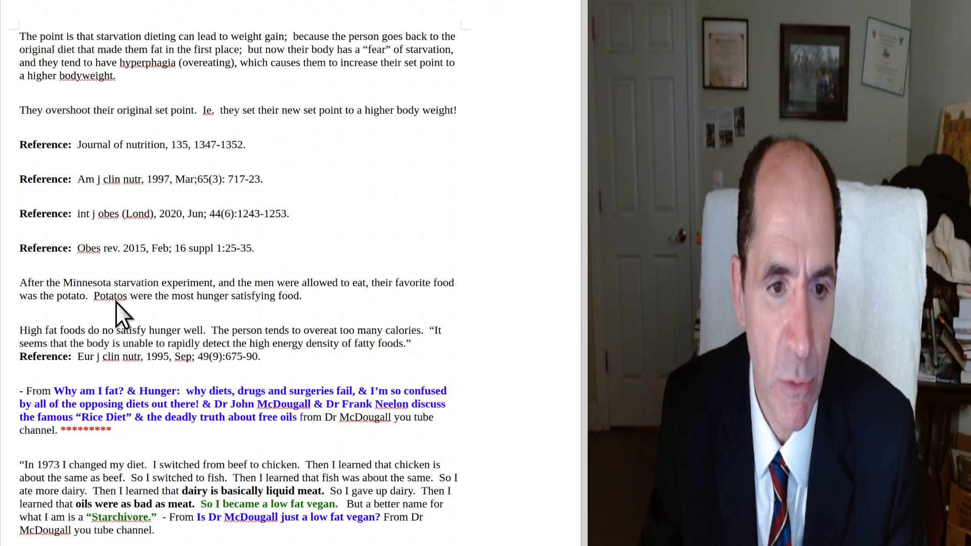
{"action": "mouse_move", "coordinate": [168, 310]}
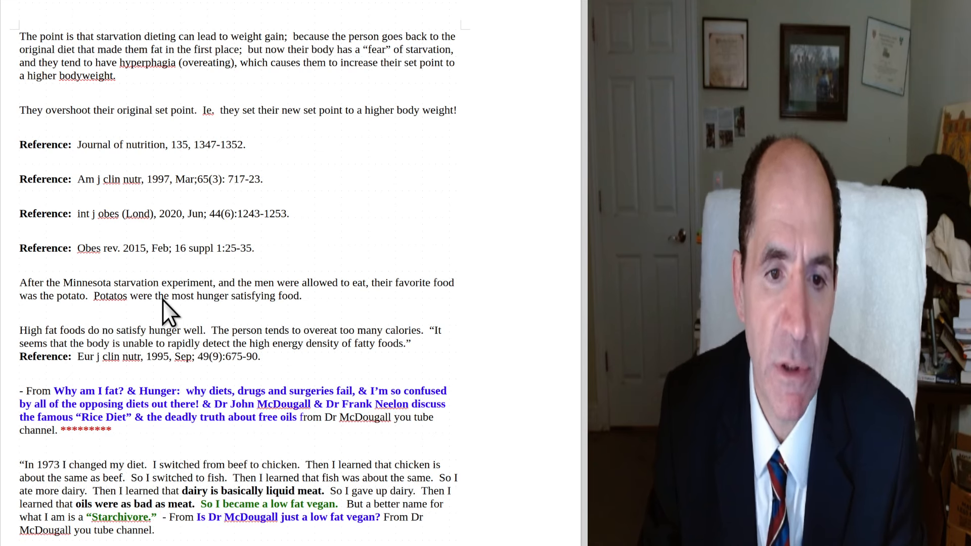
{"action": "mouse_move", "coordinate": [277, 308]}
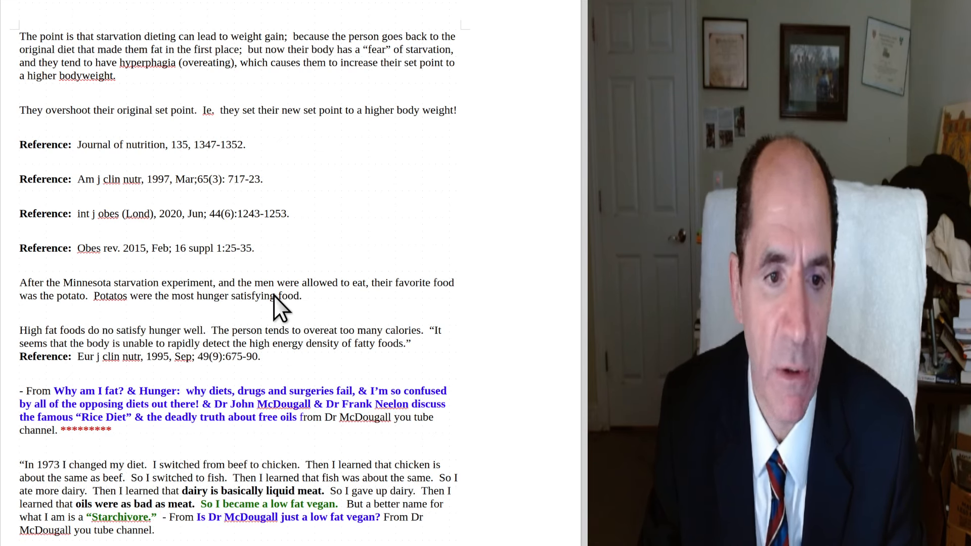
{"action": "mouse_move", "coordinate": [266, 344]}
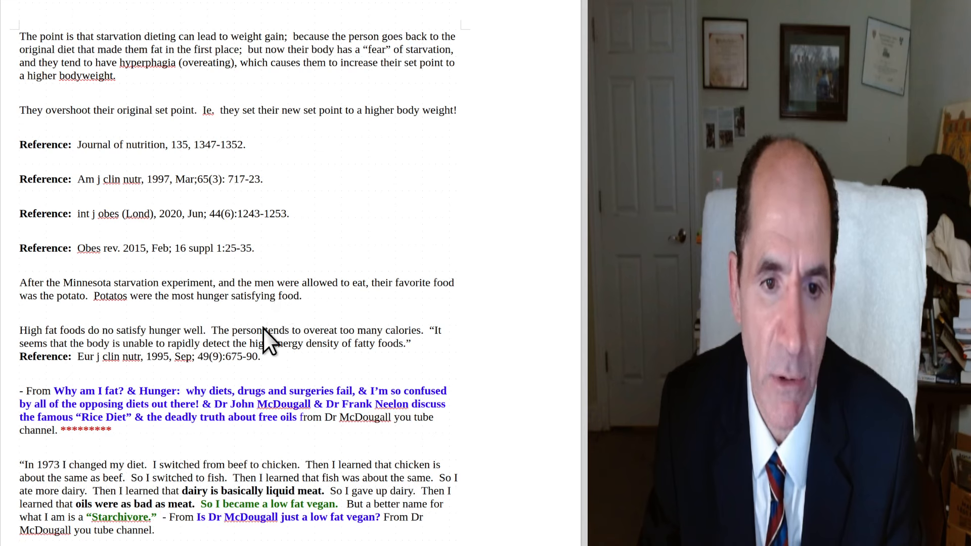
{"action": "mouse_move", "coordinate": [267, 355]}
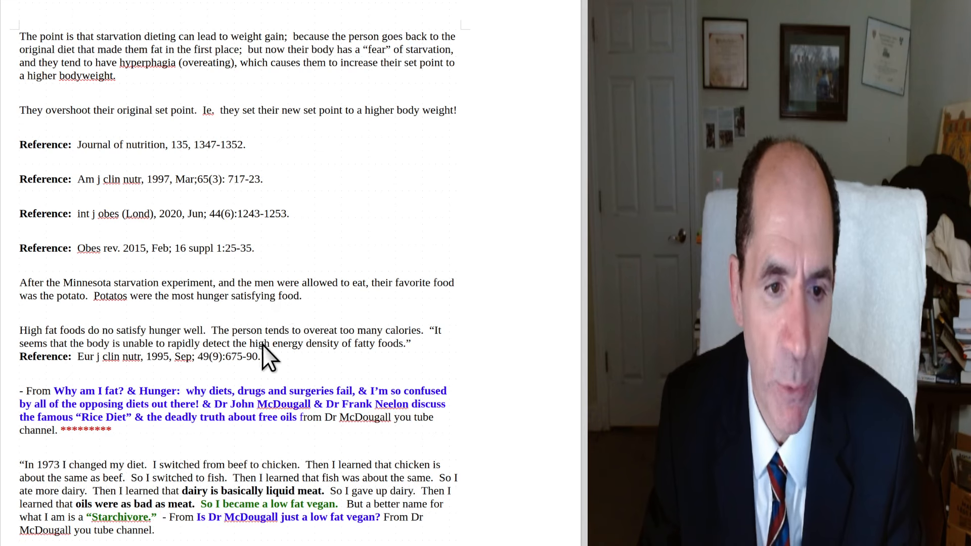
{"action": "mouse_move", "coordinate": [164, 356]}
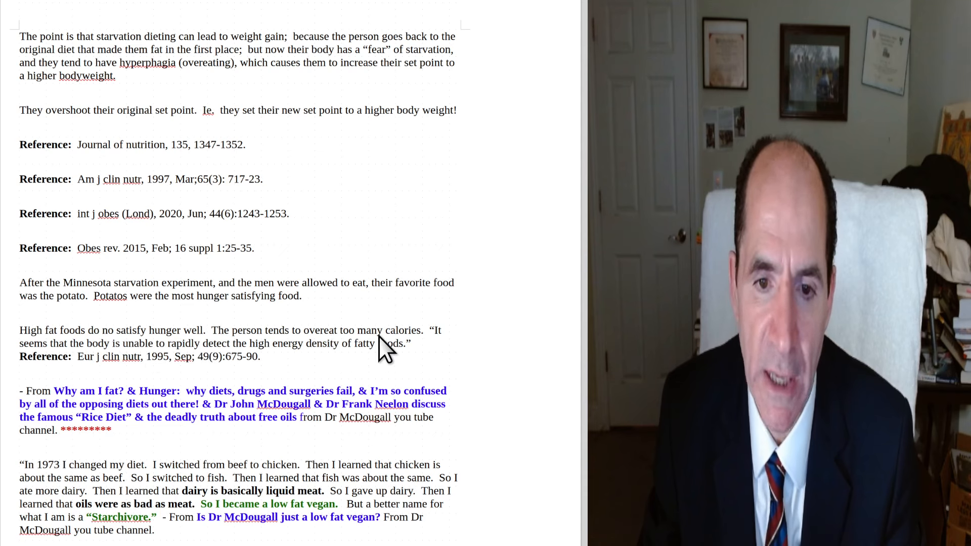
{"action": "mouse_move", "coordinate": [217, 365]}
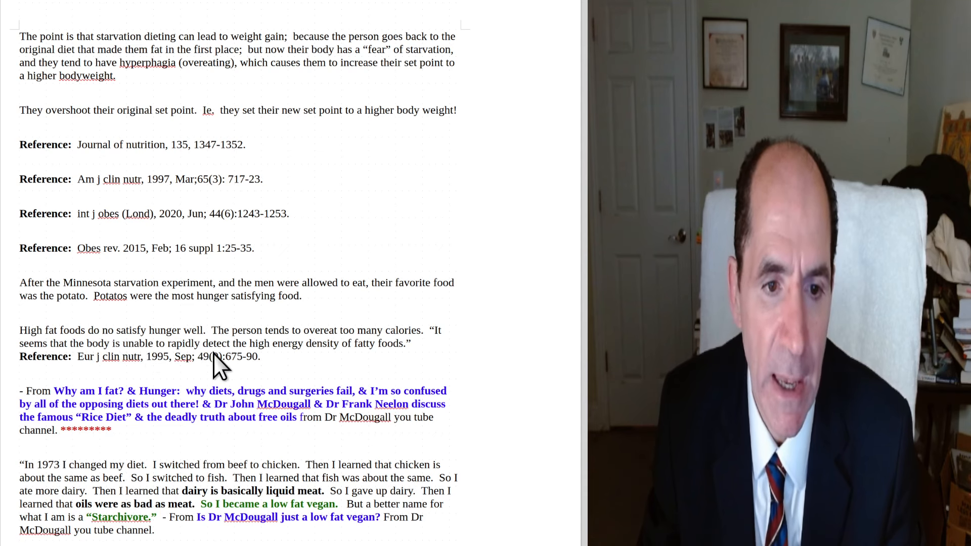
{"action": "mouse_move", "coordinate": [199, 362]}
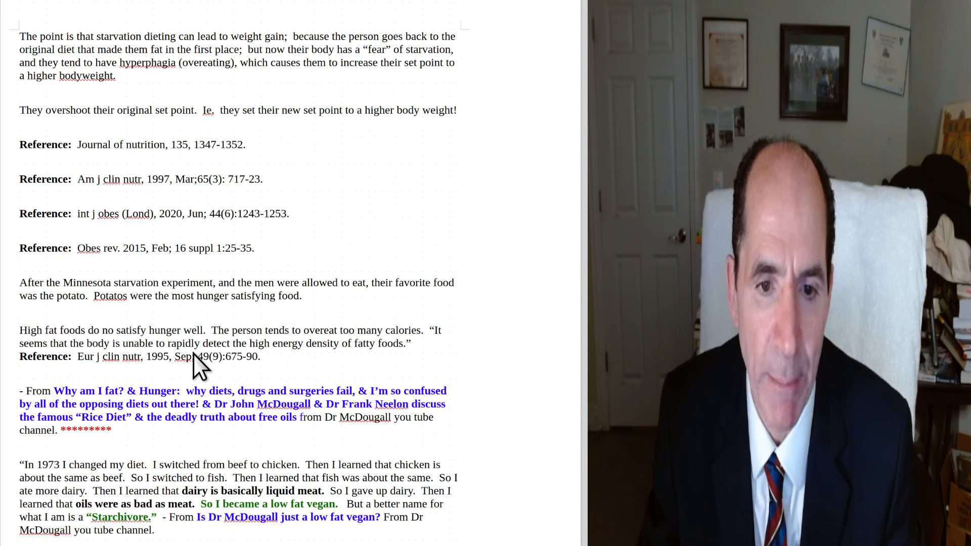
{"action": "mouse_move", "coordinate": [310, 369]}
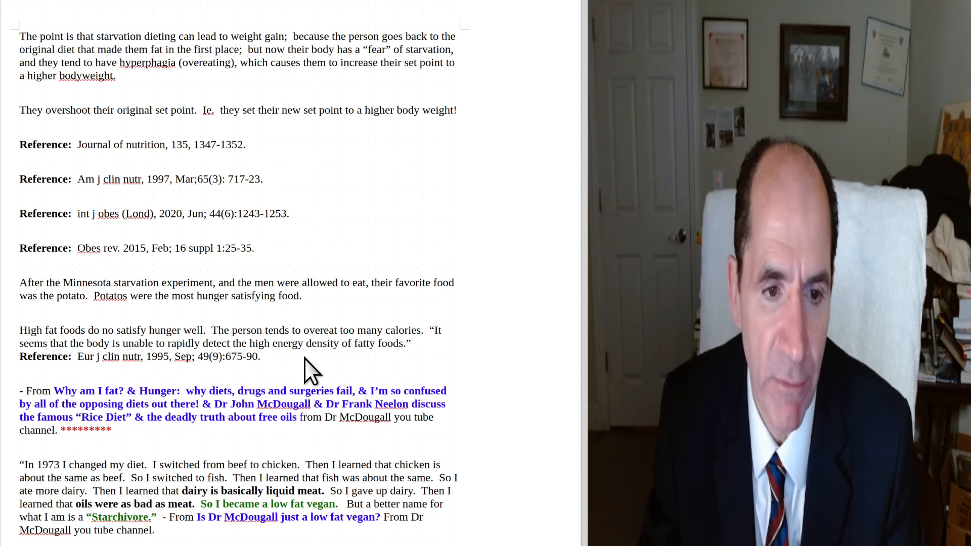
{"action": "mouse_move", "coordinate": [204, 421]}
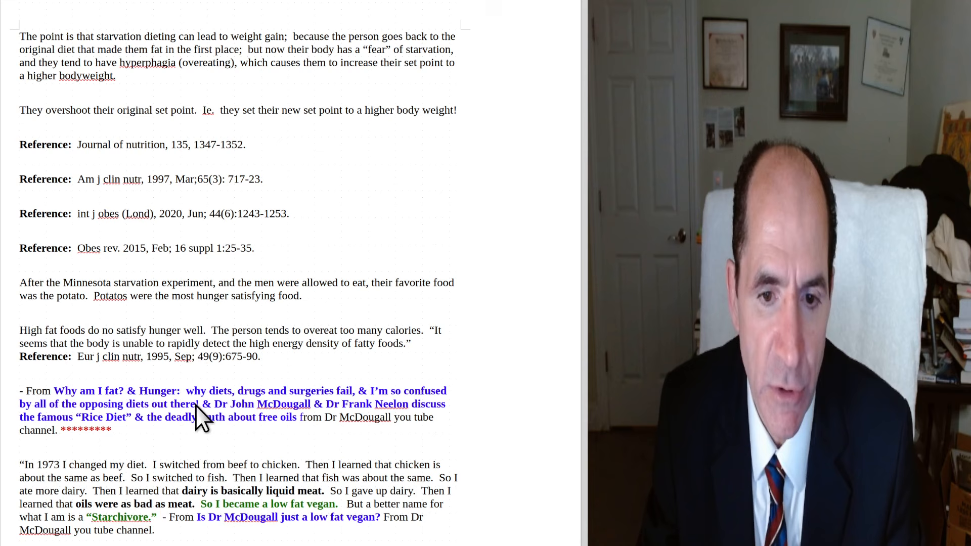
{"action": "mouse_move", "coordinate": [183, 422]}
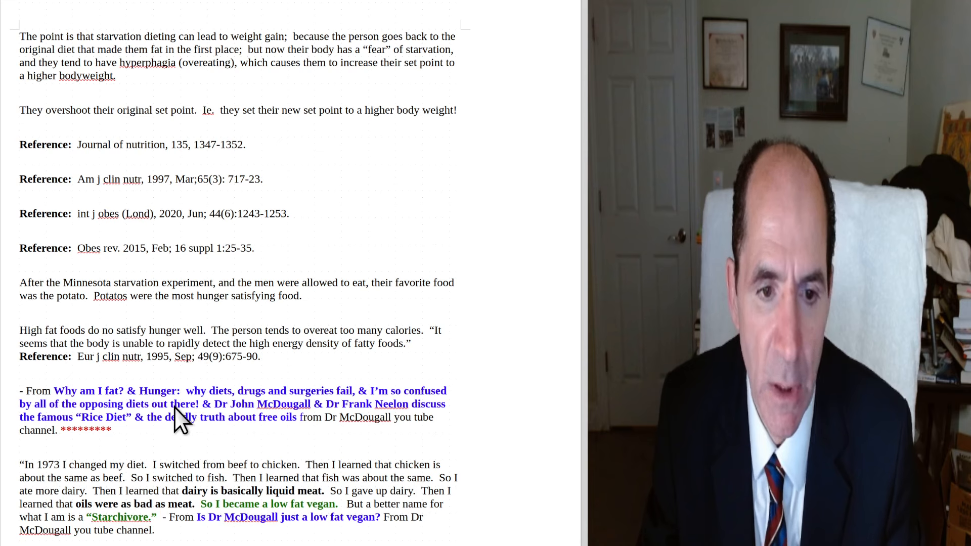
{"action": "mouse_move", "coordinate": [238, 417]}
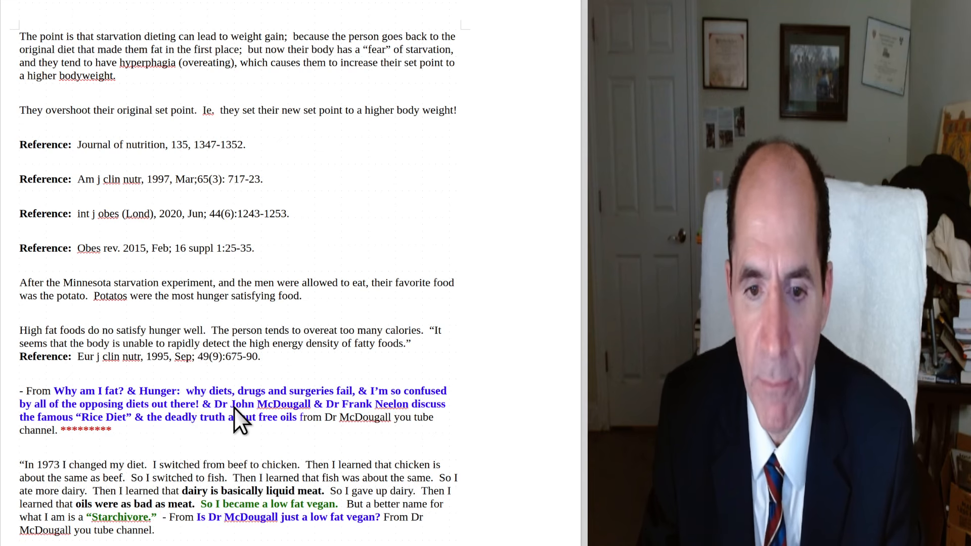
{"action": "mouse_move", "coordinate": [304, 427]}
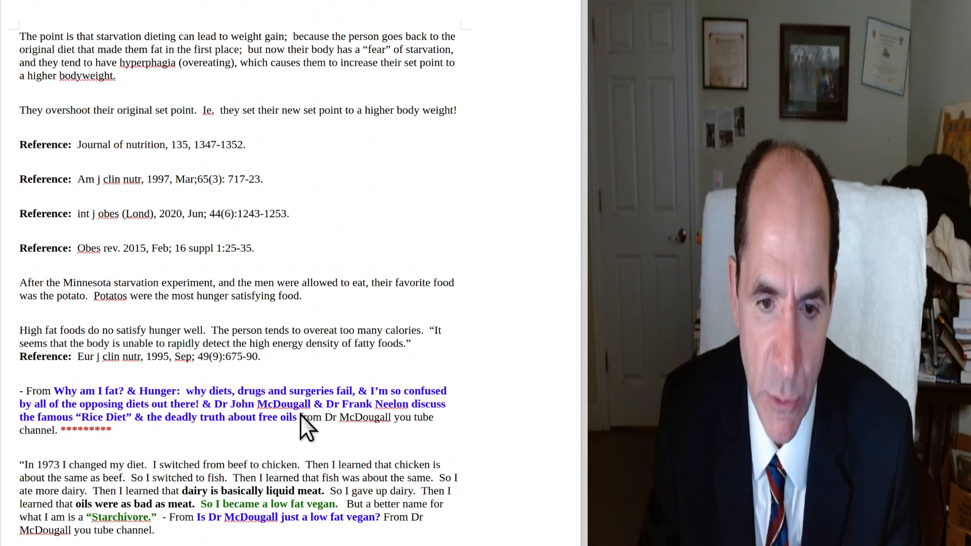
{"action": "mouse_move", "coordinate": [344, 430]}
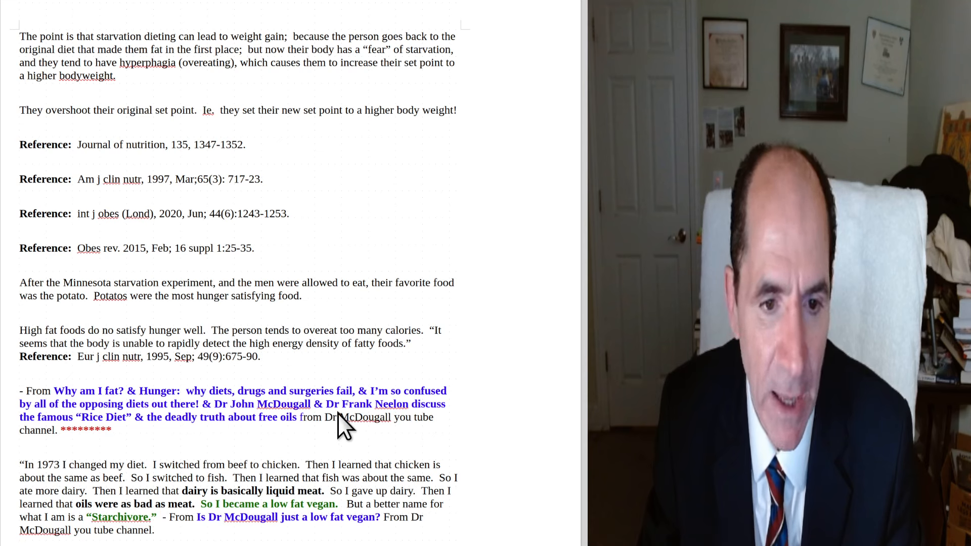
{"action": "mouse_move", "coordinate": [446, 381]}
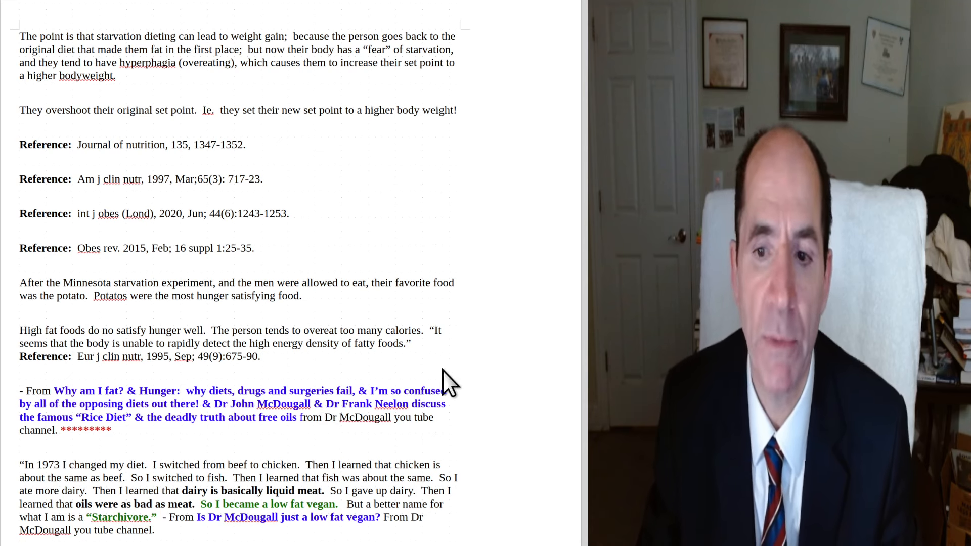